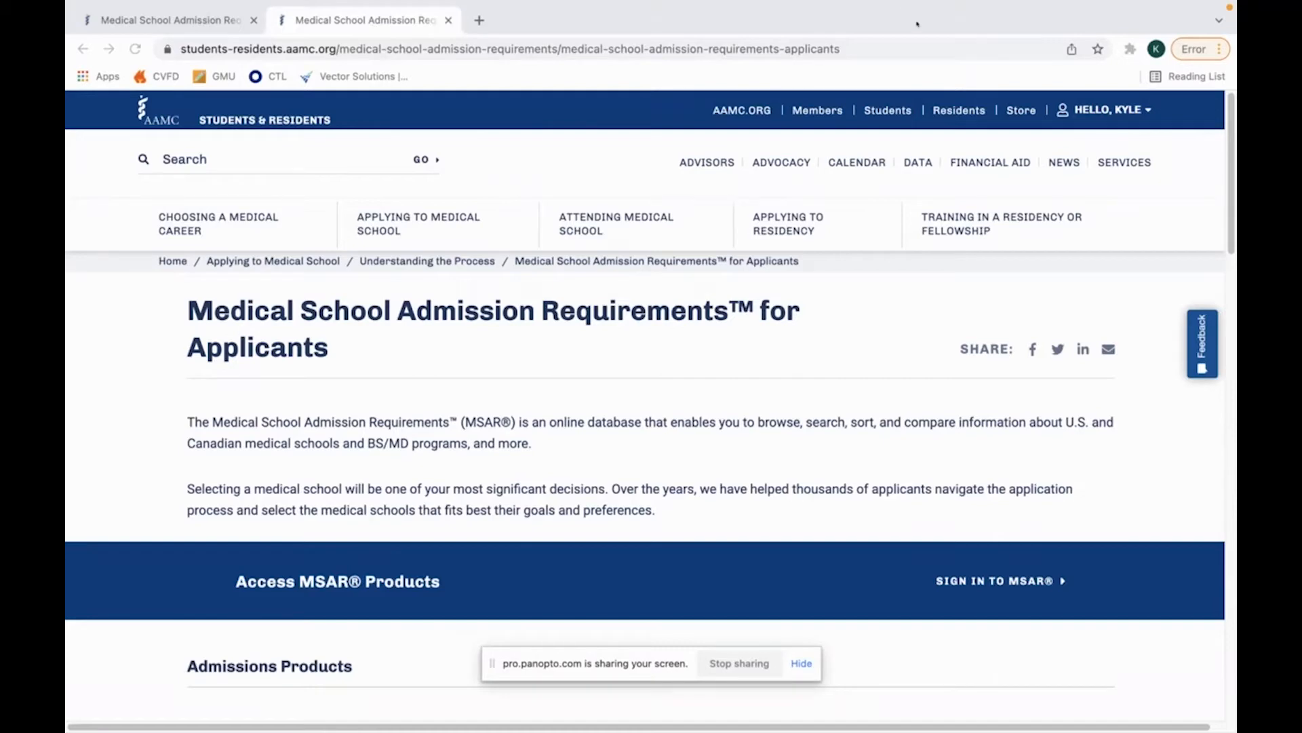
mouse_move(1001, 586)
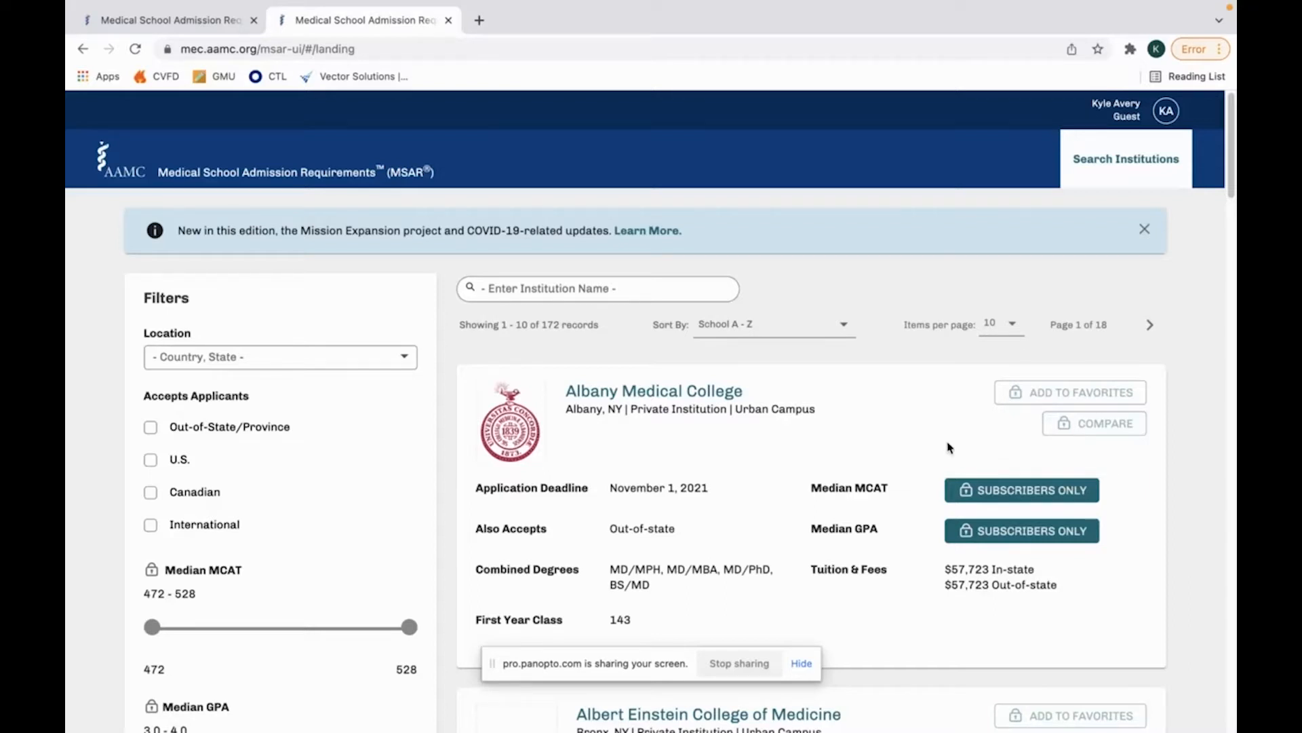
mouse_move(928, 445)
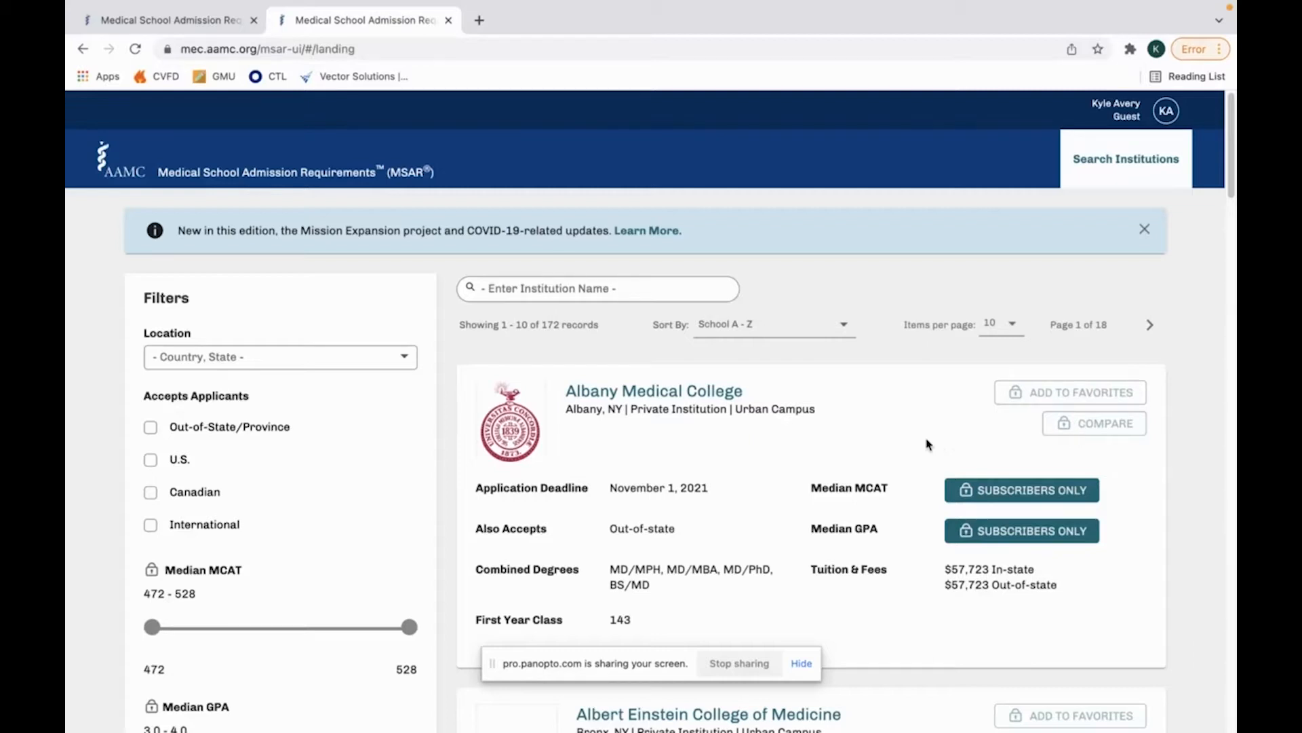
mouse_move(919, 447)
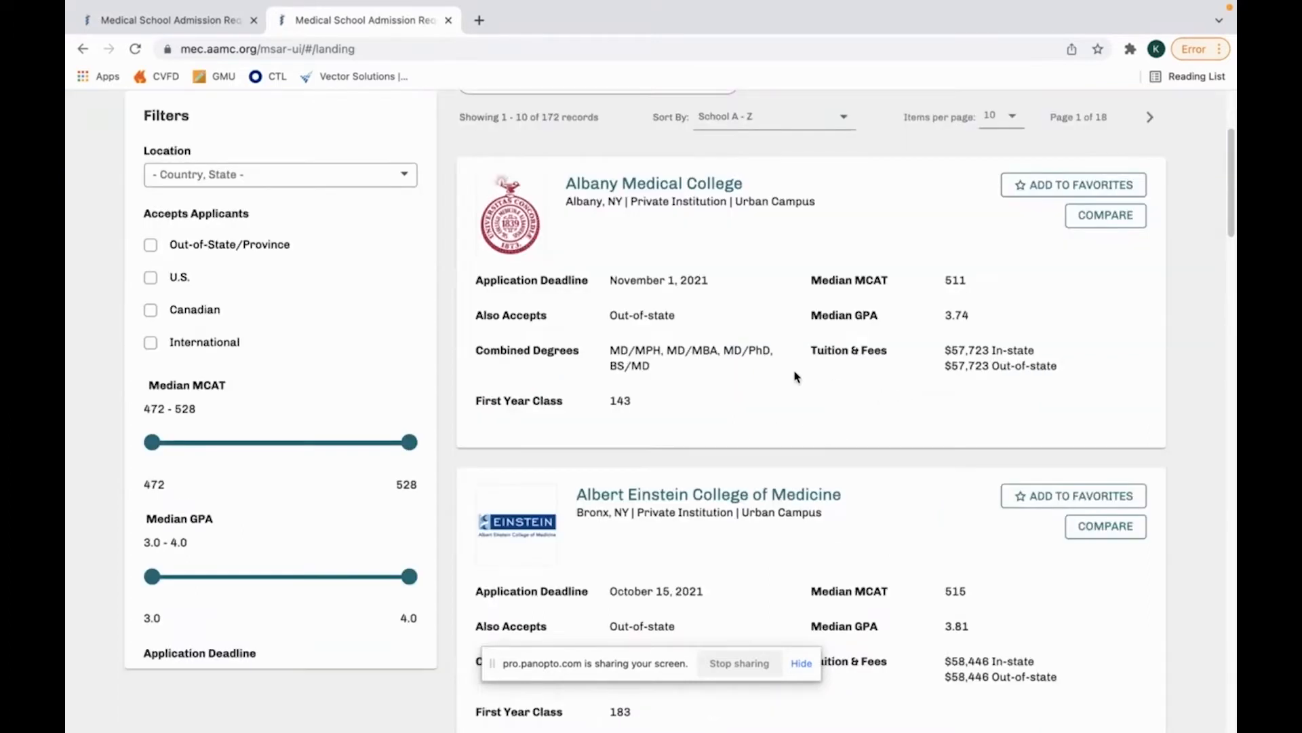
mouse_move(1081, 302)
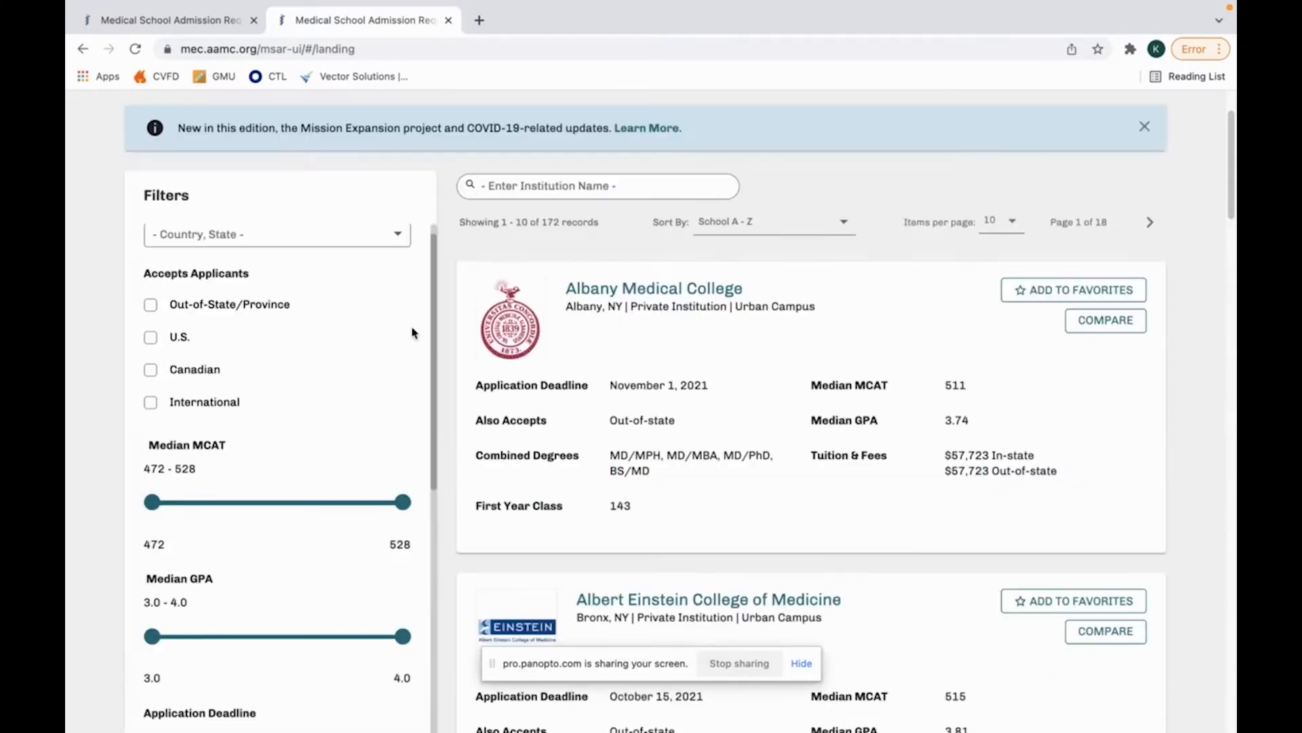
mouse_move(194, 319)
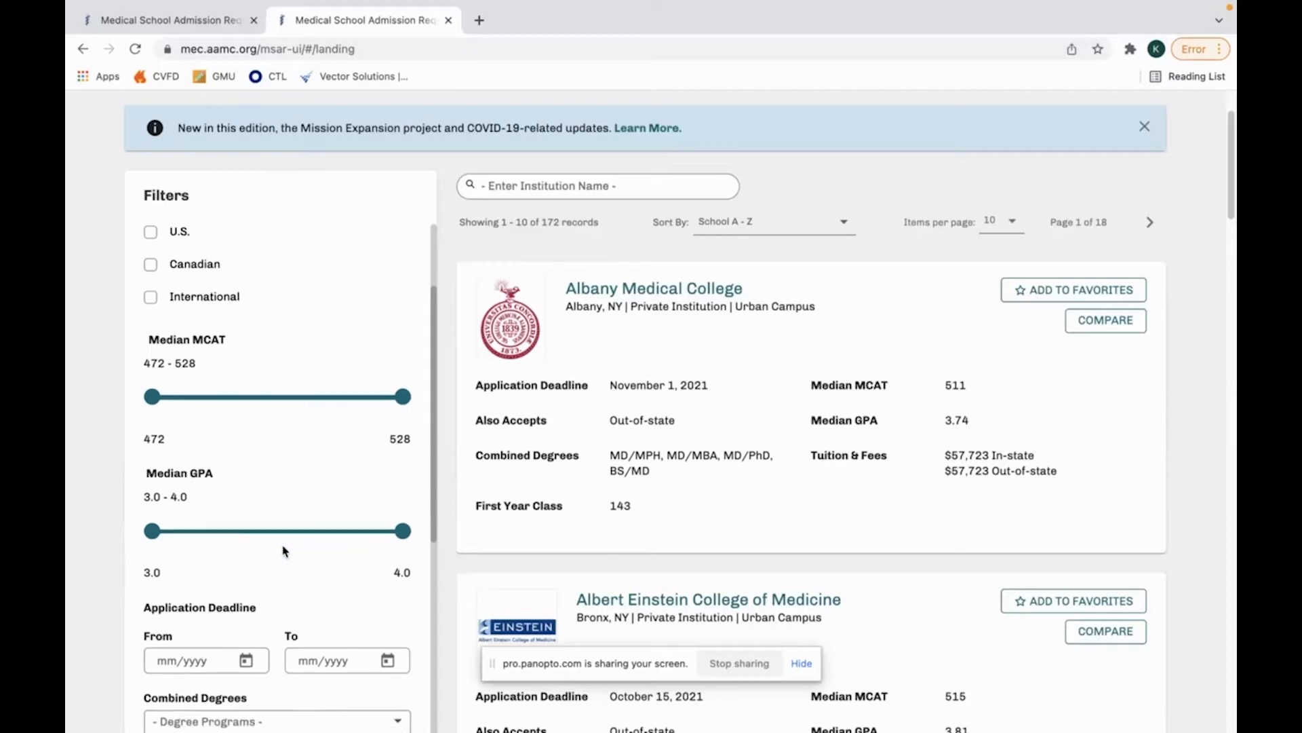
scroll("down", 3)
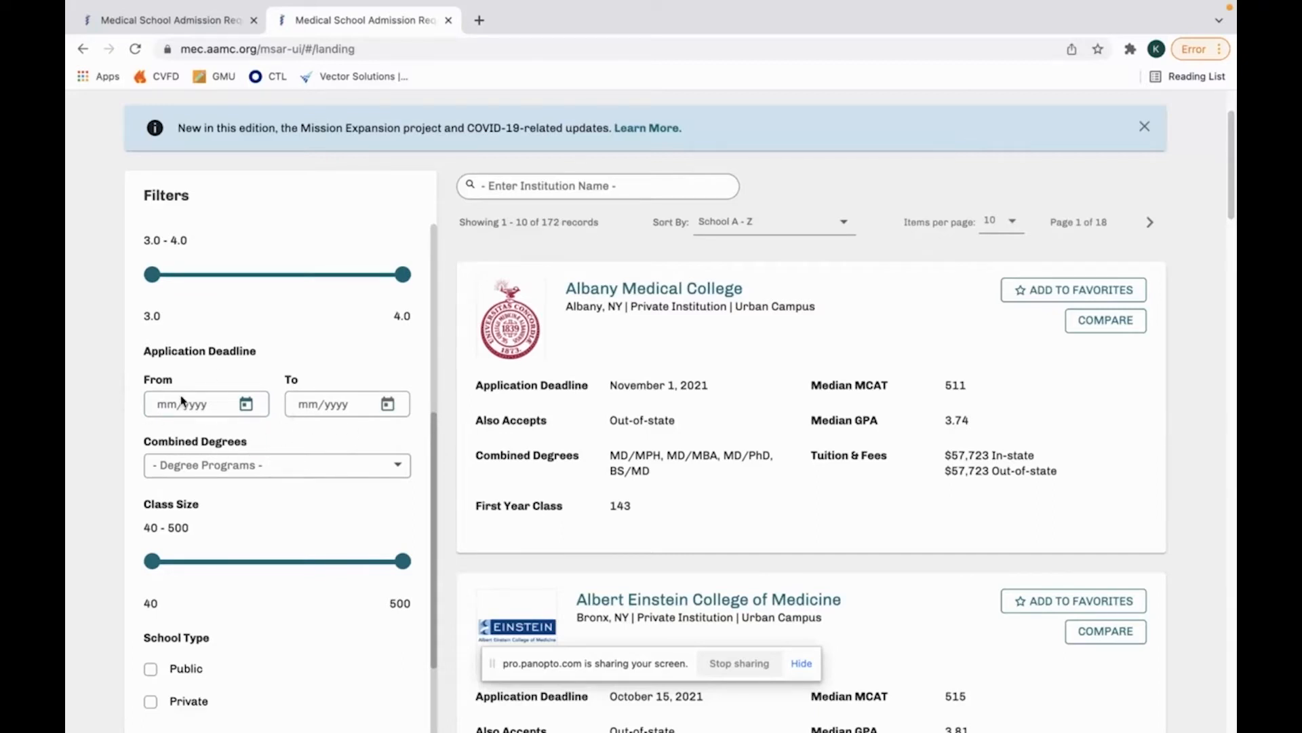
scroll("down", 3)
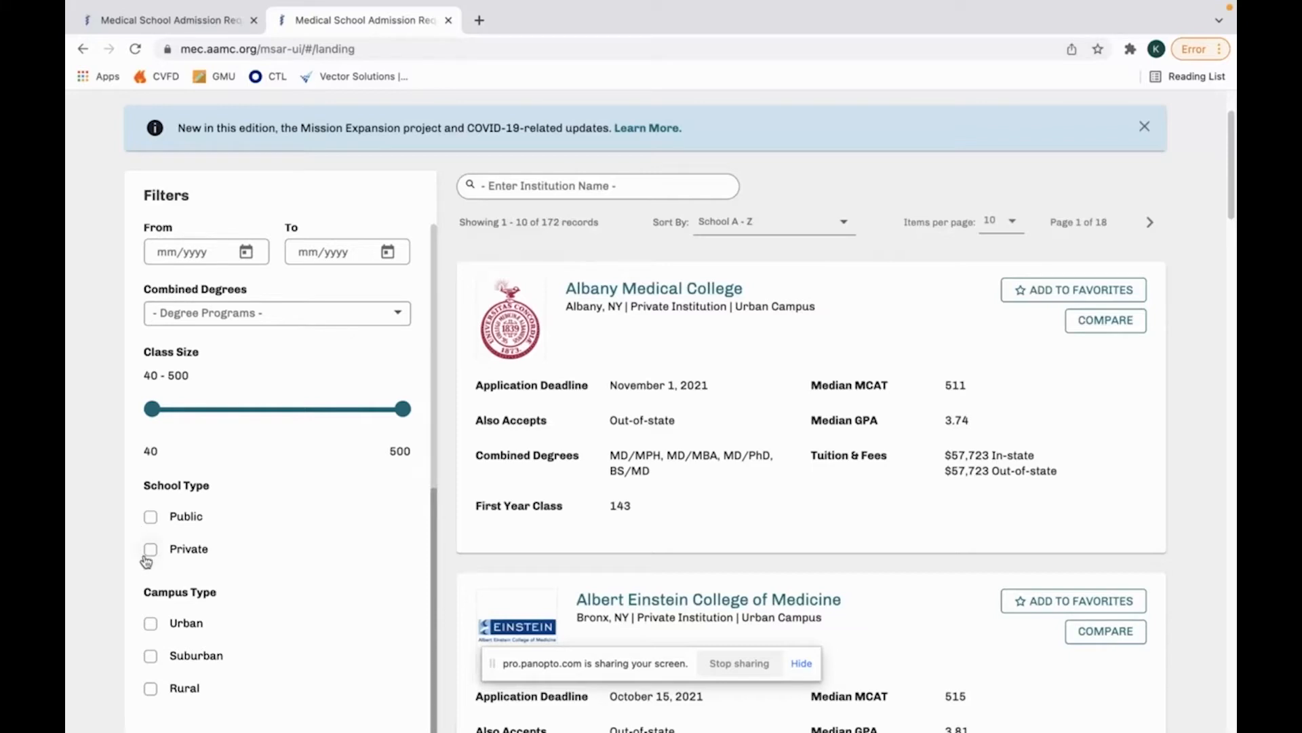
mouse_move(215, 624)
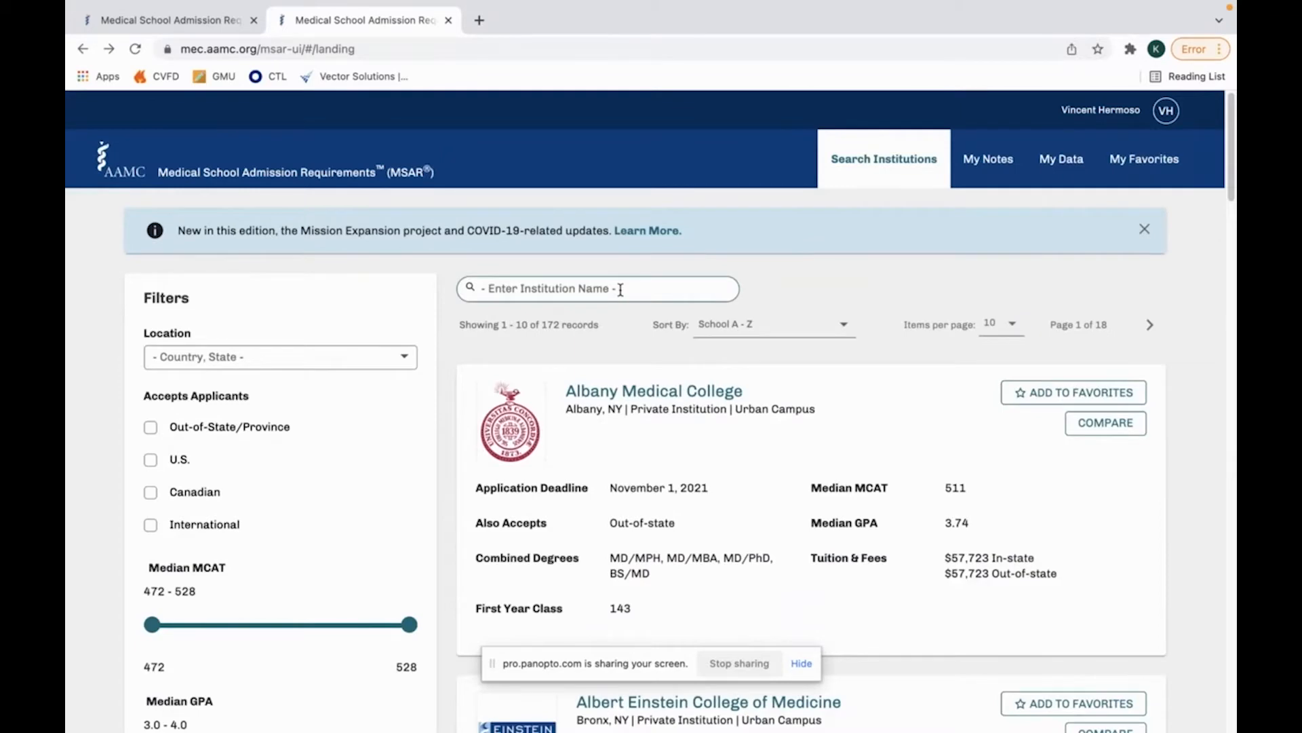
mouse_move(654, 391)
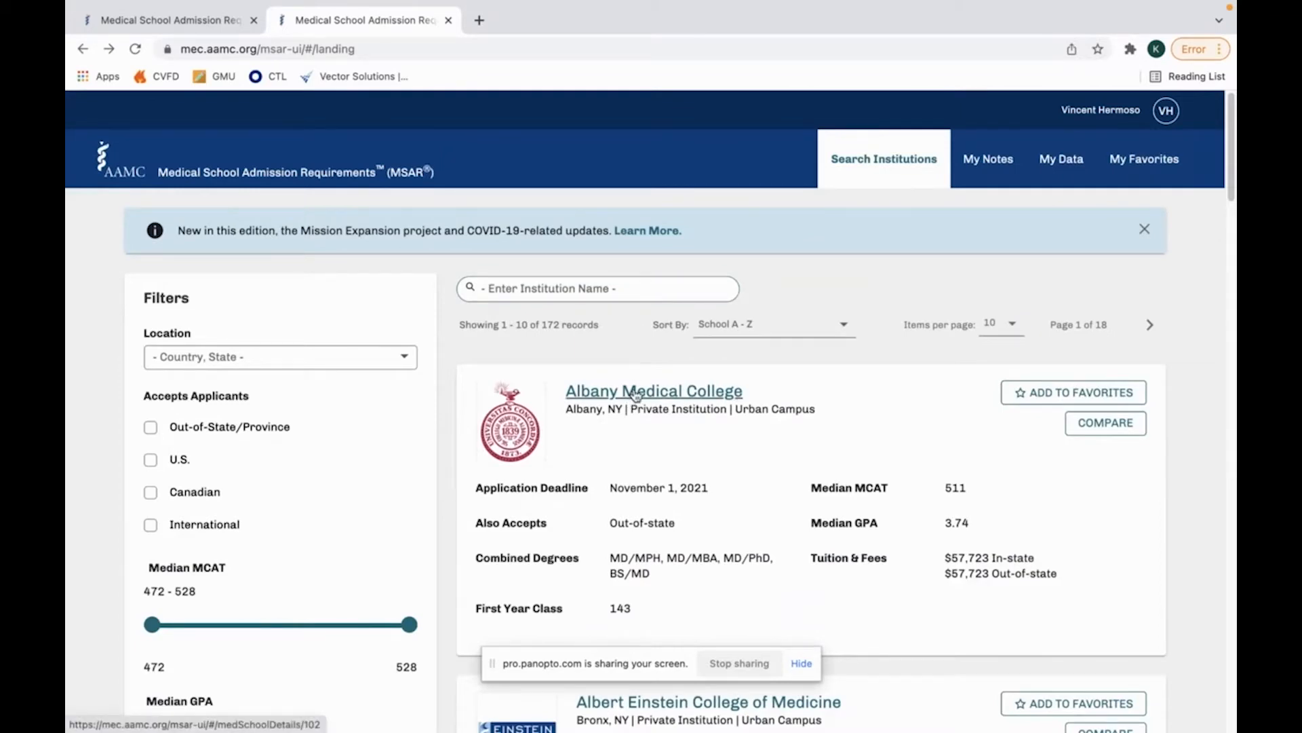
View Albany Medical College's Admissions section with its Applications Accepted and 2021–2022 Application Timeline tables.
left_click(654, 391)
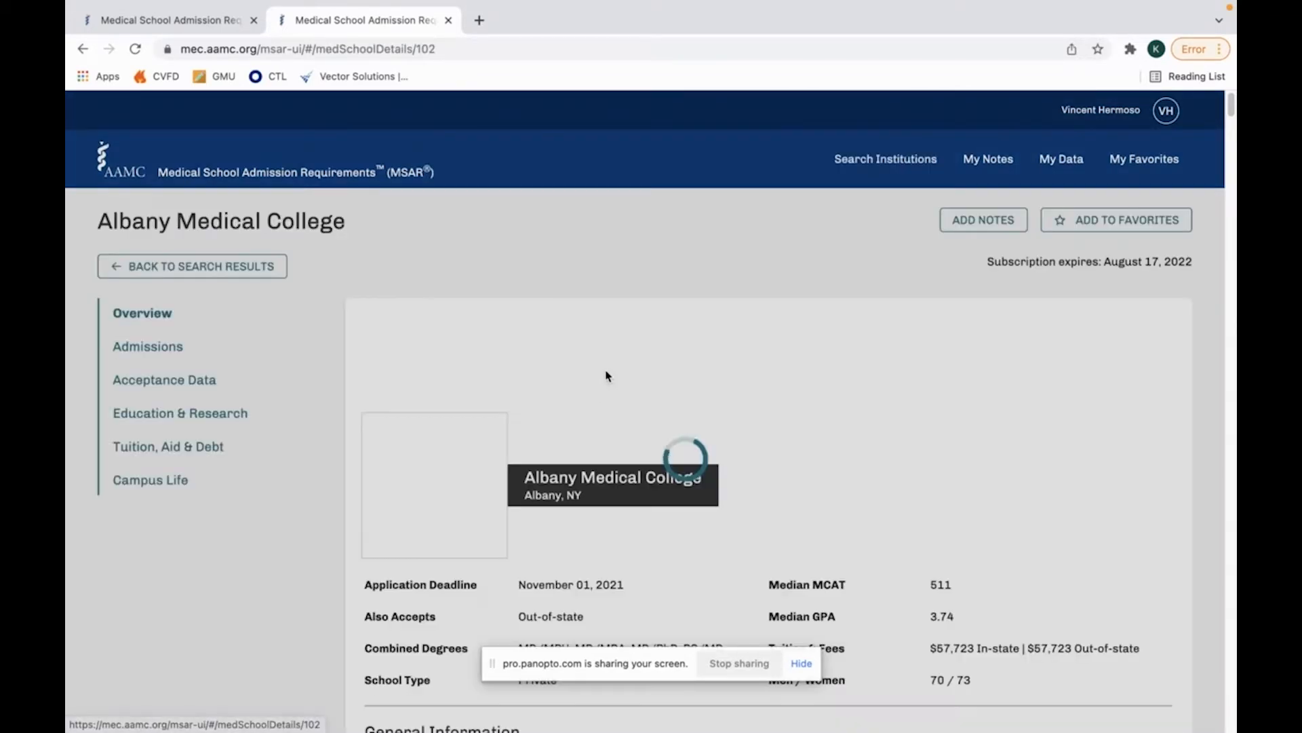
scroll("down", 3)
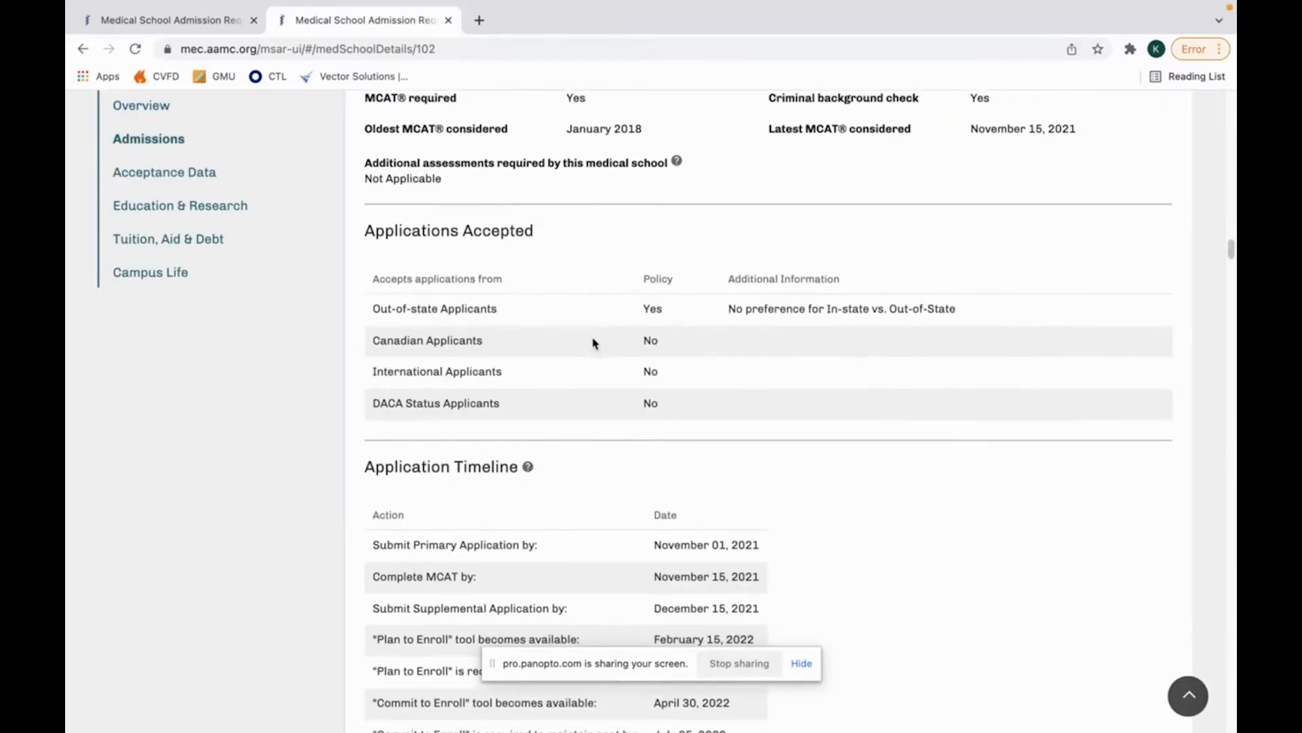
scroll("down", 3)
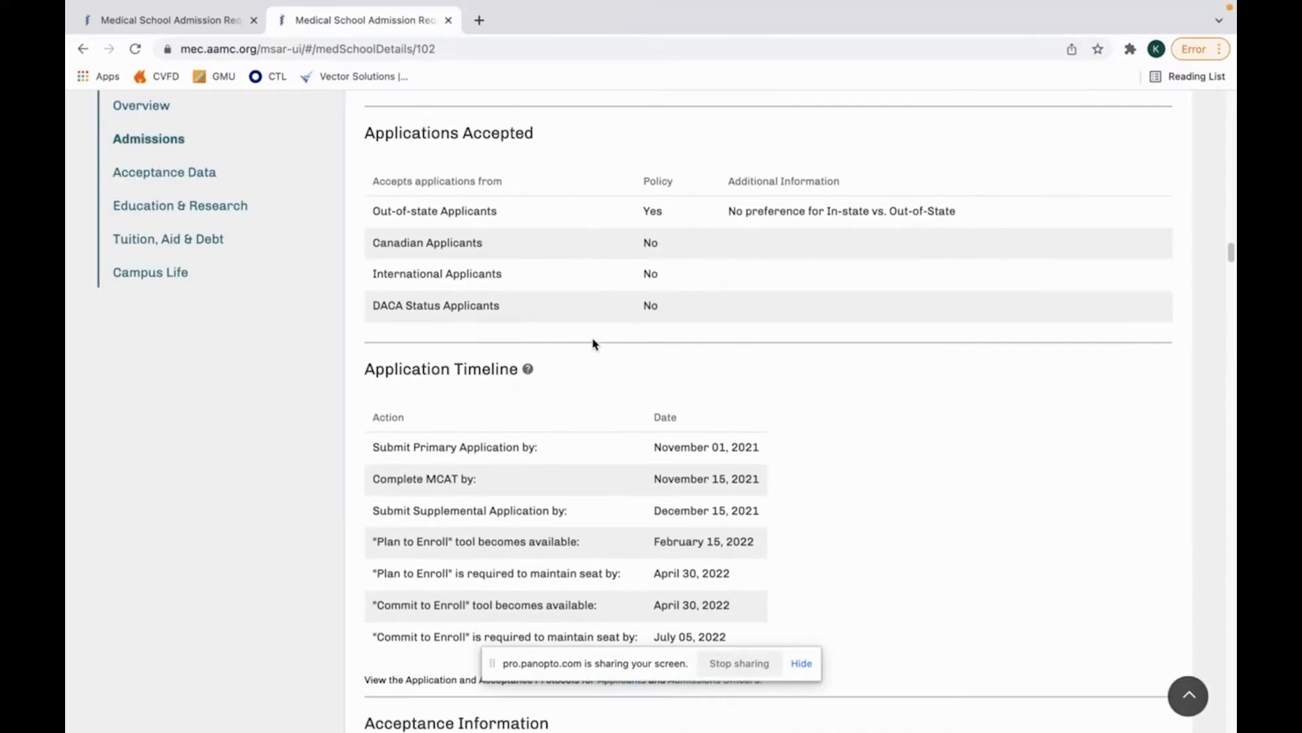
mouse_move(339, 132)
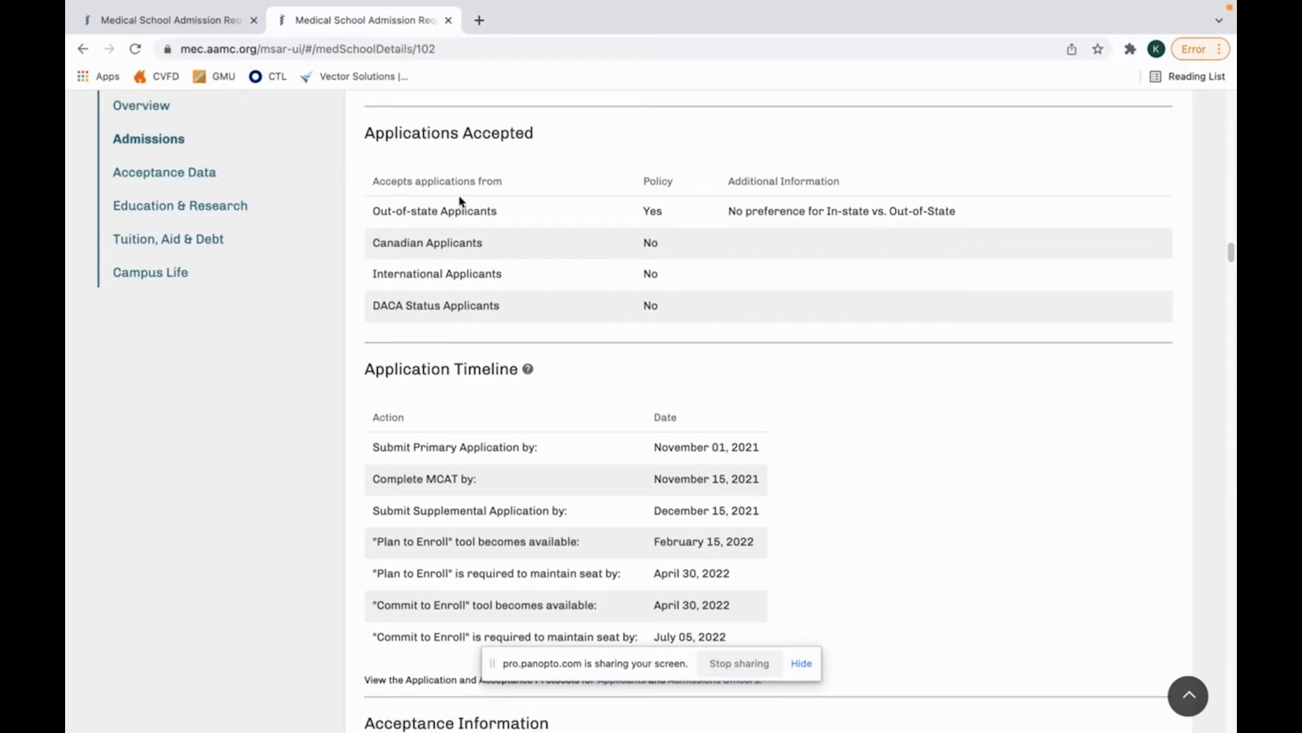
double_click(398, 133)
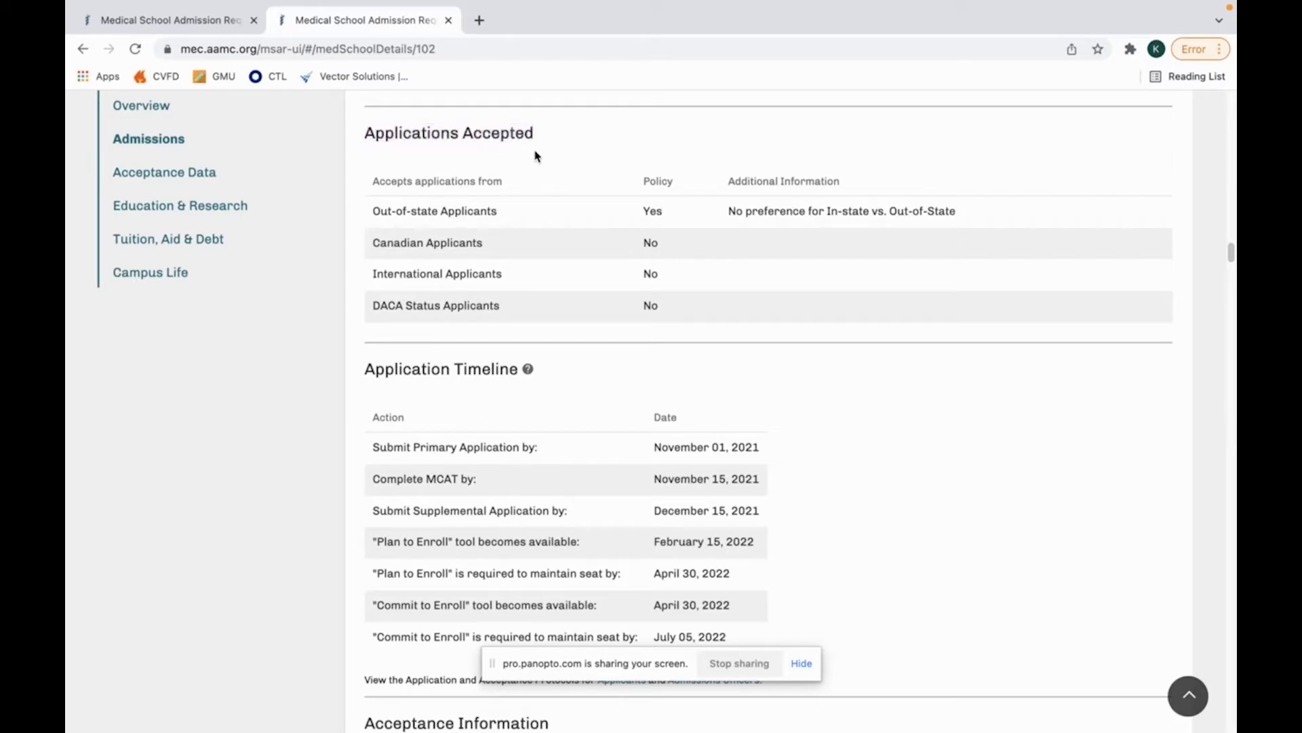
mouse_move(372, 216)
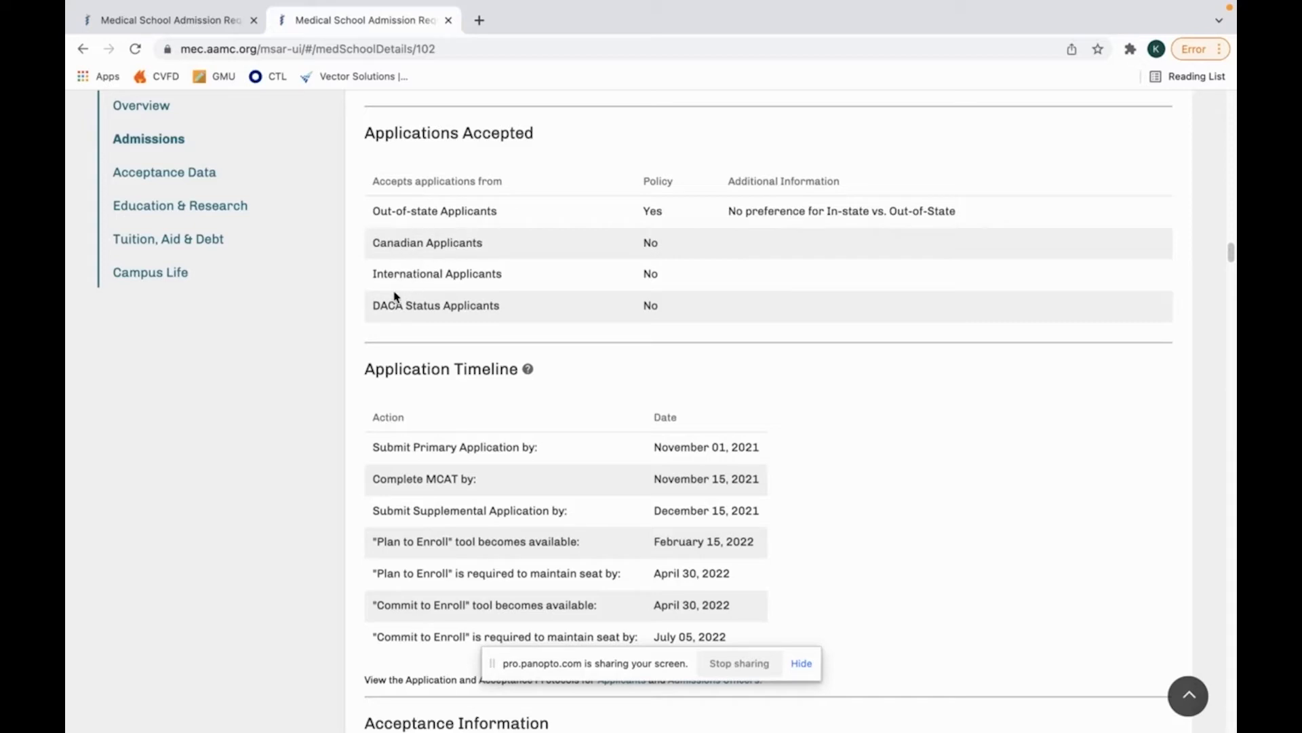
mouse_move(805, 285)
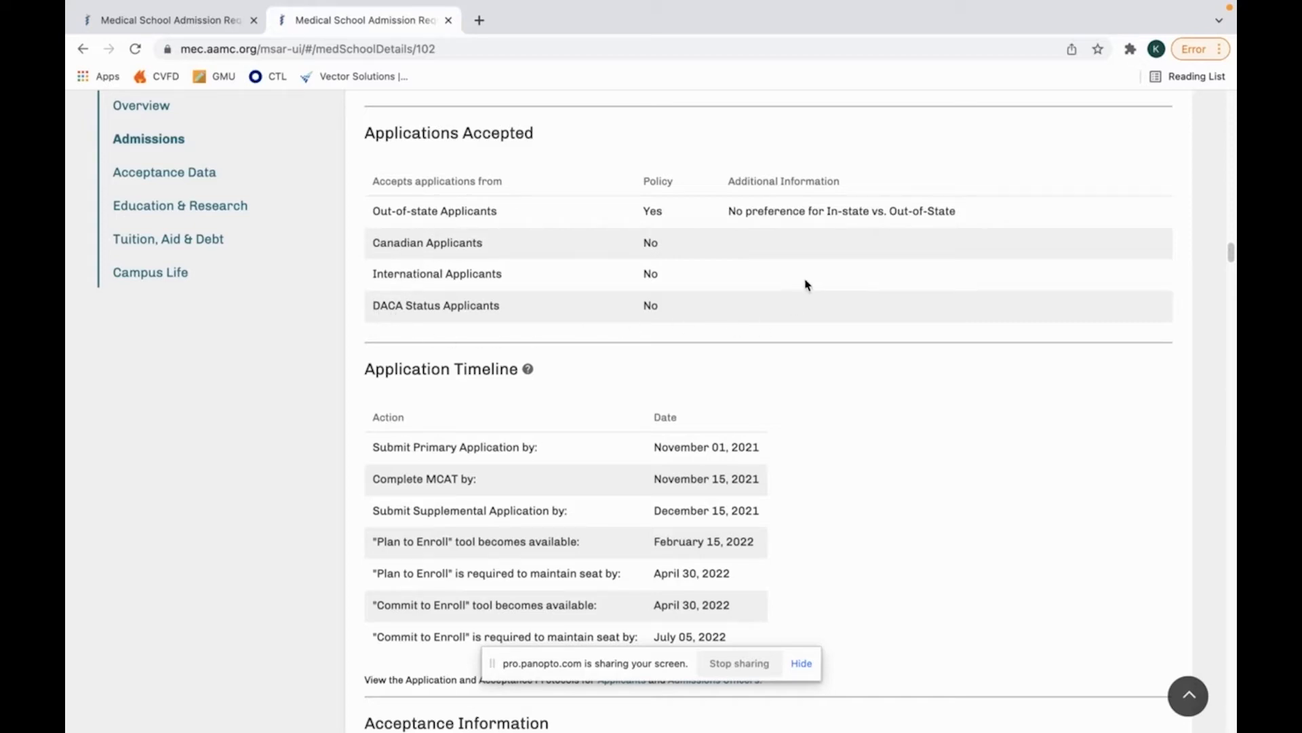
mouse_move(797, 217)
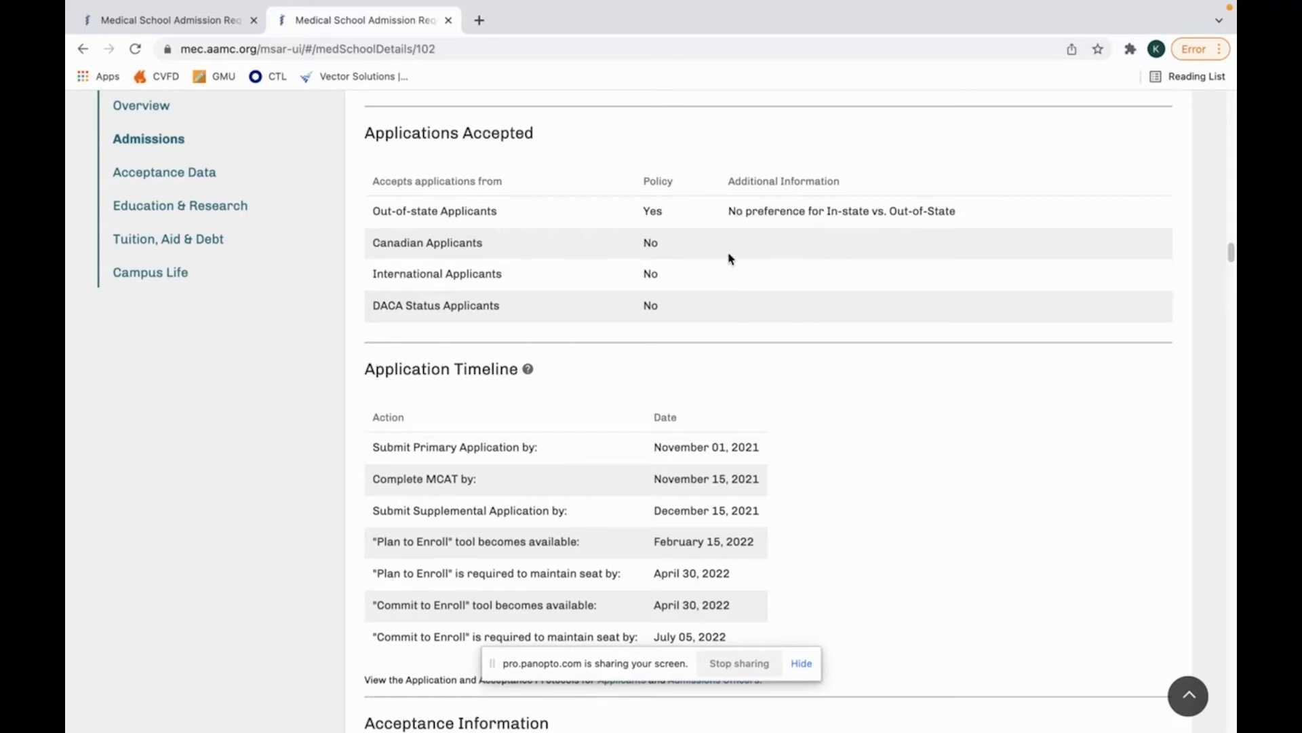
mouse_move(752, 228)
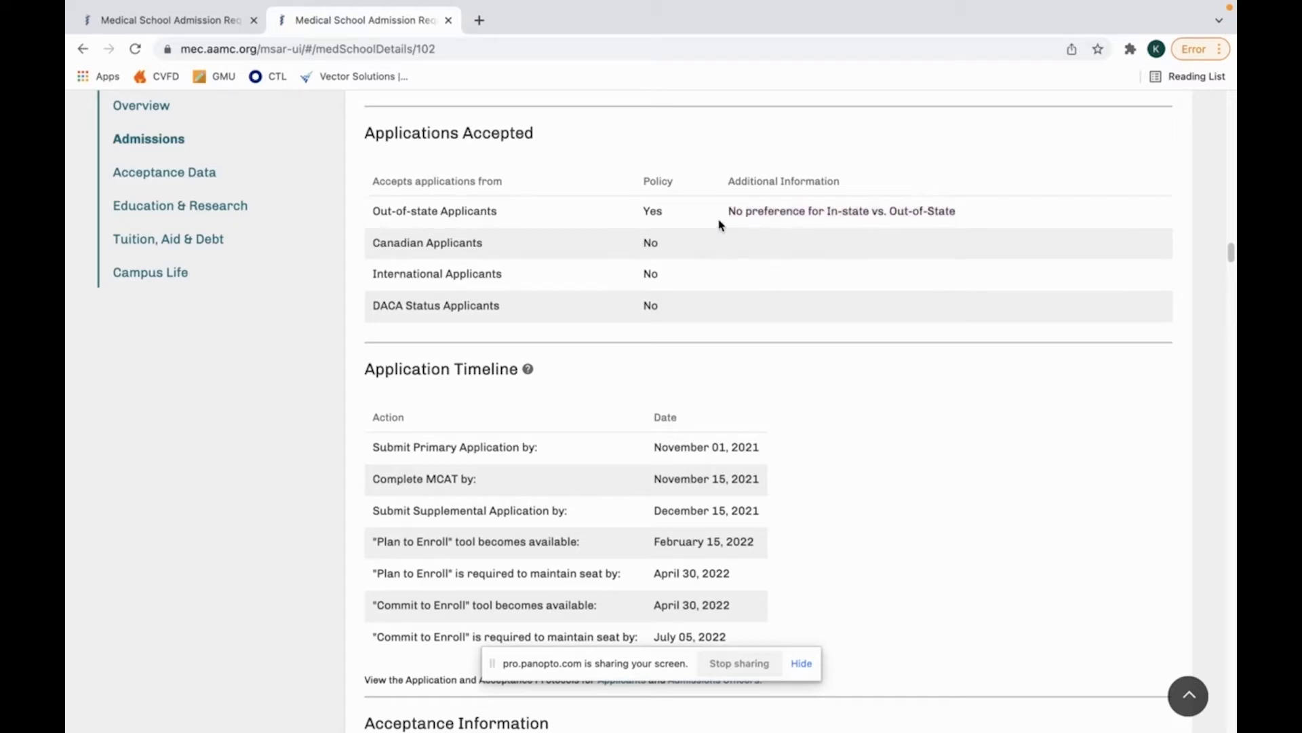
mouse_move(633, 246)
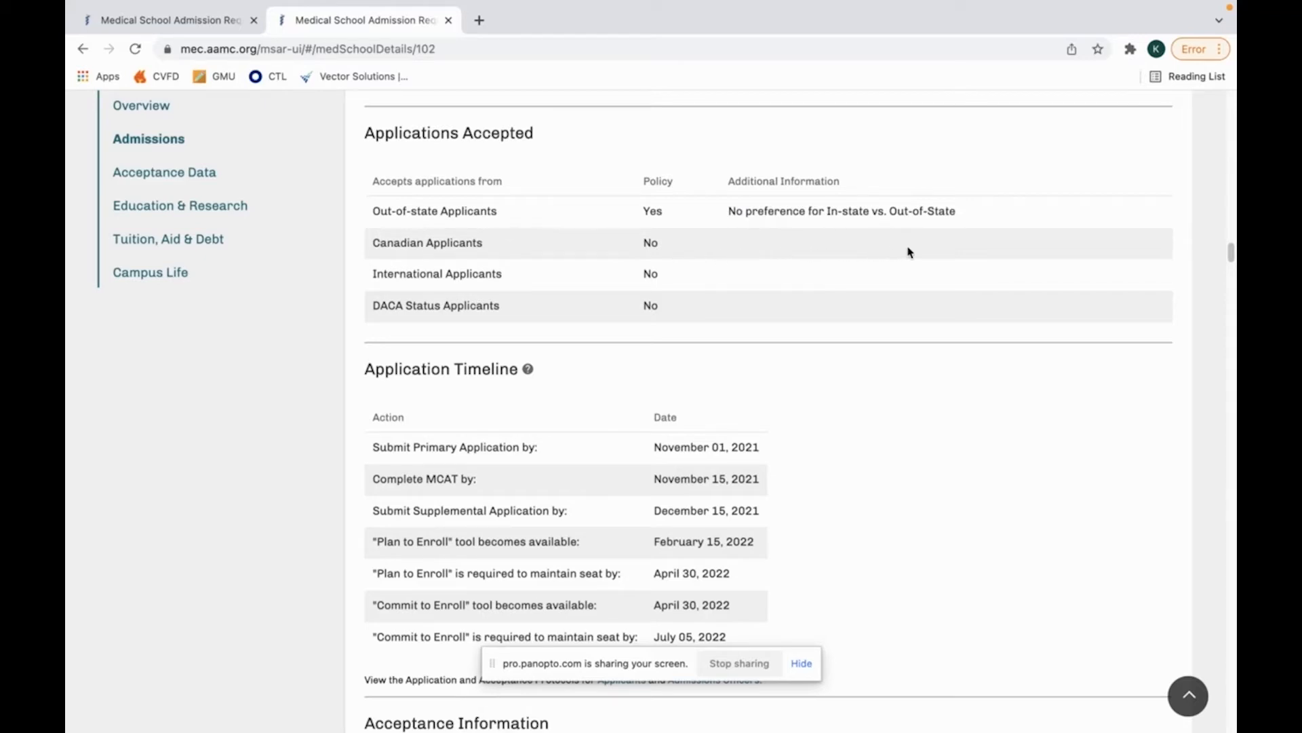
scroll("down", 3)
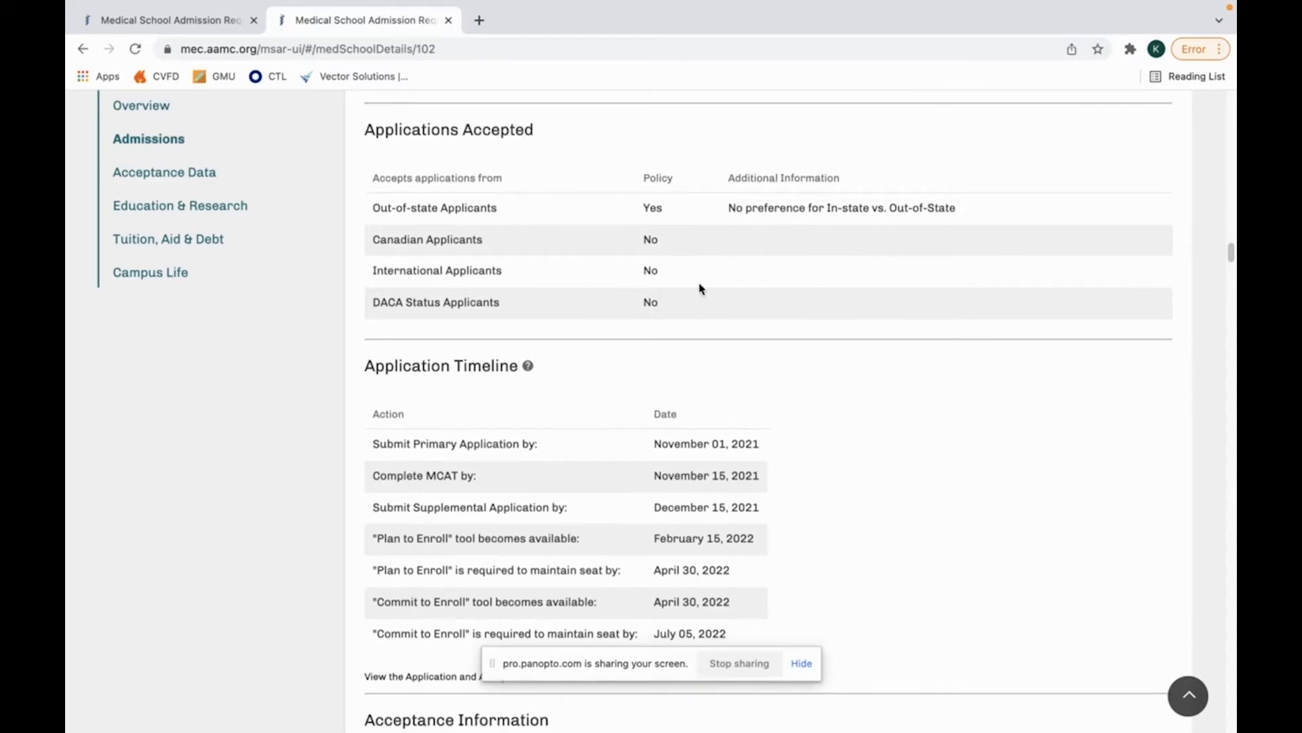
mouse_move(938, 220)
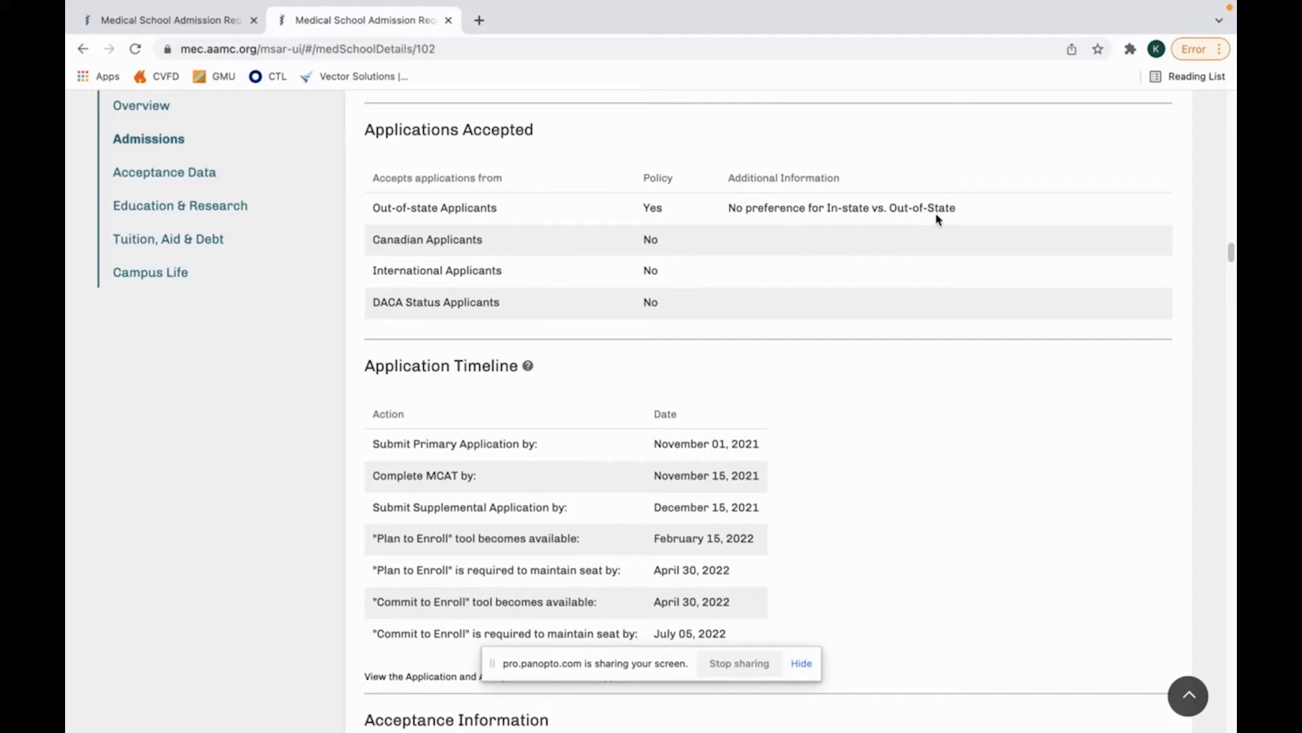
mouse_move(734, 236)
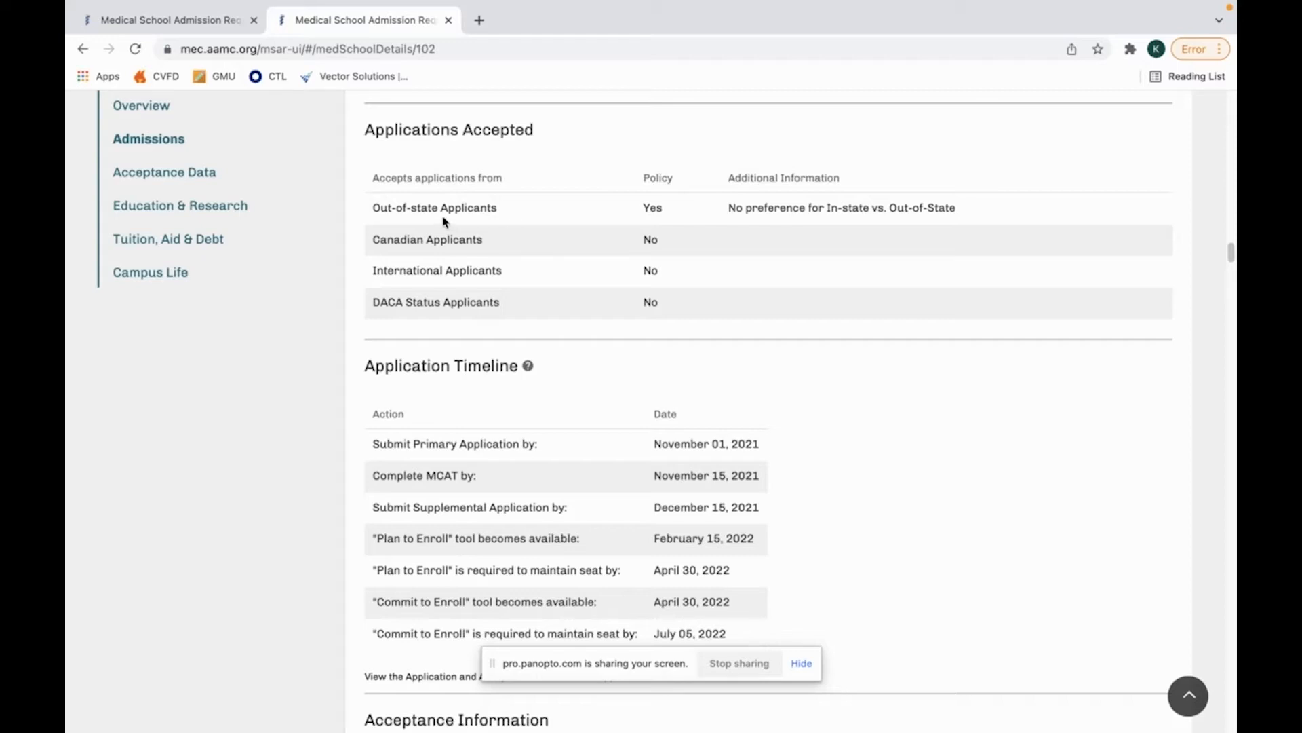
mouse_move(726, 234)
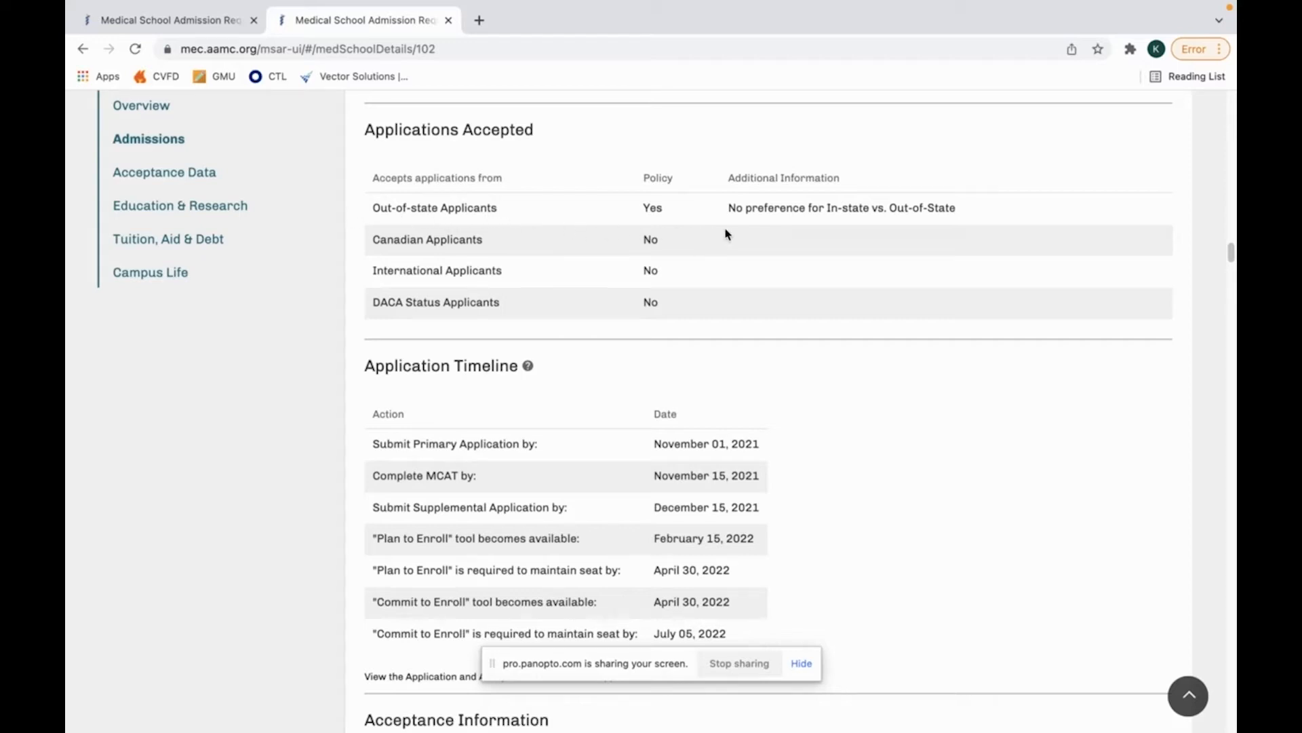
mouse_move(590, 224)
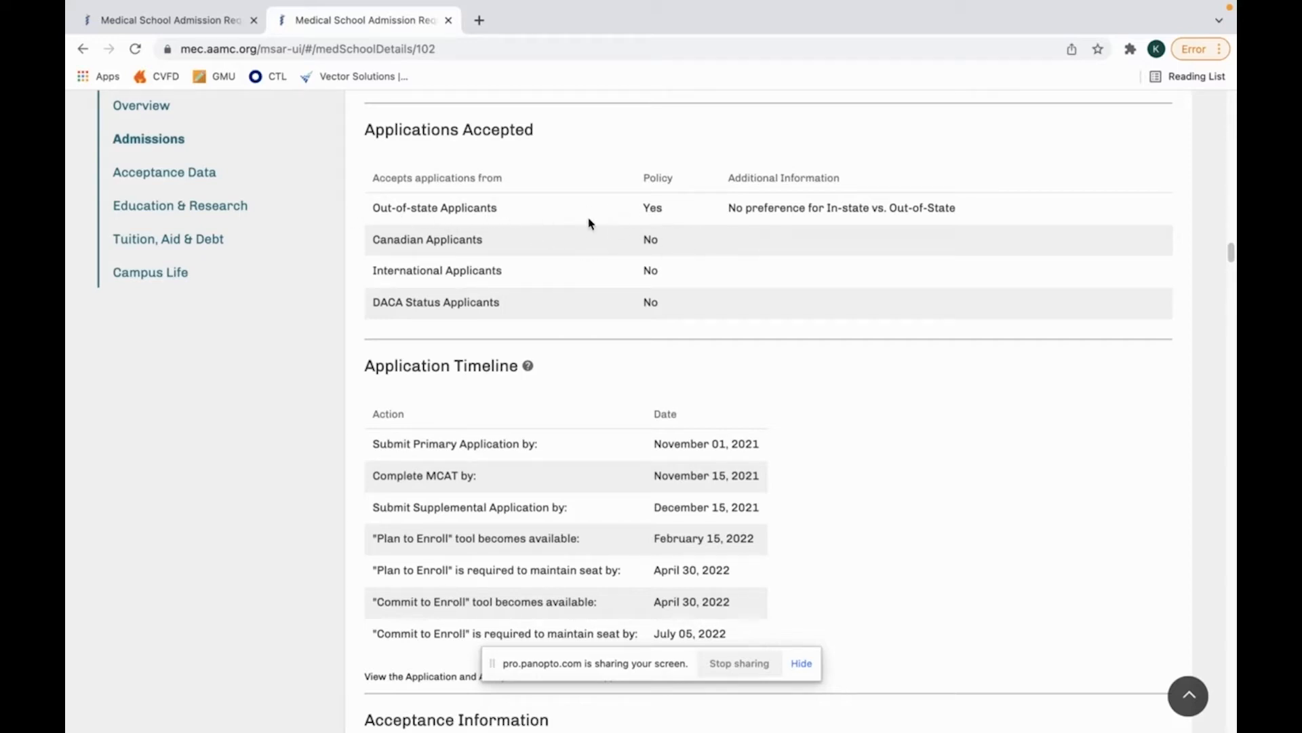
mouse_move(829, 220)
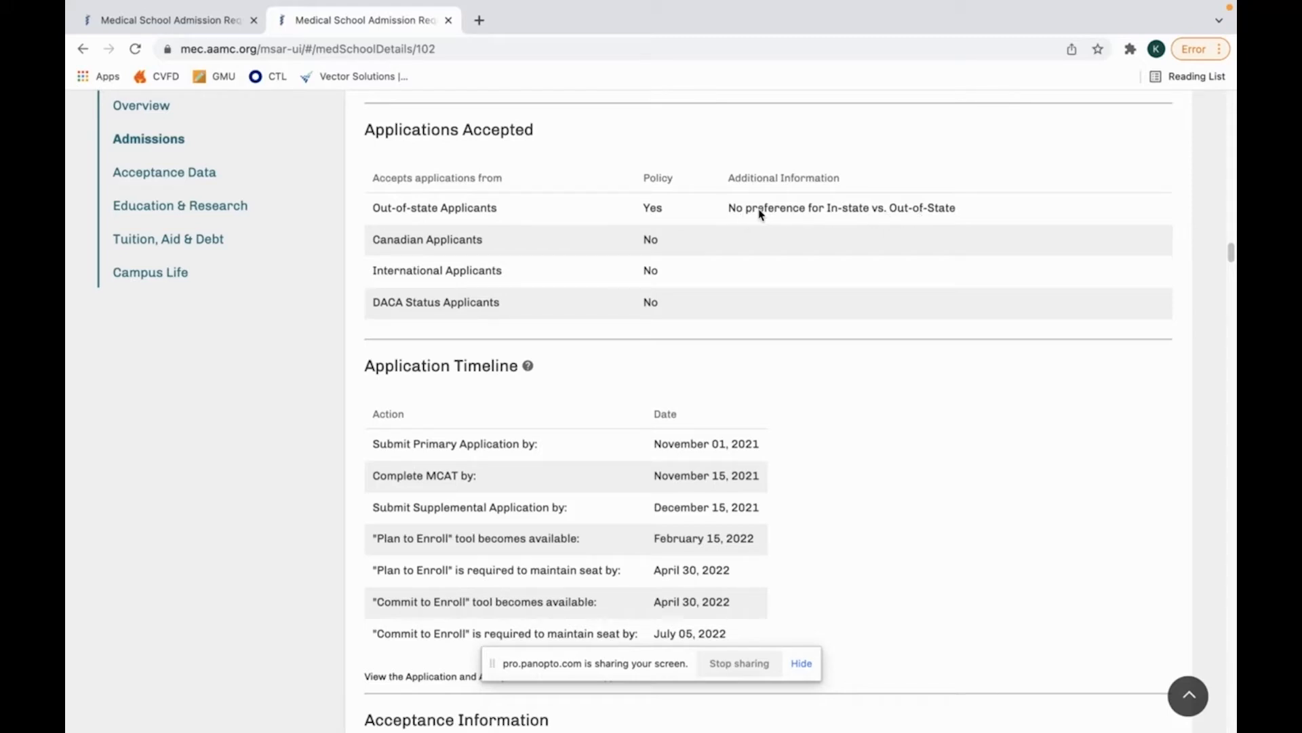
mouse_move(693, 217)
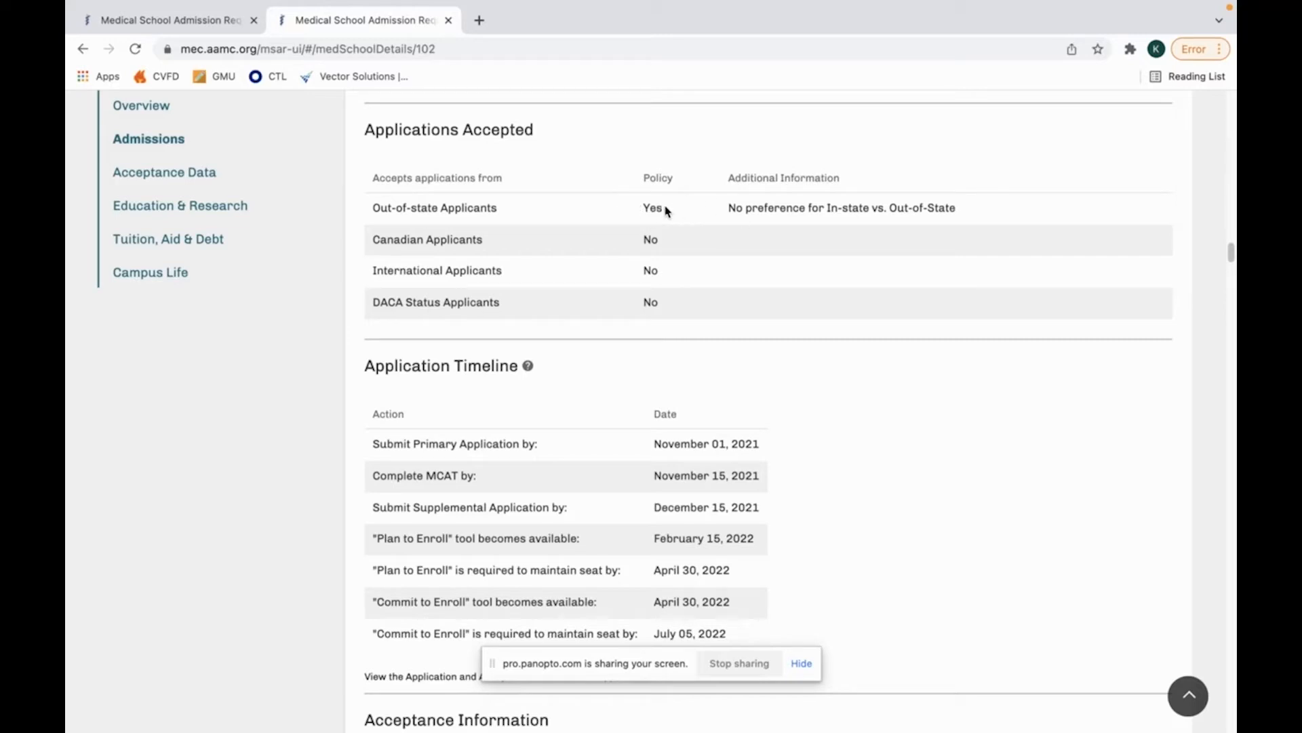
mouse_move(867, 212)
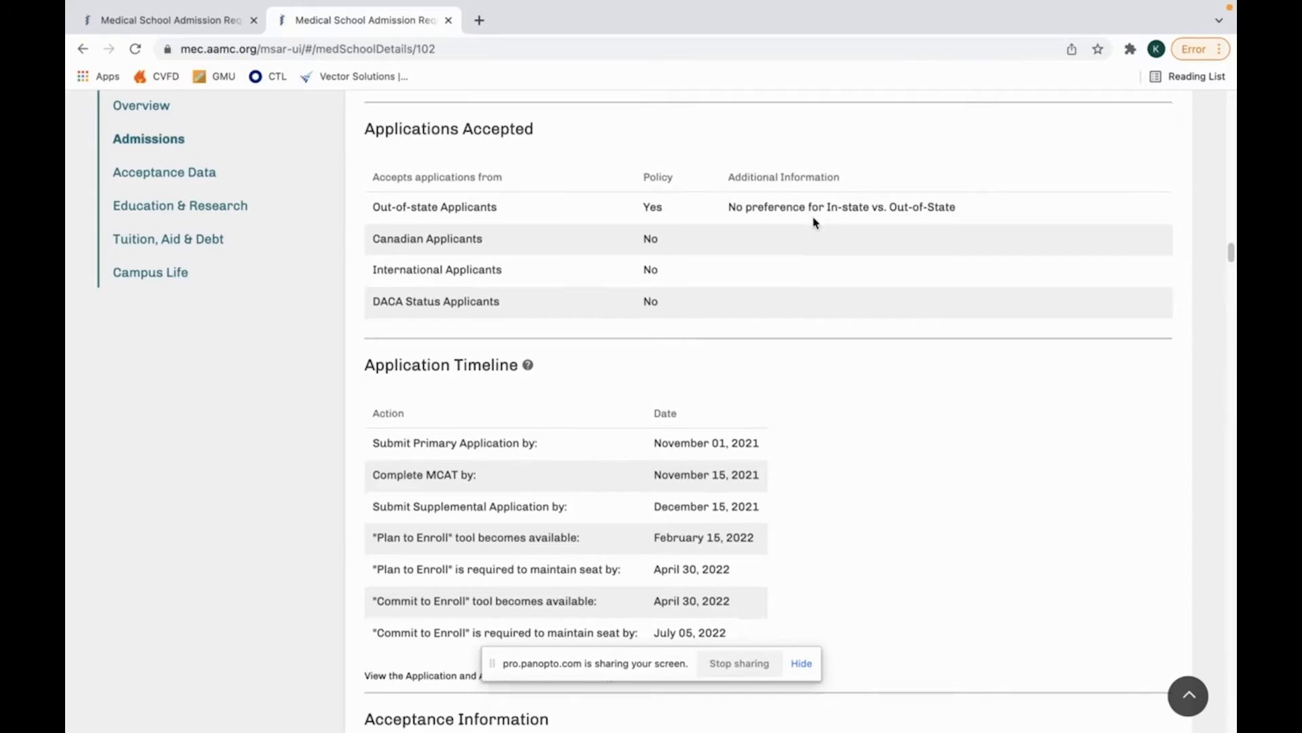
left_click(164, 173)
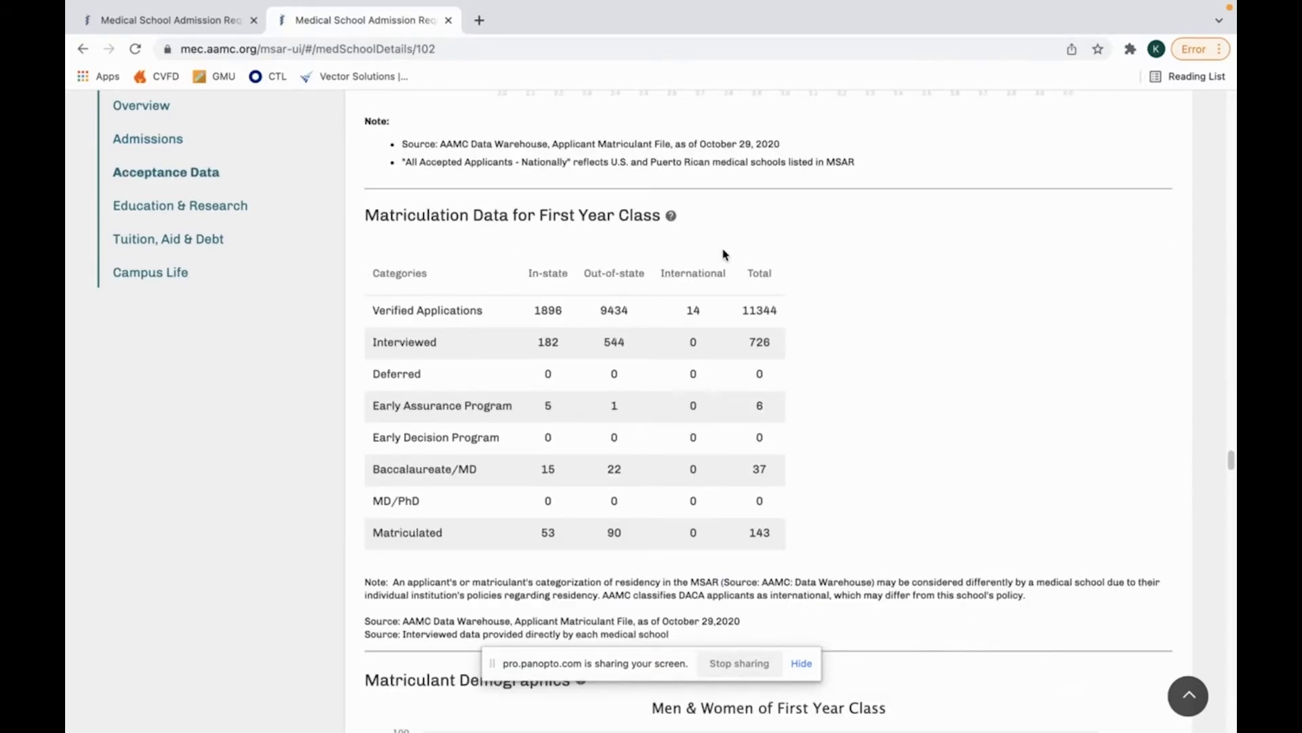
mouse_move(704, 244)
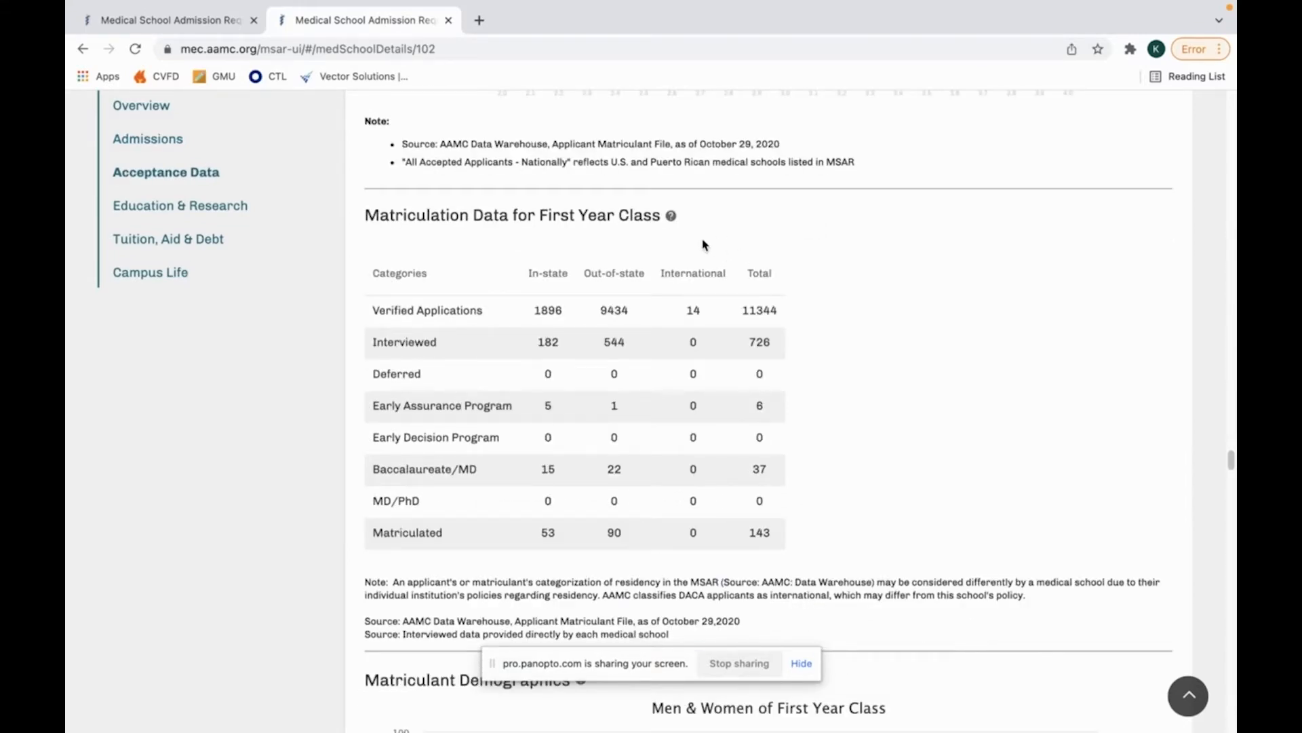
scroll("down", 3)
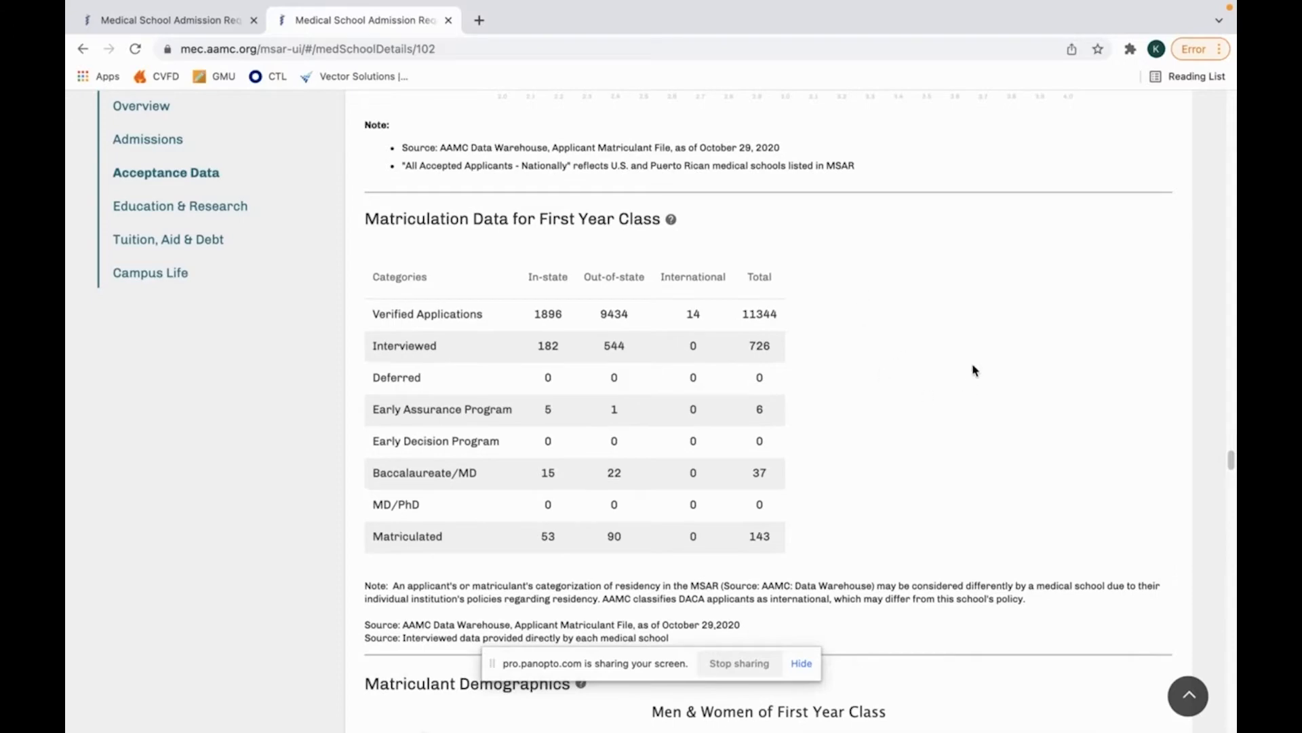
mouse_move(590, 314)
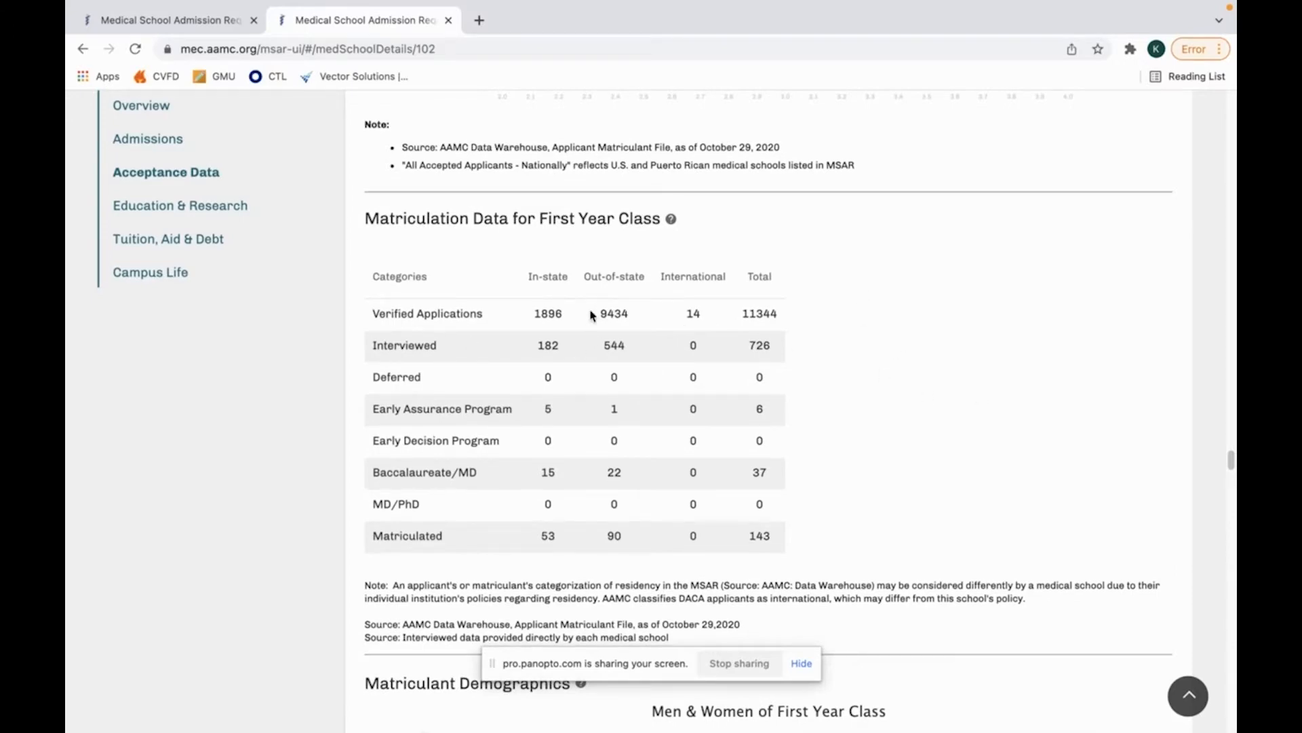
mouse_move(438, 373)
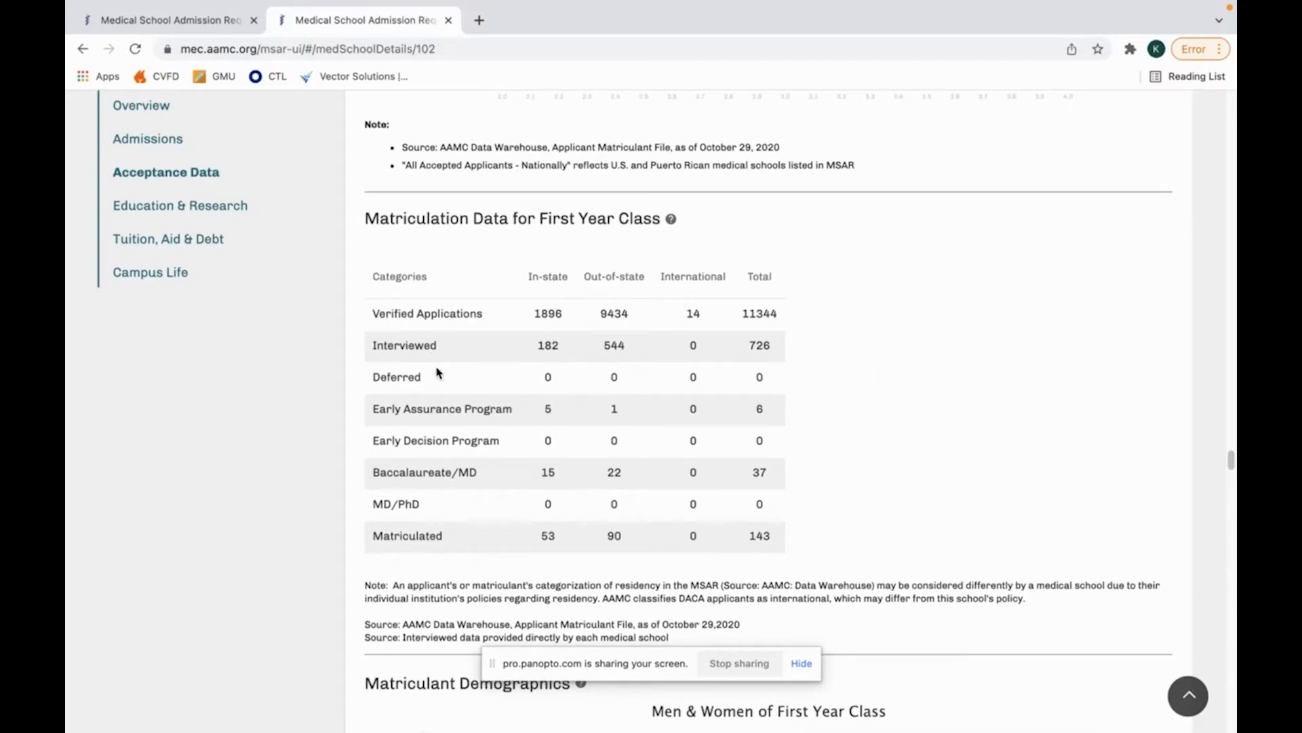
scroll("down", 3)
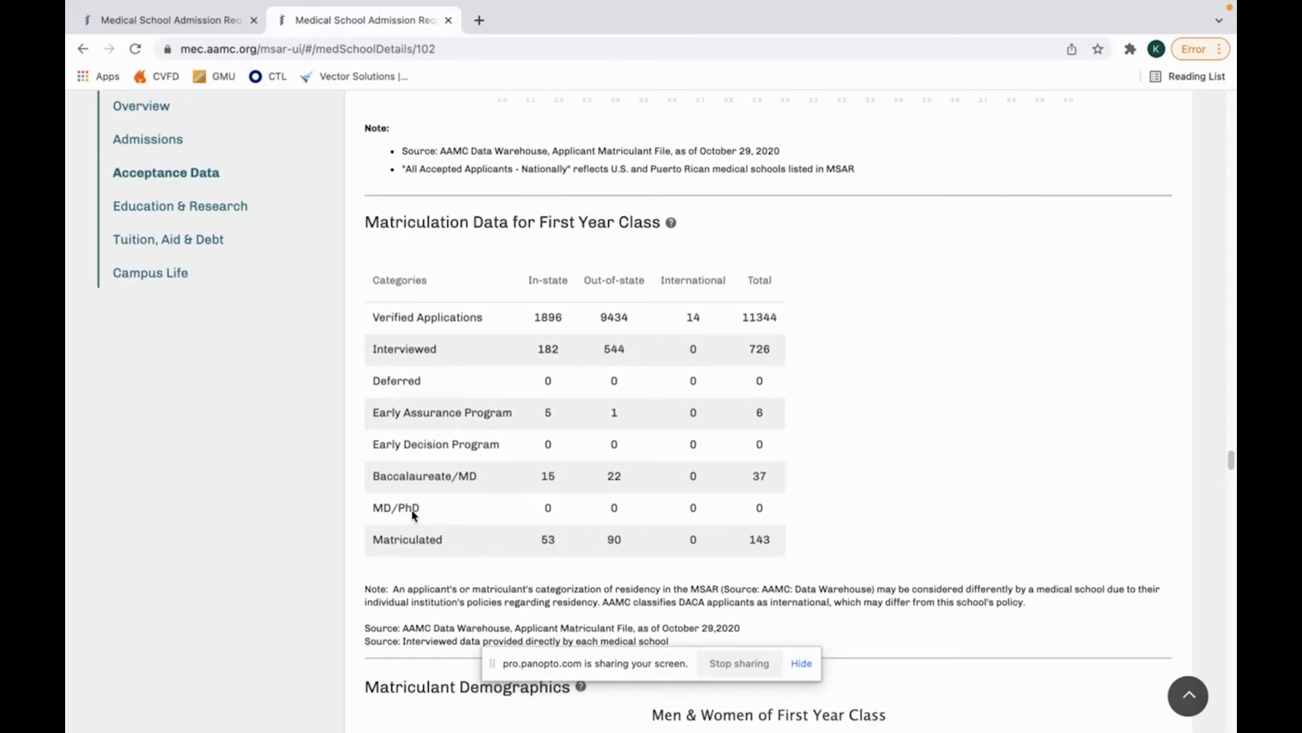
mouse_move(639, 350)
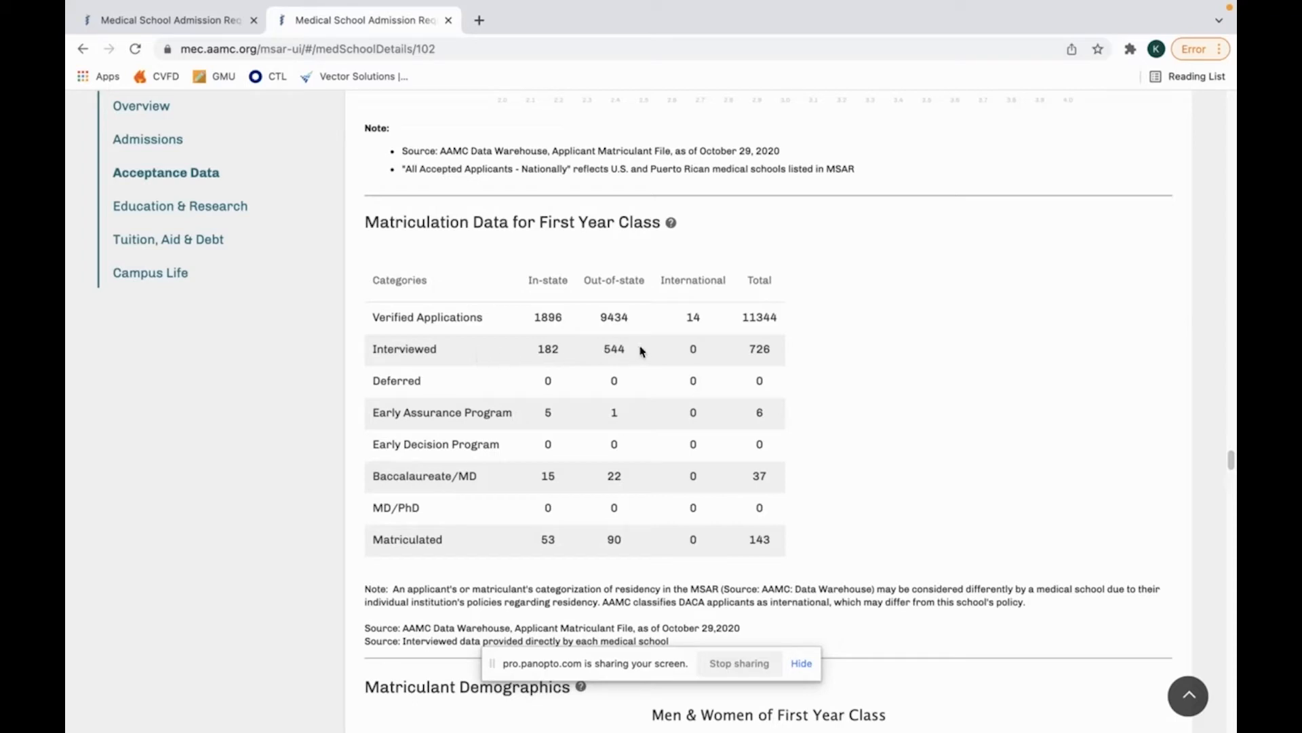
mouse_move(561, 353)
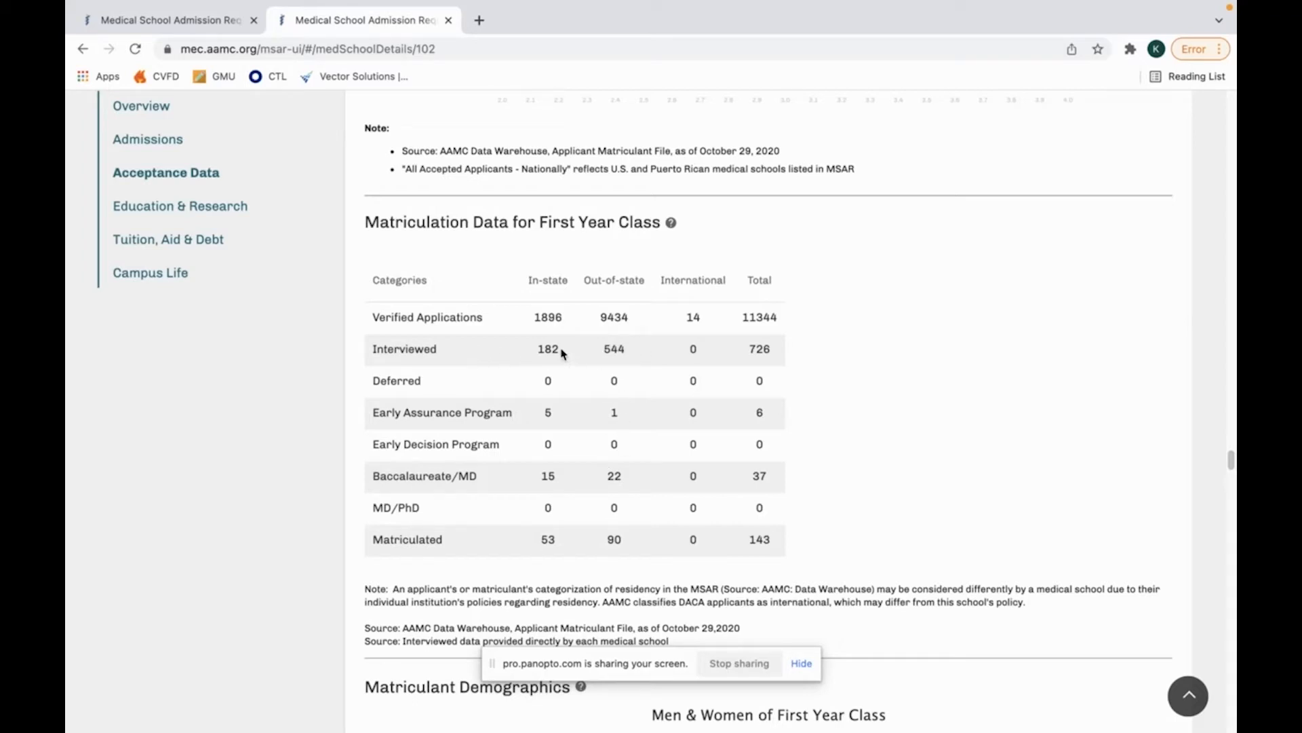
mouse_move(528, 286)
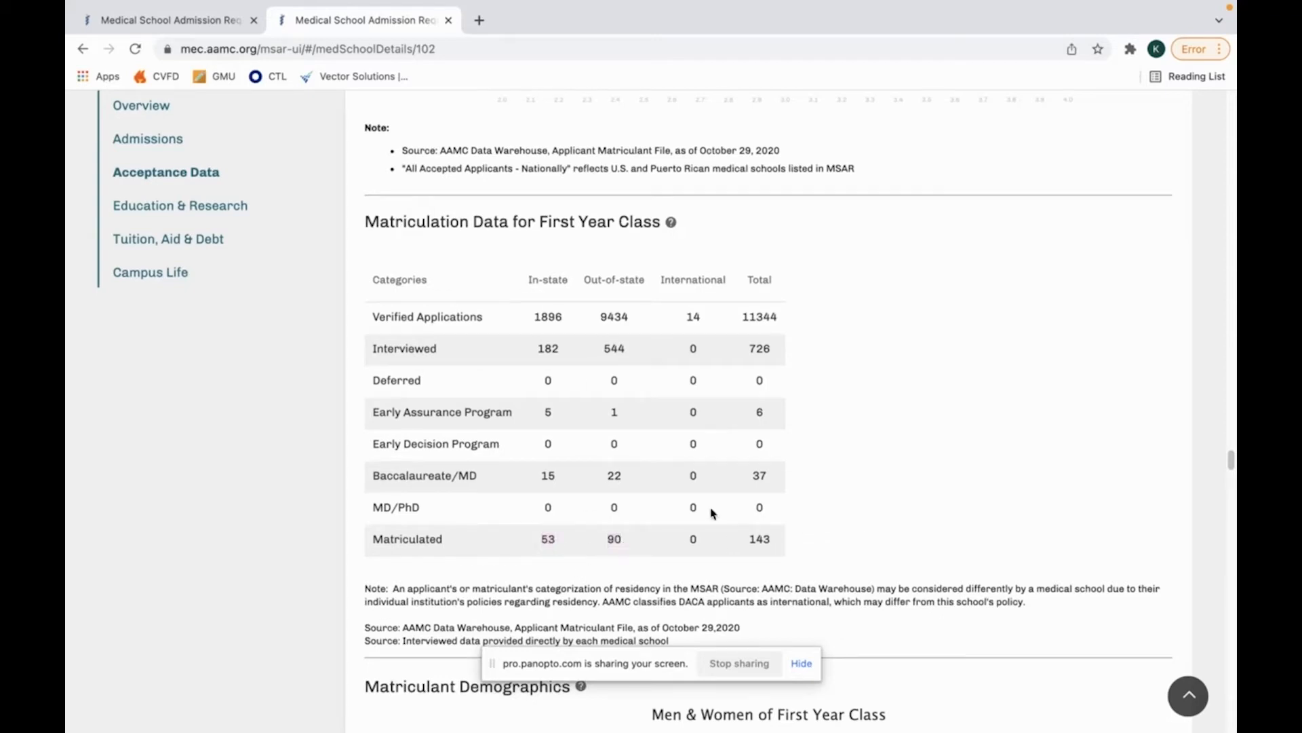
mouse_move(586, 472)
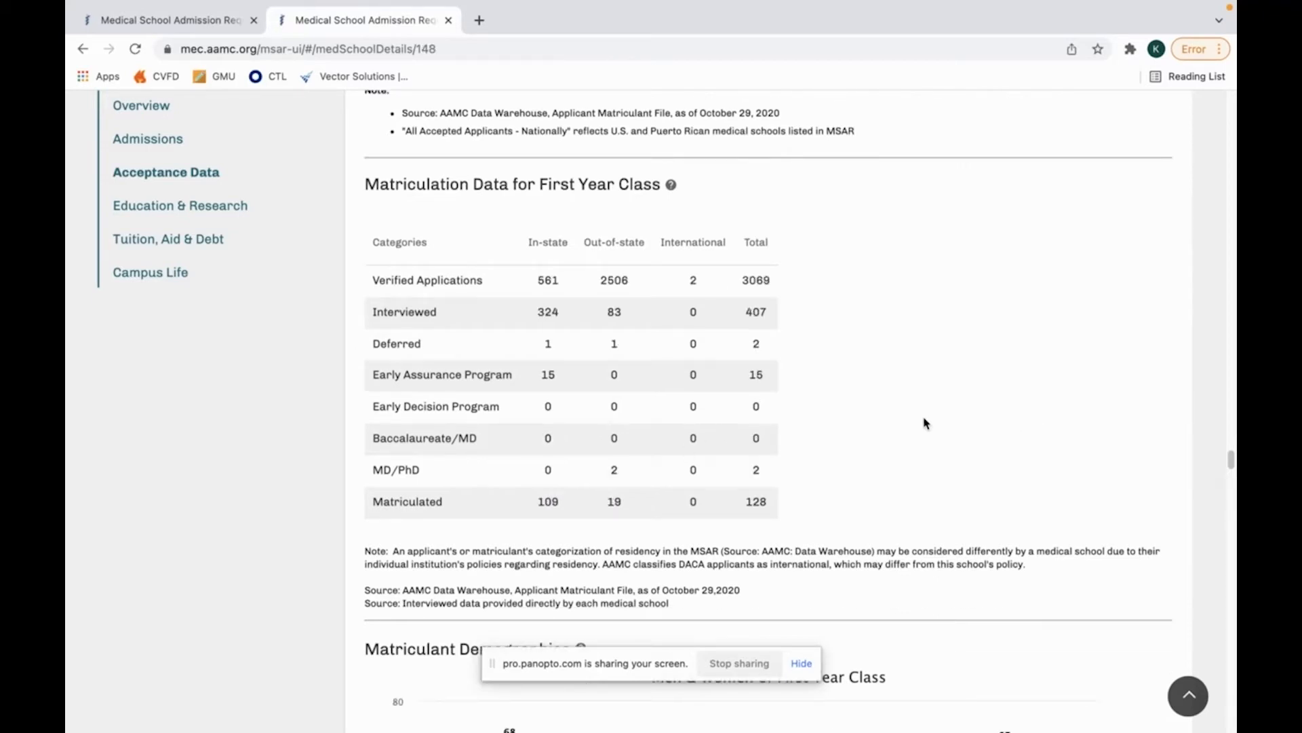
mouse_move(876, 415)
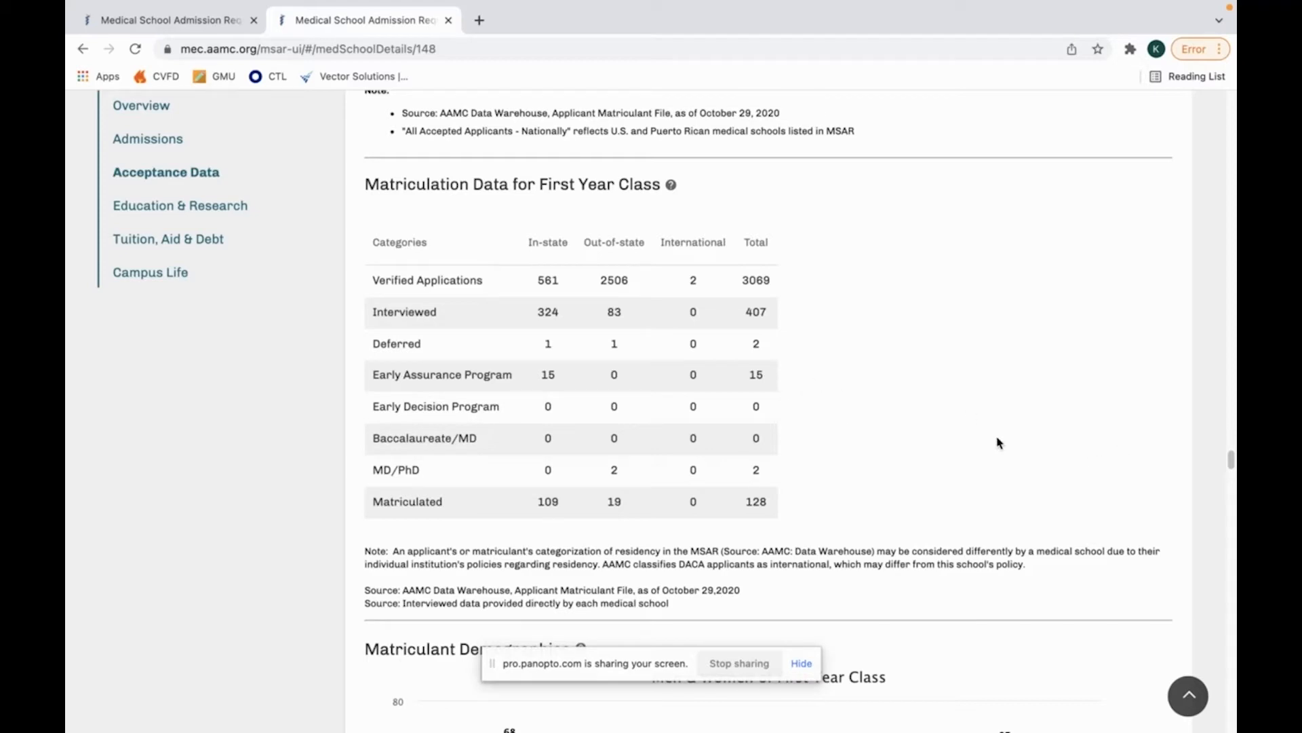
mouse_move(880, 412)
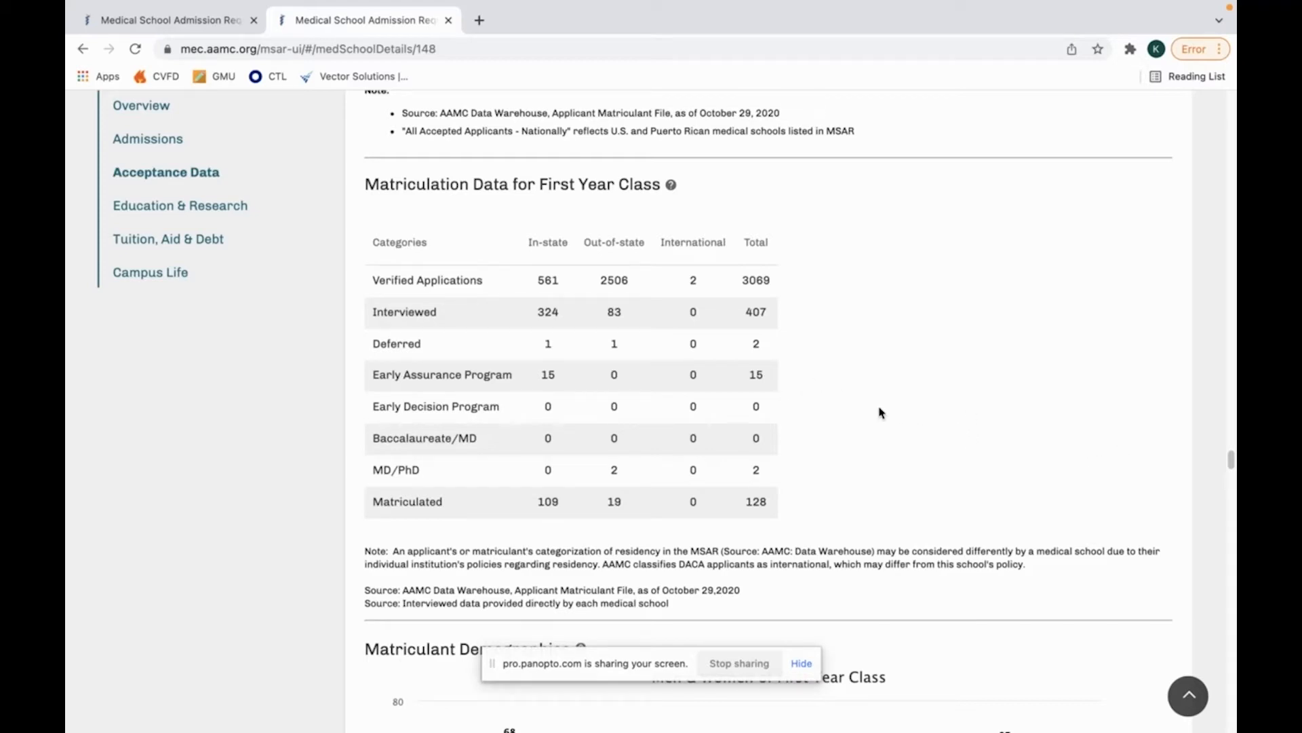
mouse_move(529, 242)
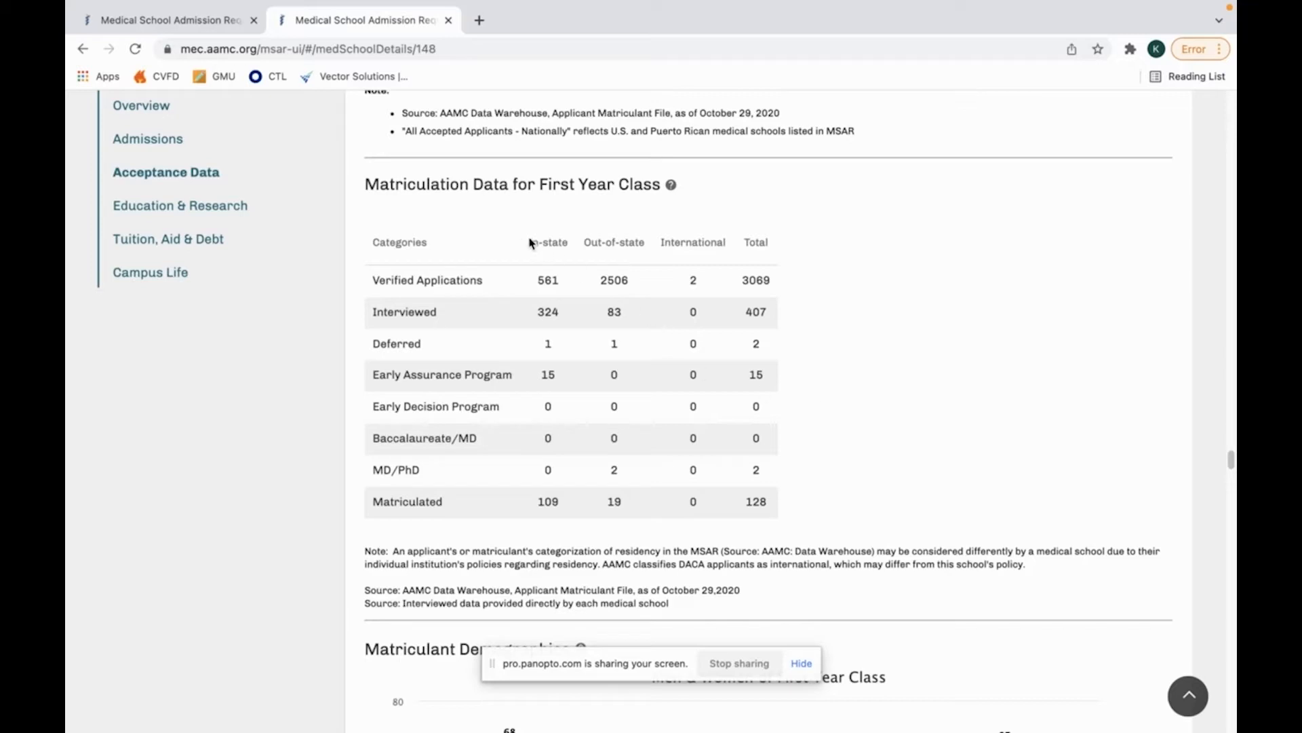
Highlight the 19 out-of-state matriculants figure in the First Year Class matriculation table.
double_click(547, 501)
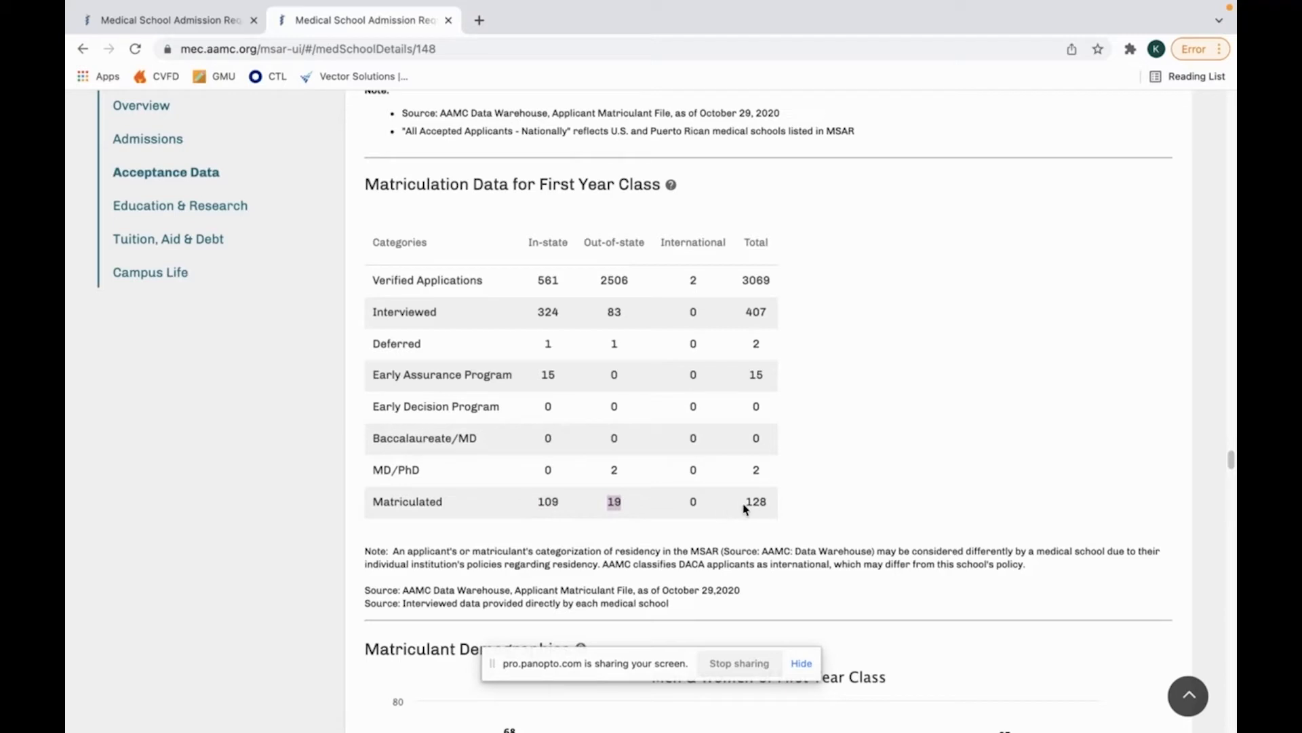
mouse_move(781, 515)
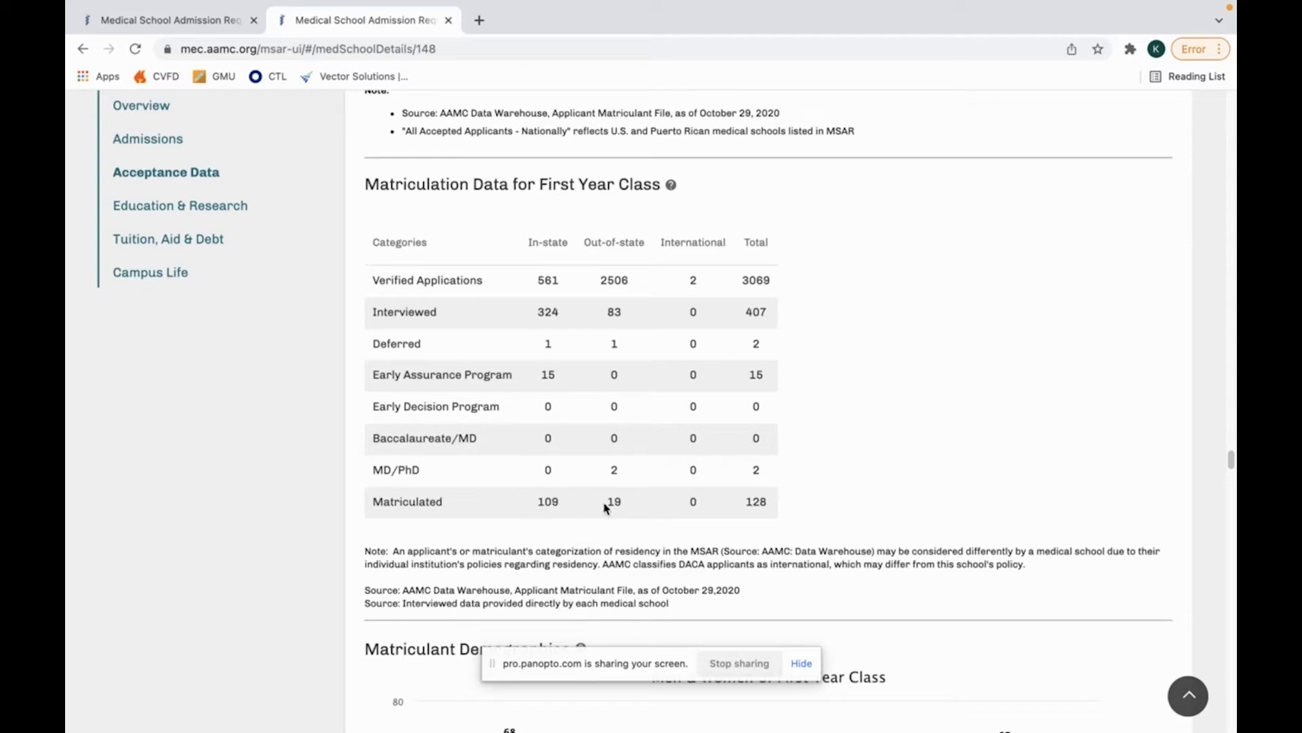
mouse_move(850, 490)
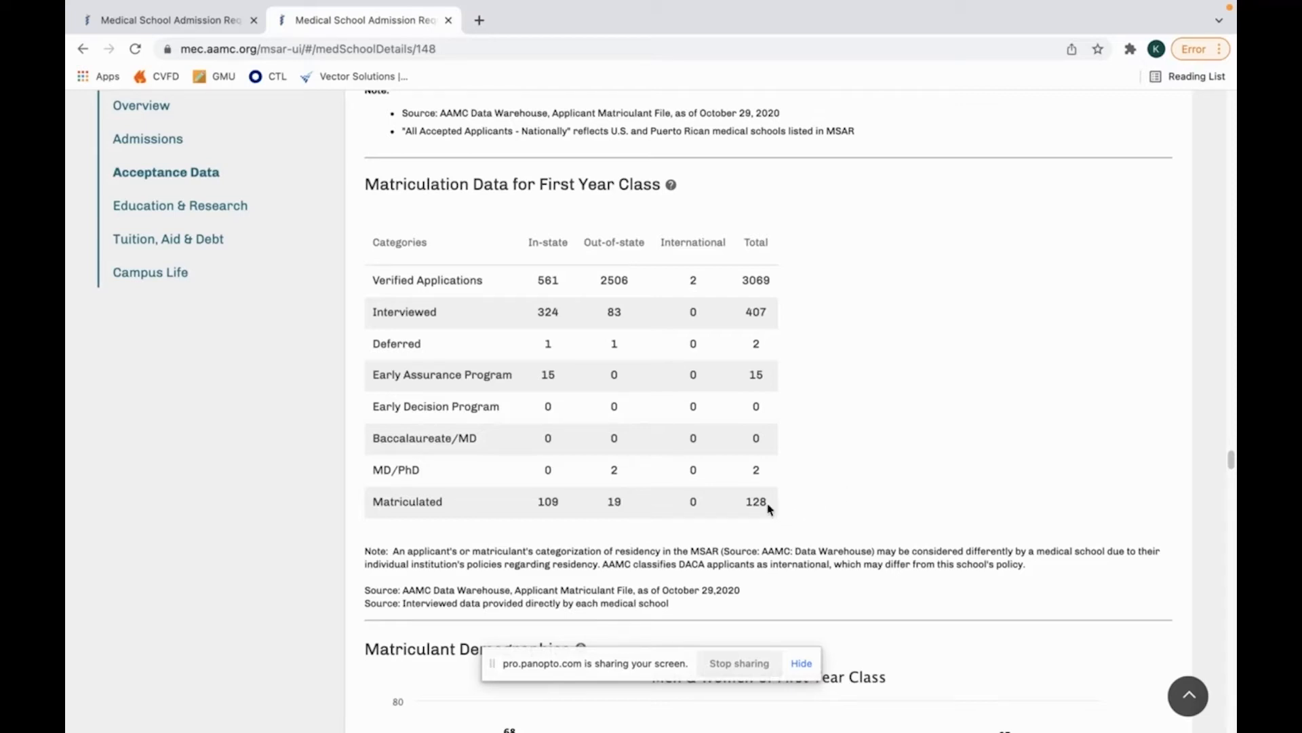
mouse_move(643, 457)
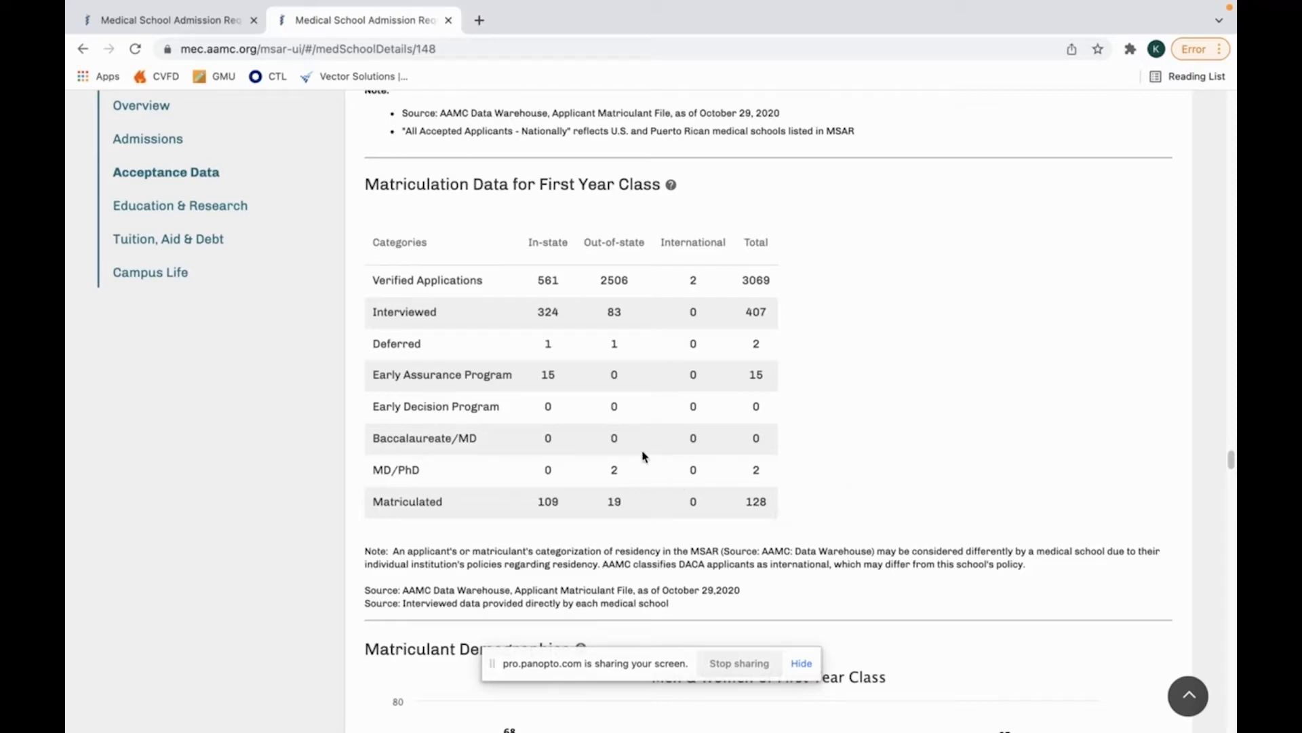
mouse_move(628, 506)
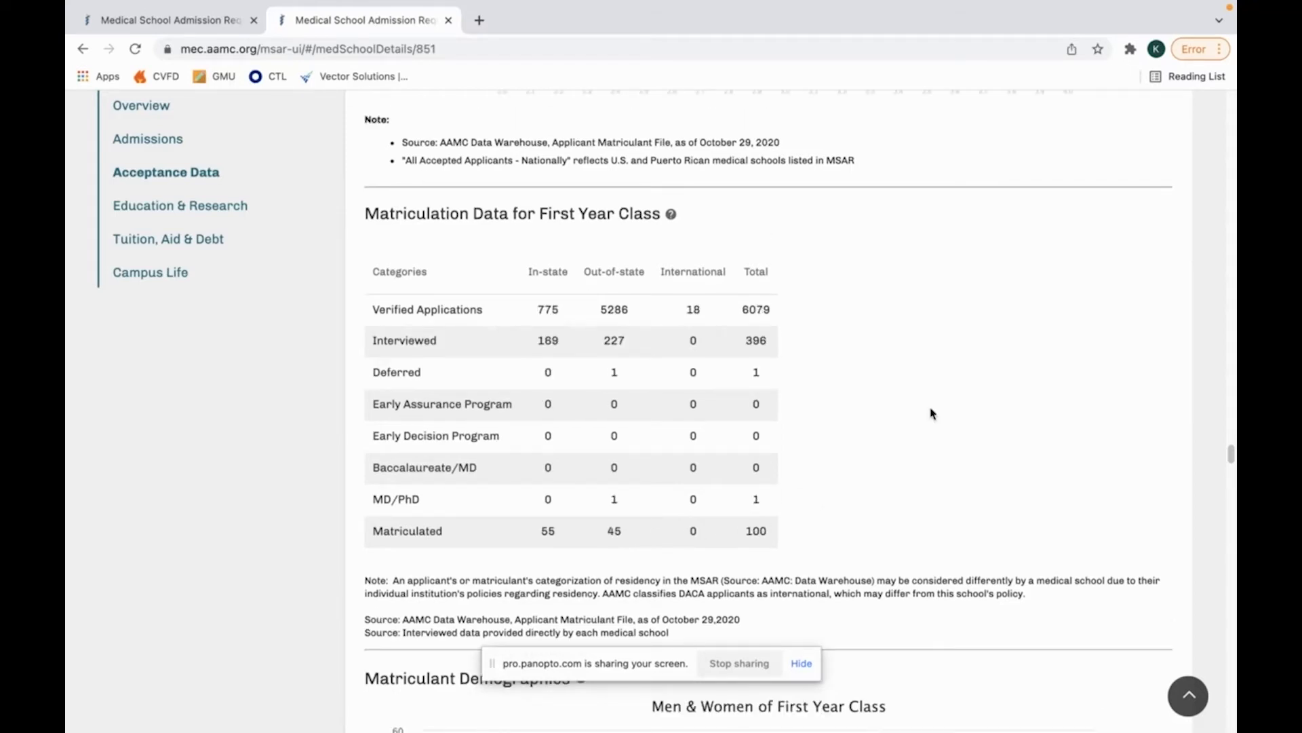
mouse_move(903, 411)
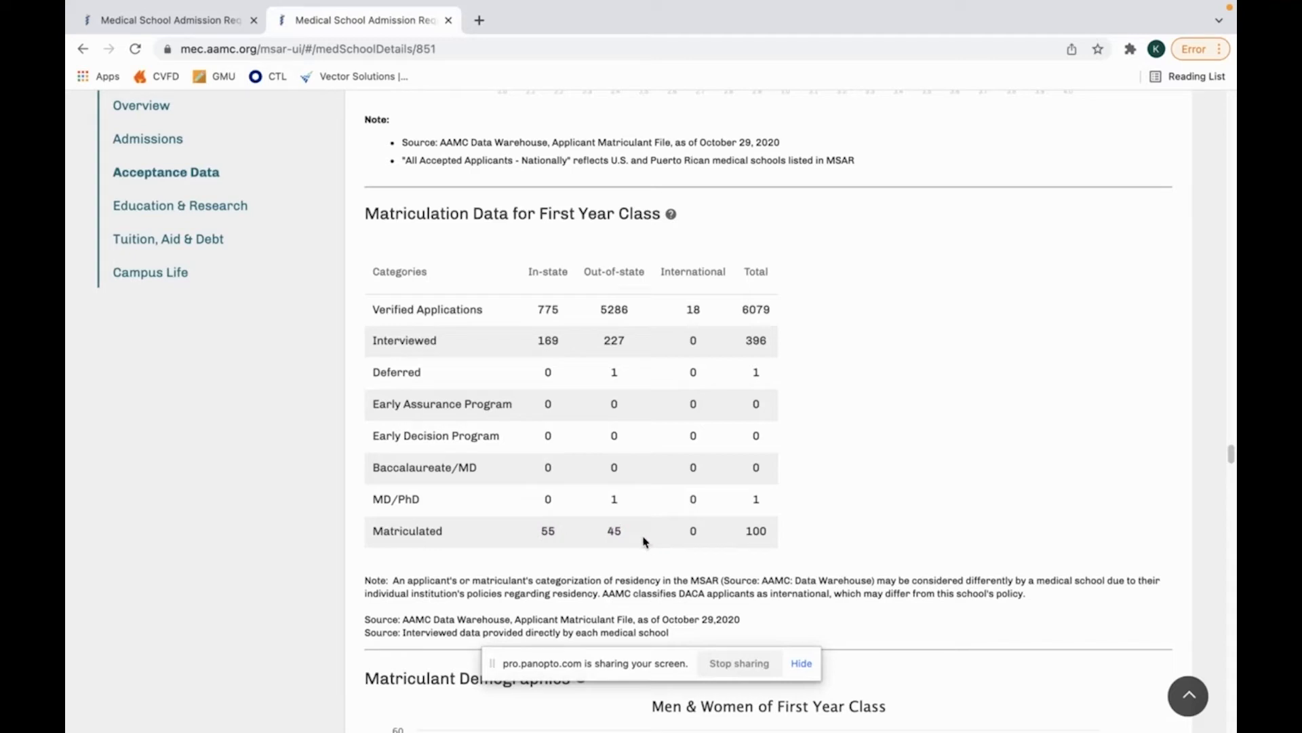
mouse_move(550, 319)
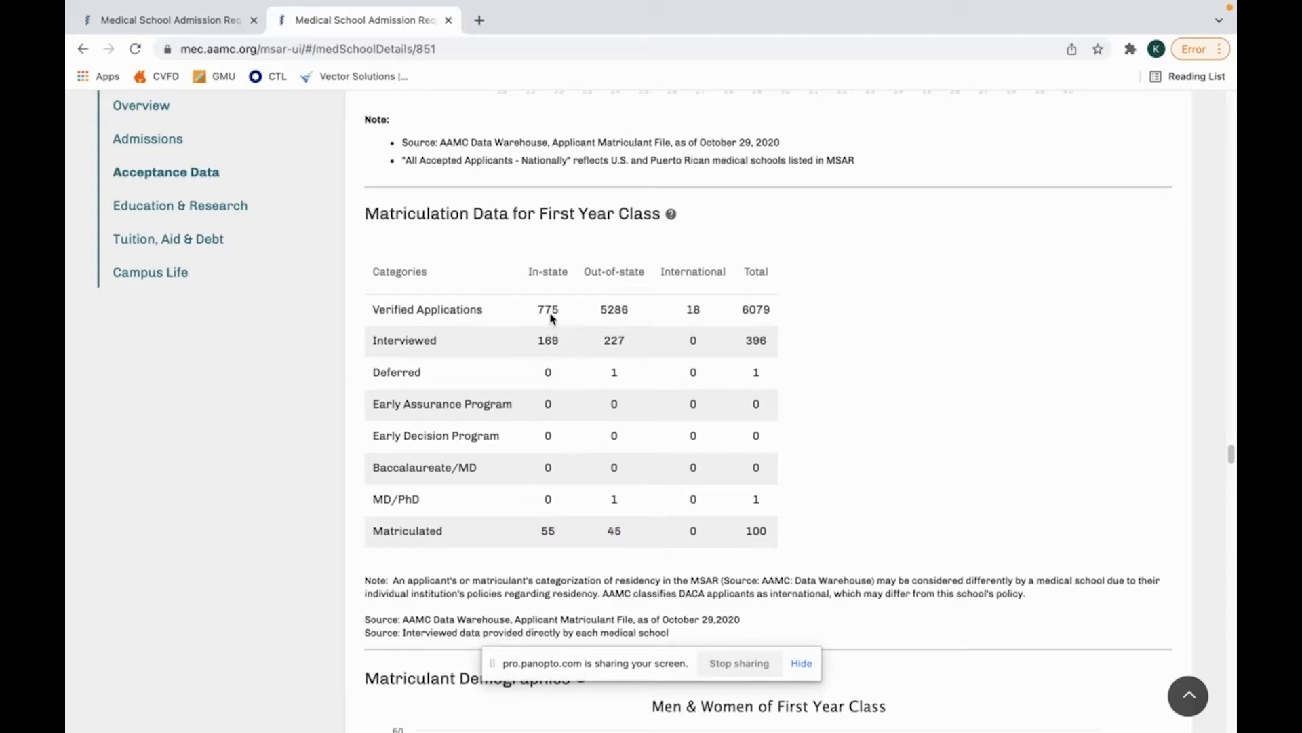
mouse_move(527, 353)
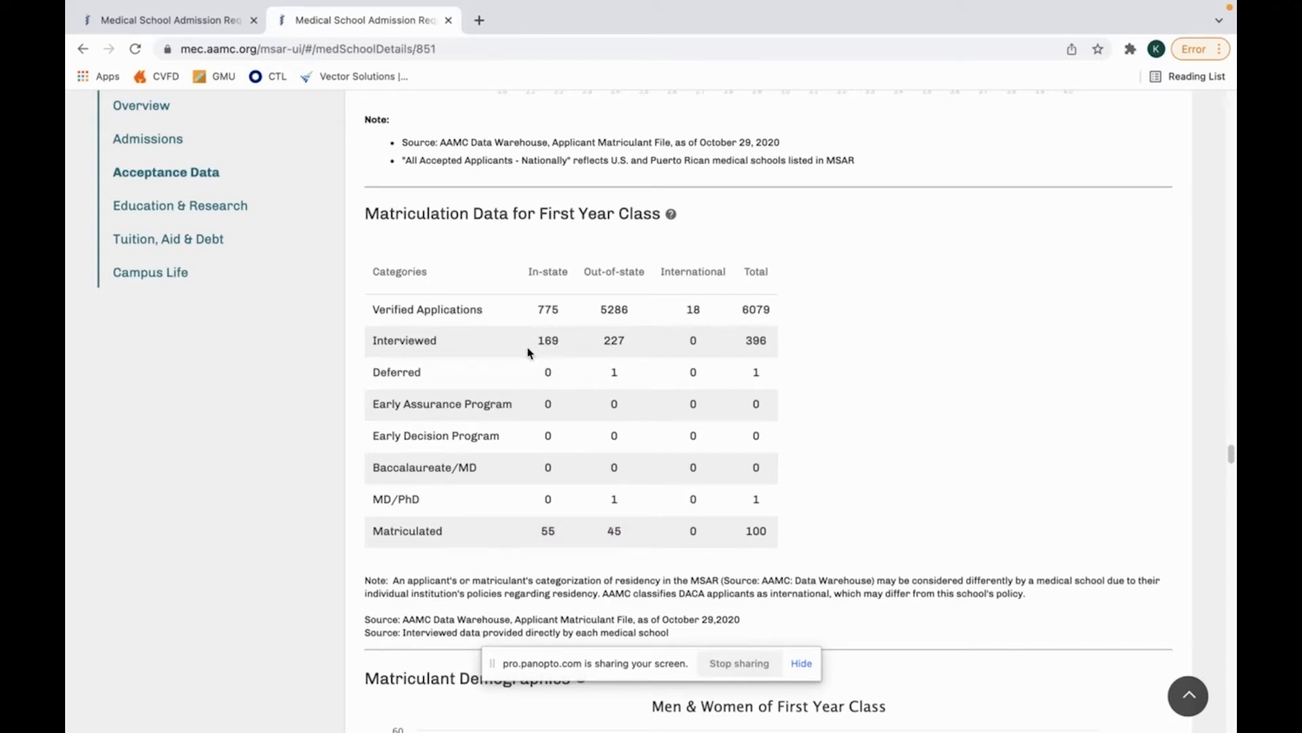
mouse_move(502, 328)
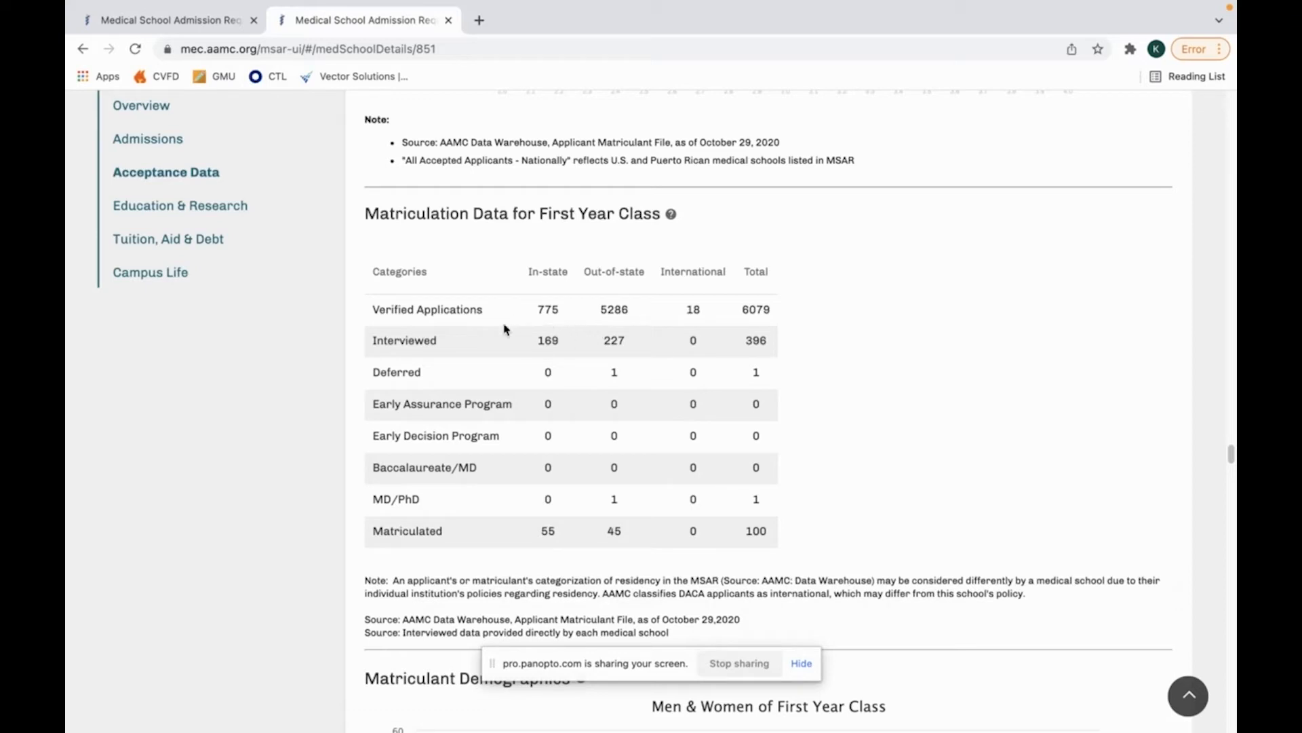
mouse_move(546, 350)
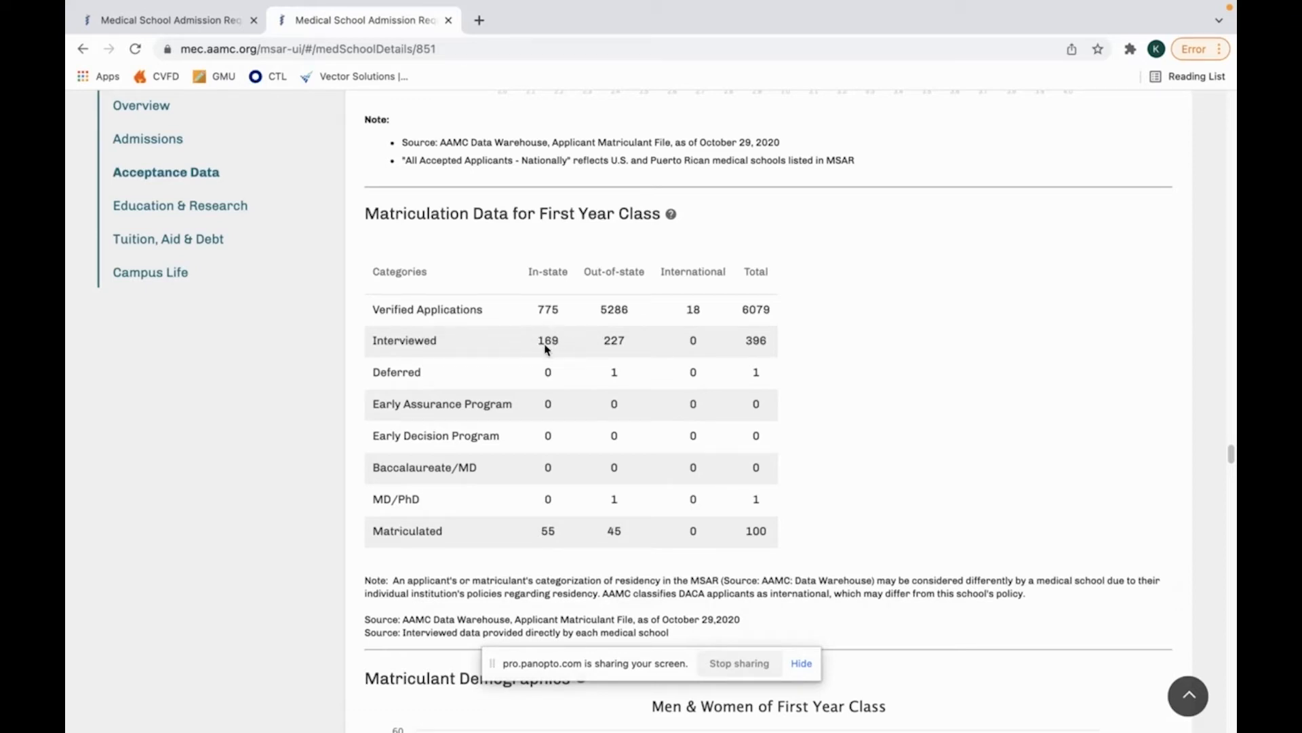
mouse_move(594, 395)
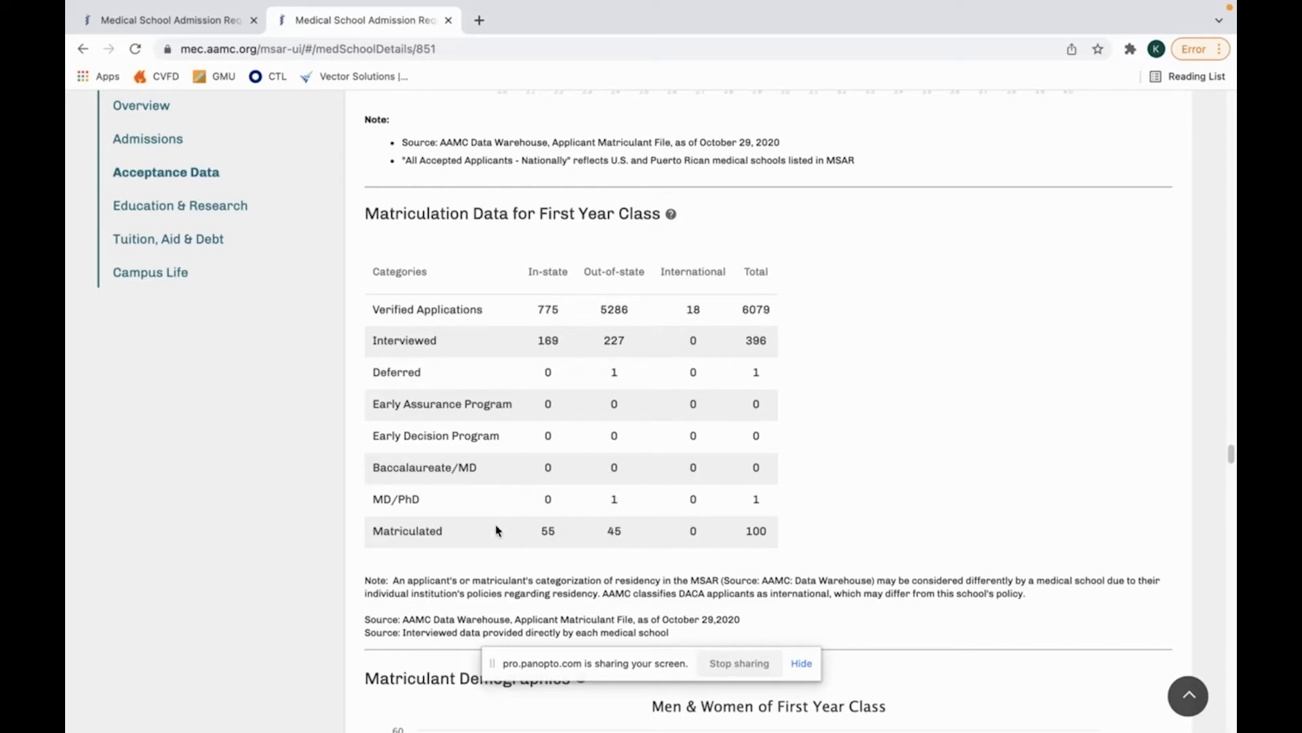
mouse_move(510, 537)
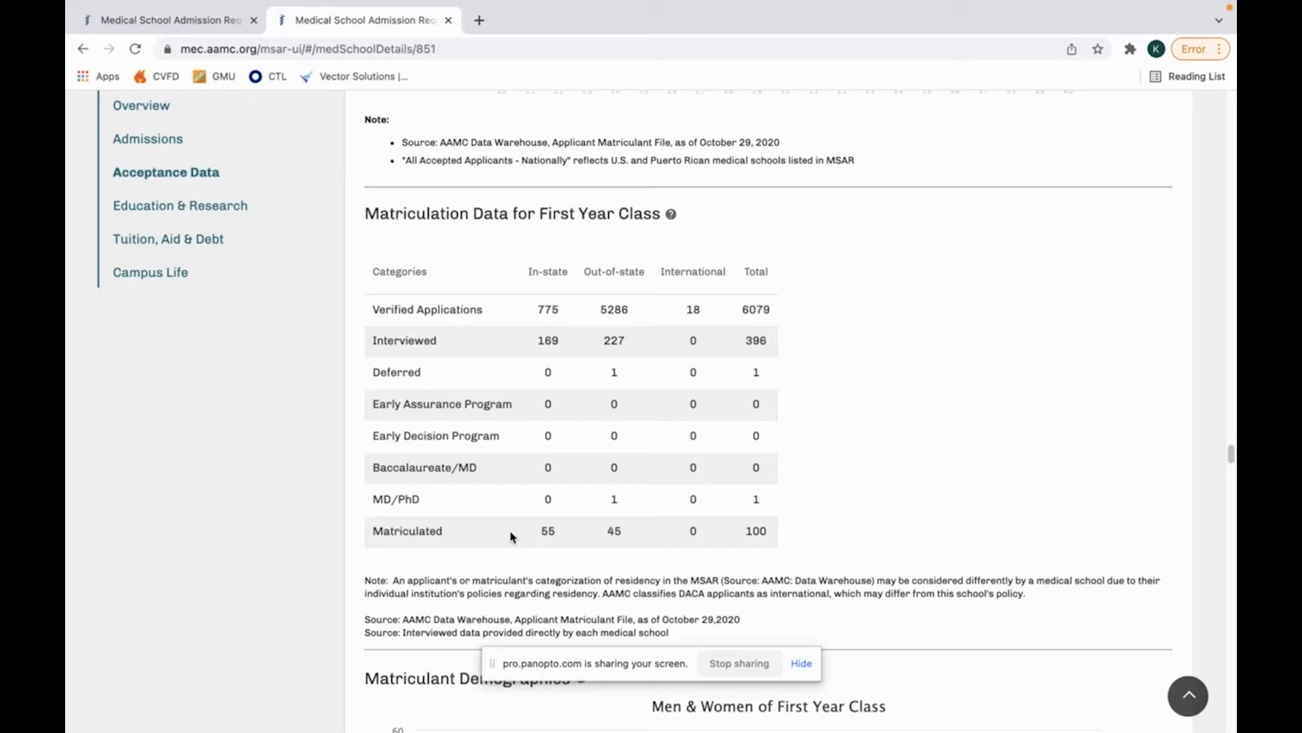
mouse_move(513, 538)
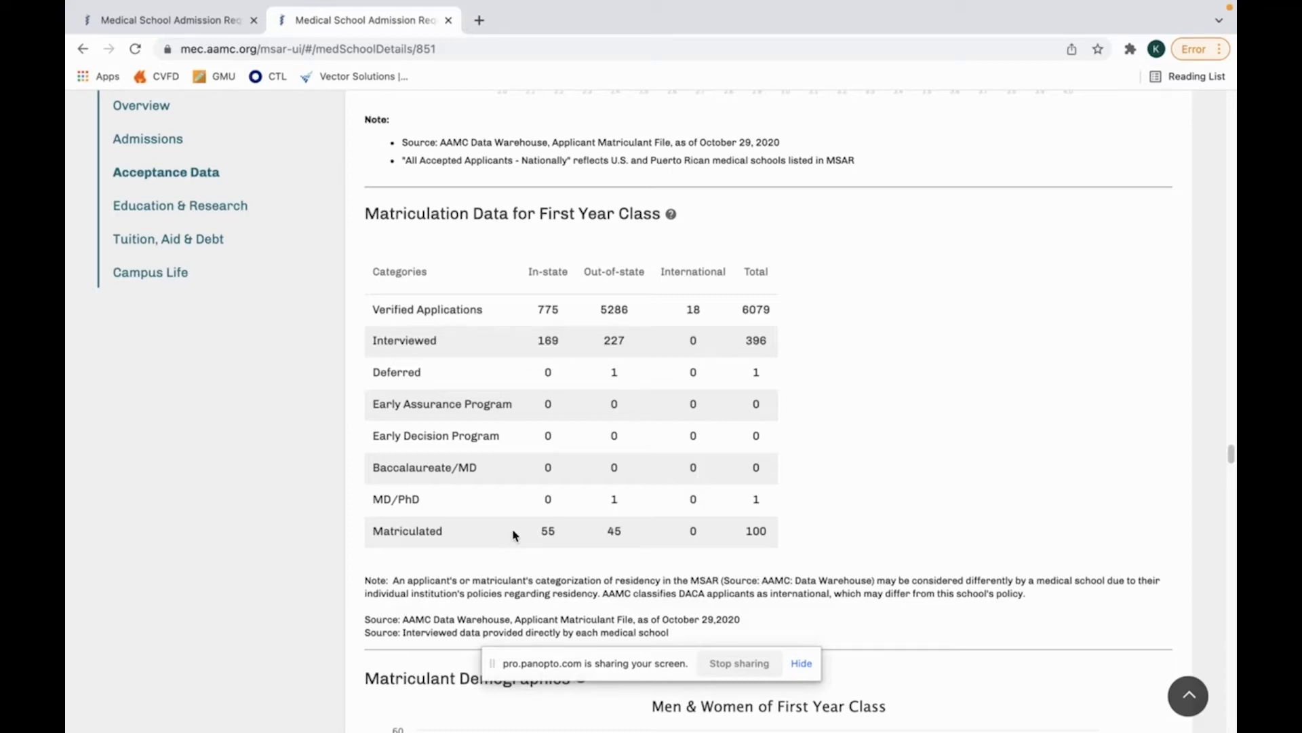
mouse_move(872, 269)
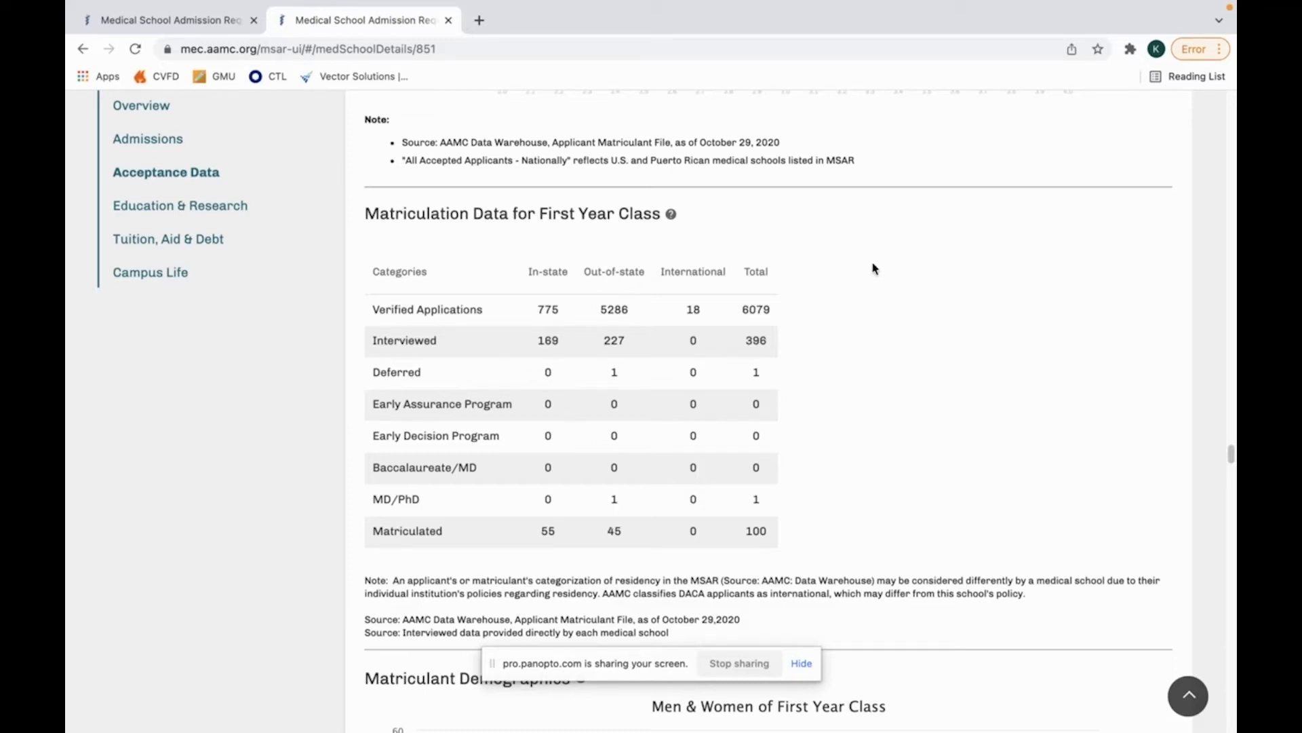
mouse_move(601, 540)
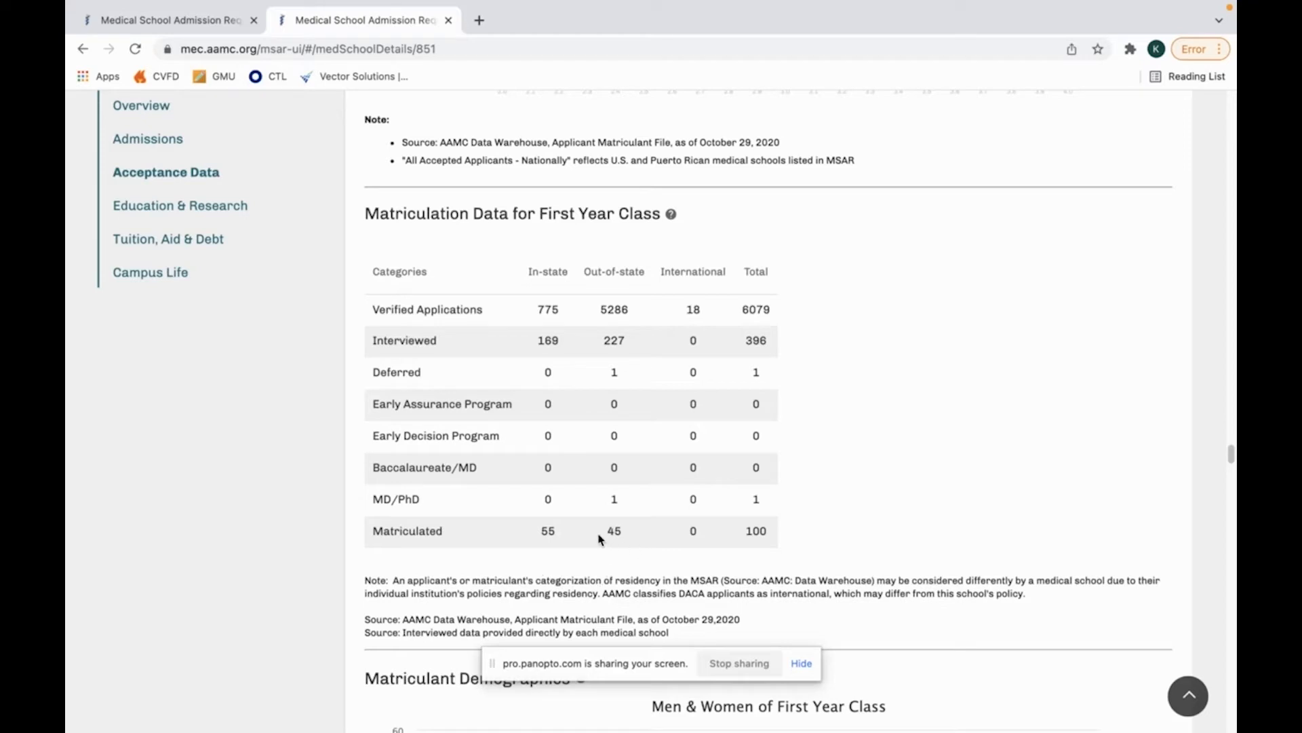
mouse_move(672, 544)
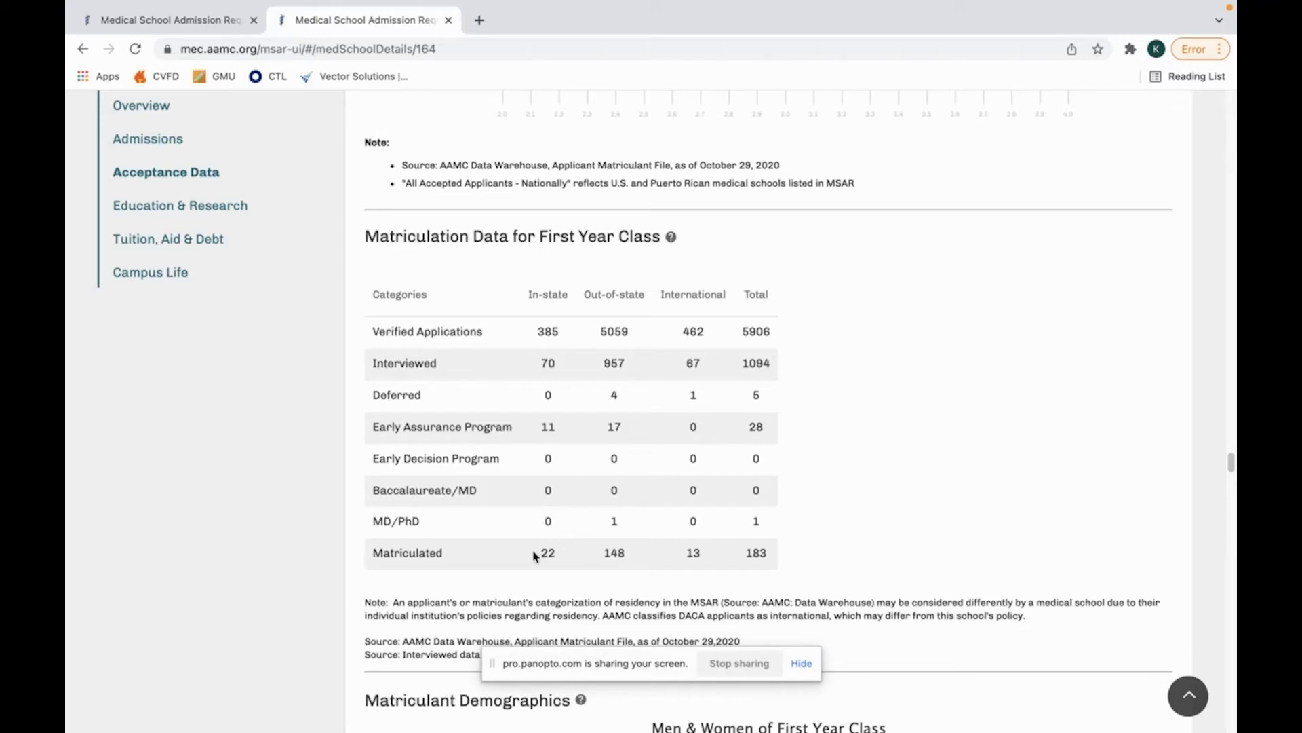
Highlight a count in the matriculation table listing 5906 verified applications and 183 matriculants.
double_click(613, 552)
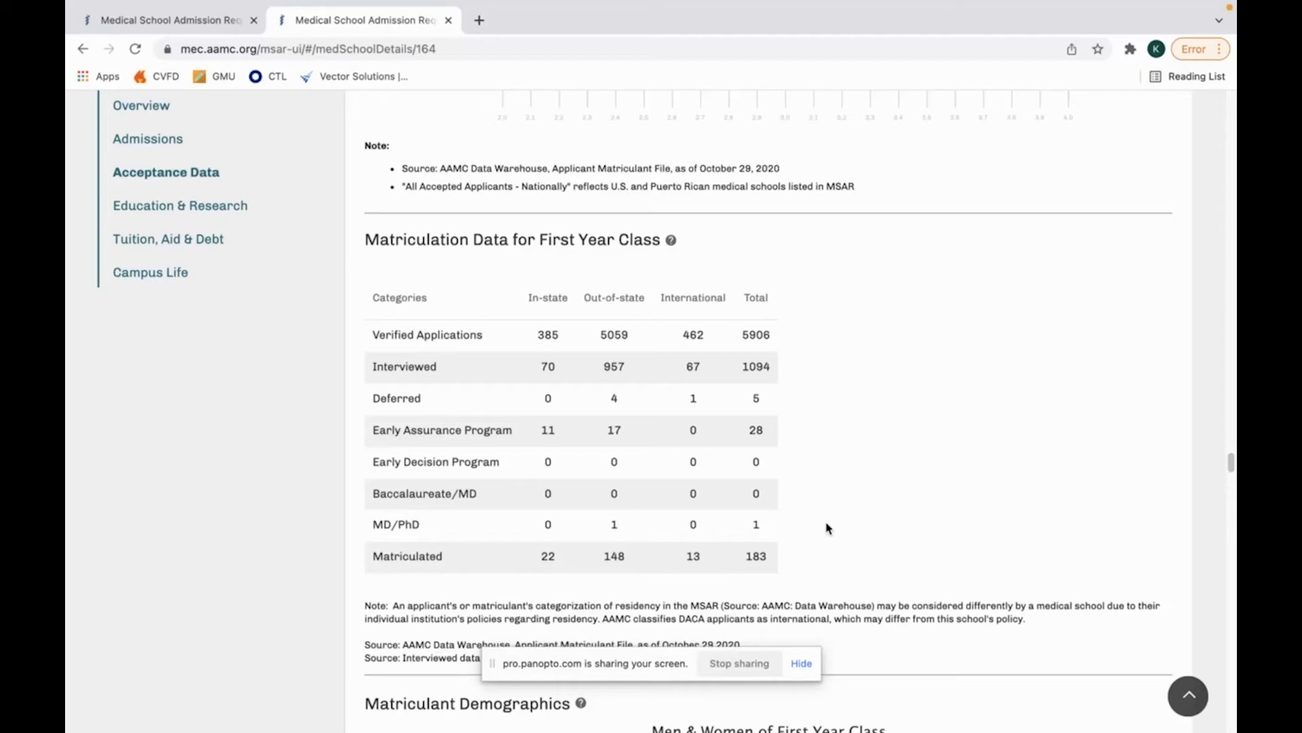
Bring the MCAT Total Score chart into view, median 514 with a 509–520 percentile range.
scroll("down", 3)
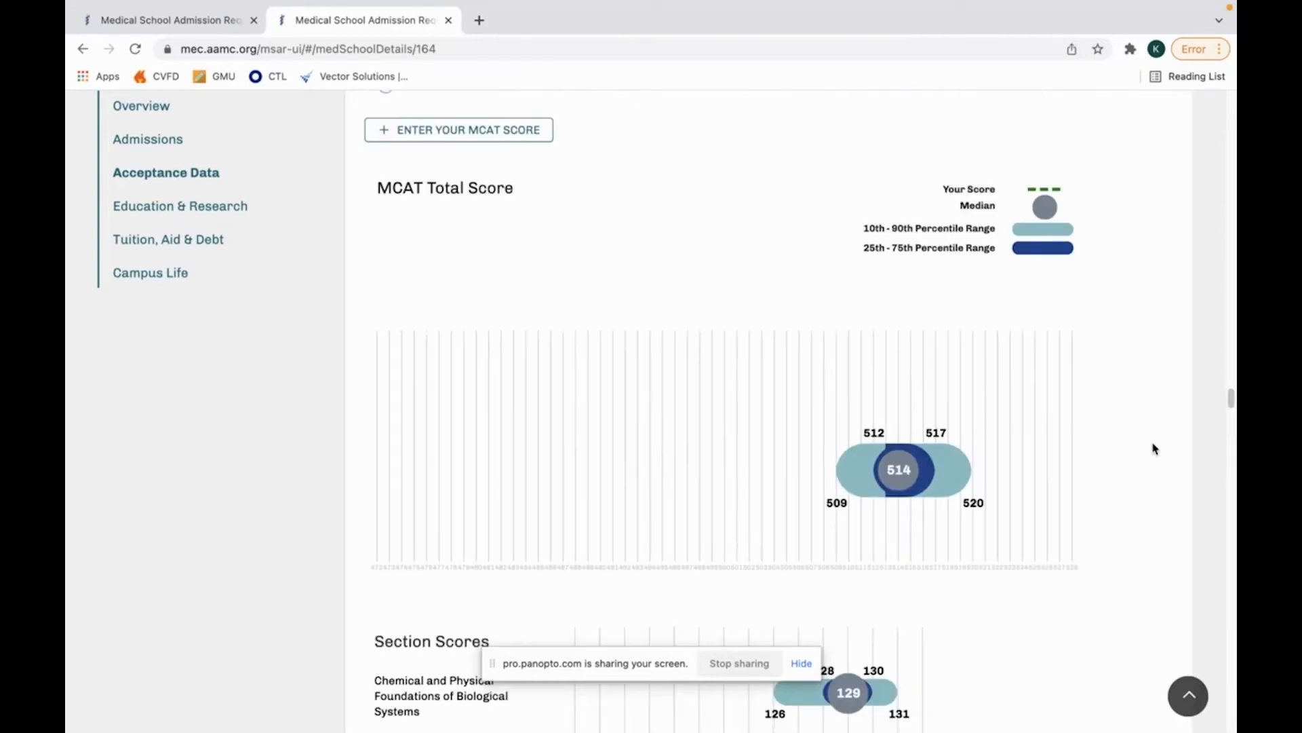
scroll("down", 3)
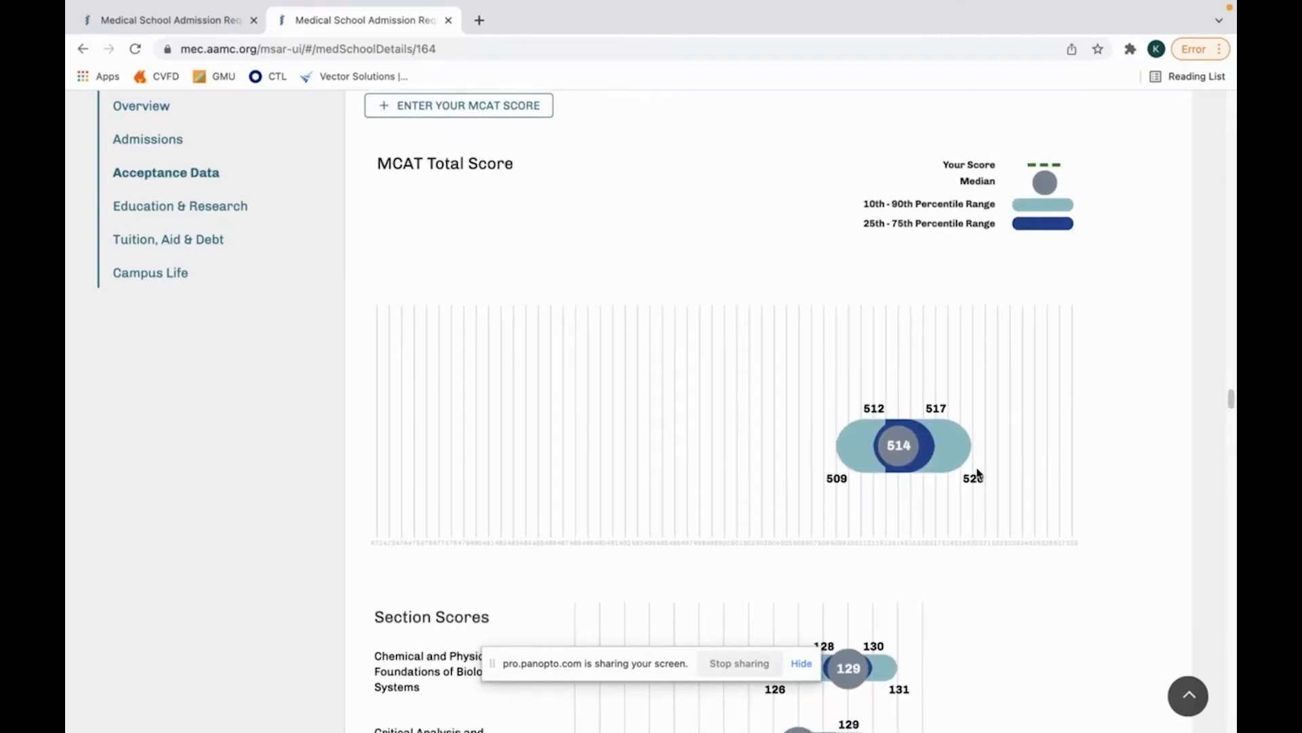
mouse_move(1091, 476)
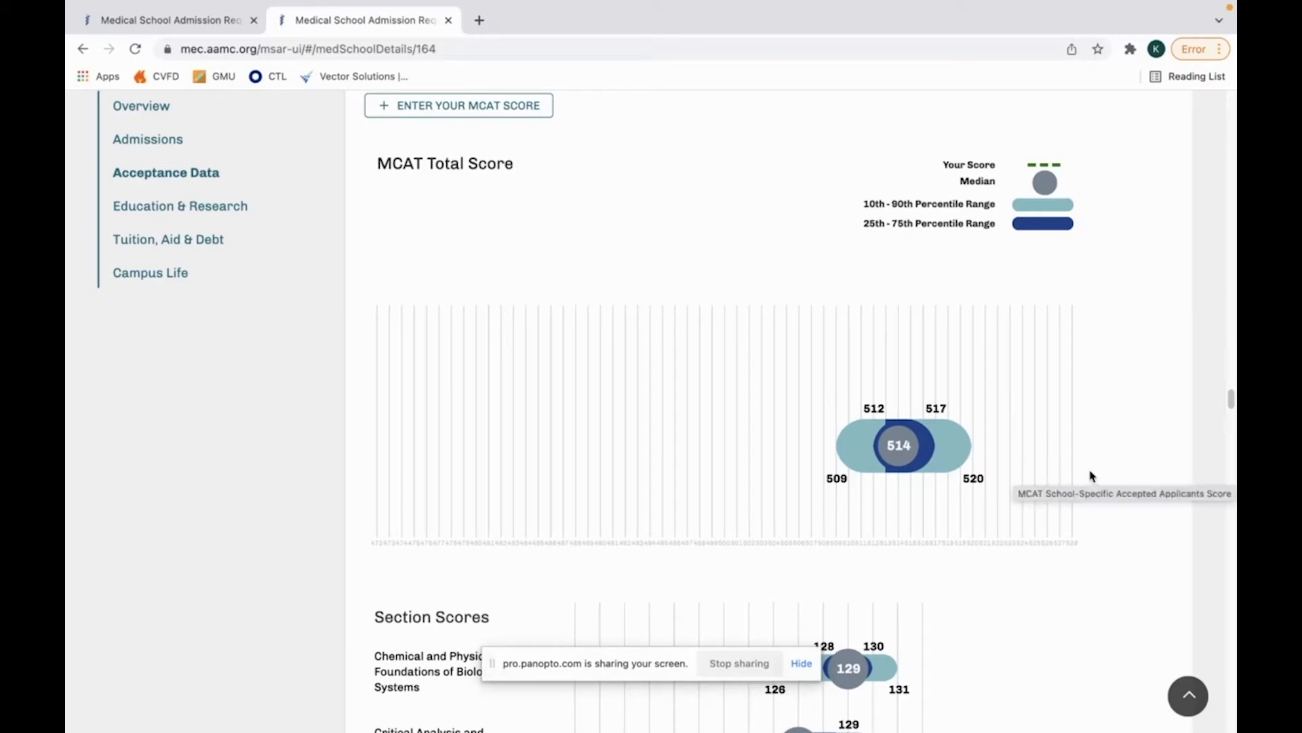
mouse_move(1140, 435)
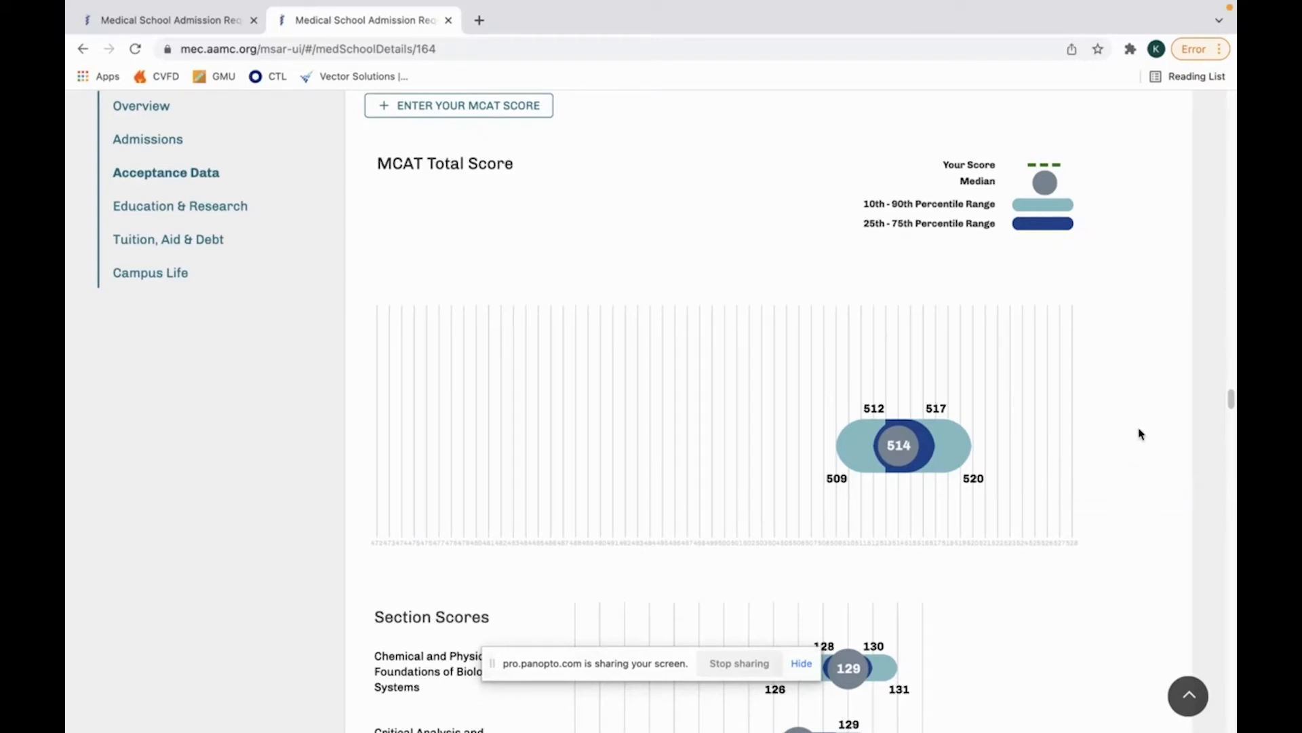
mouse_move(939, 554)
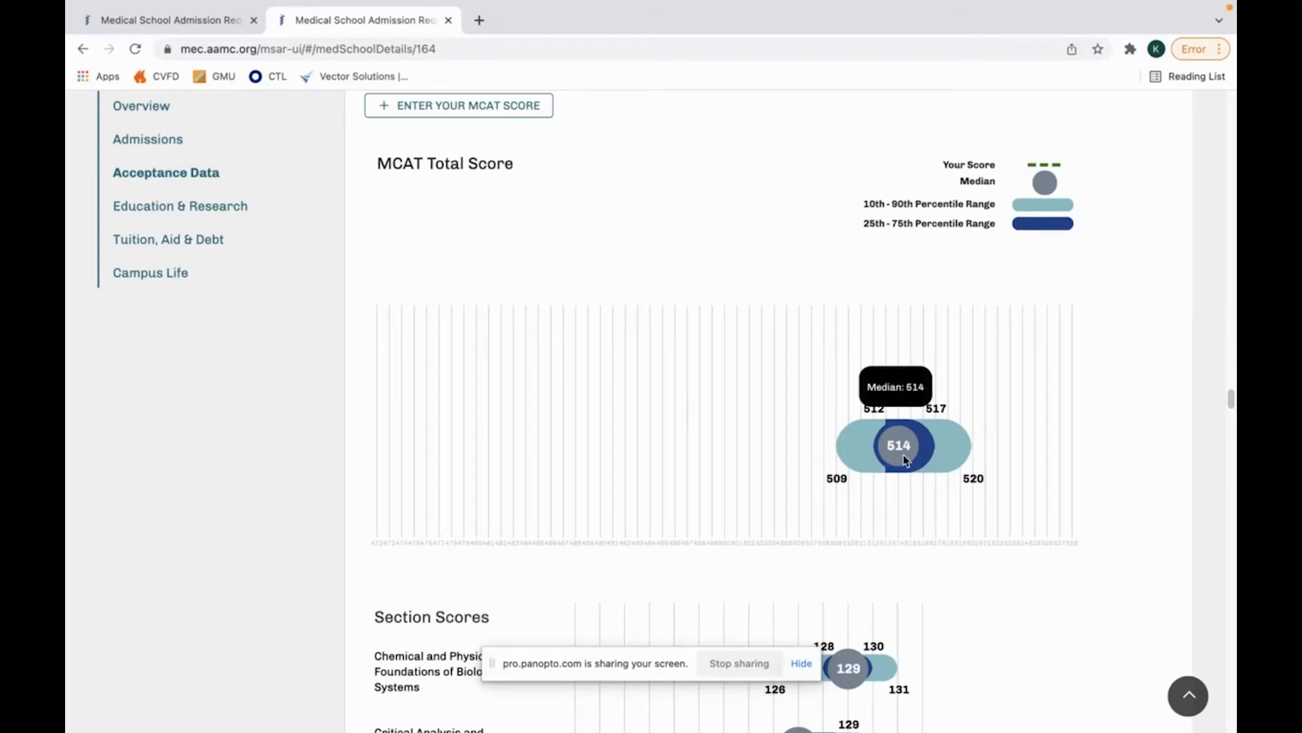
mouse_move(1139, 456)
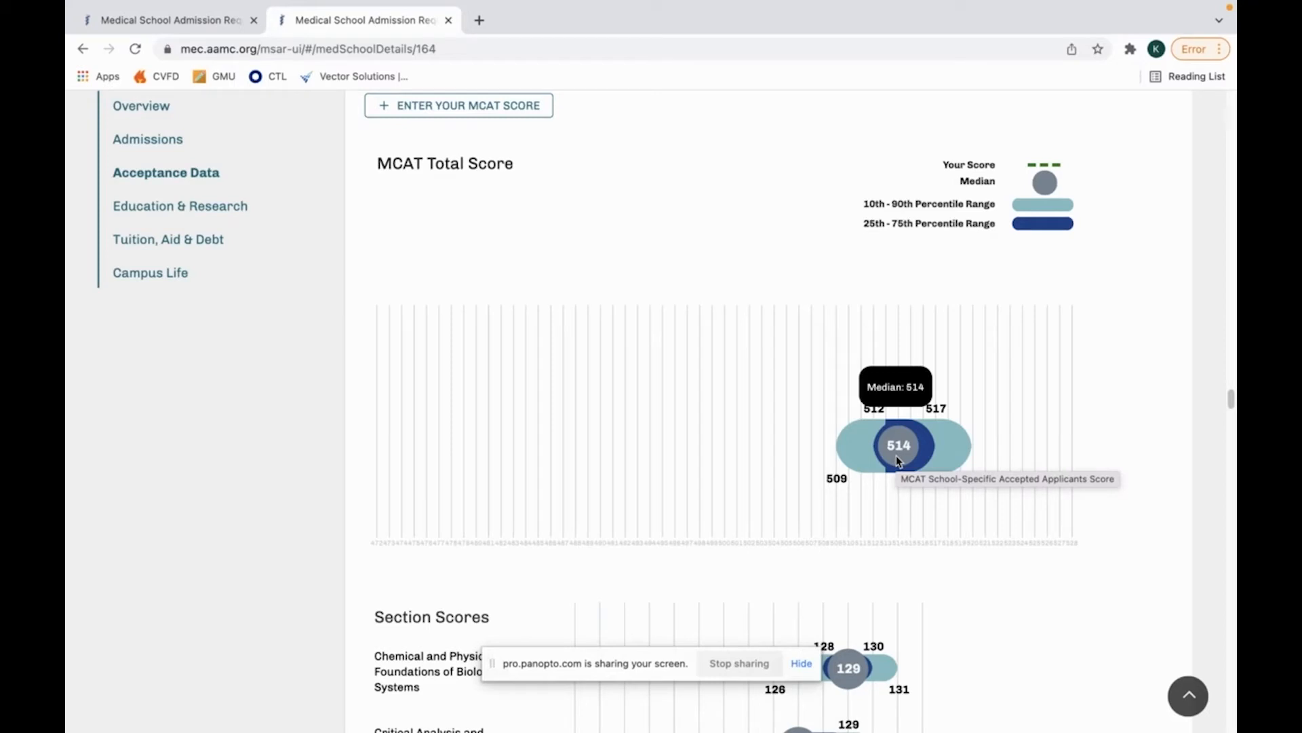
mouse_move(963, 455)
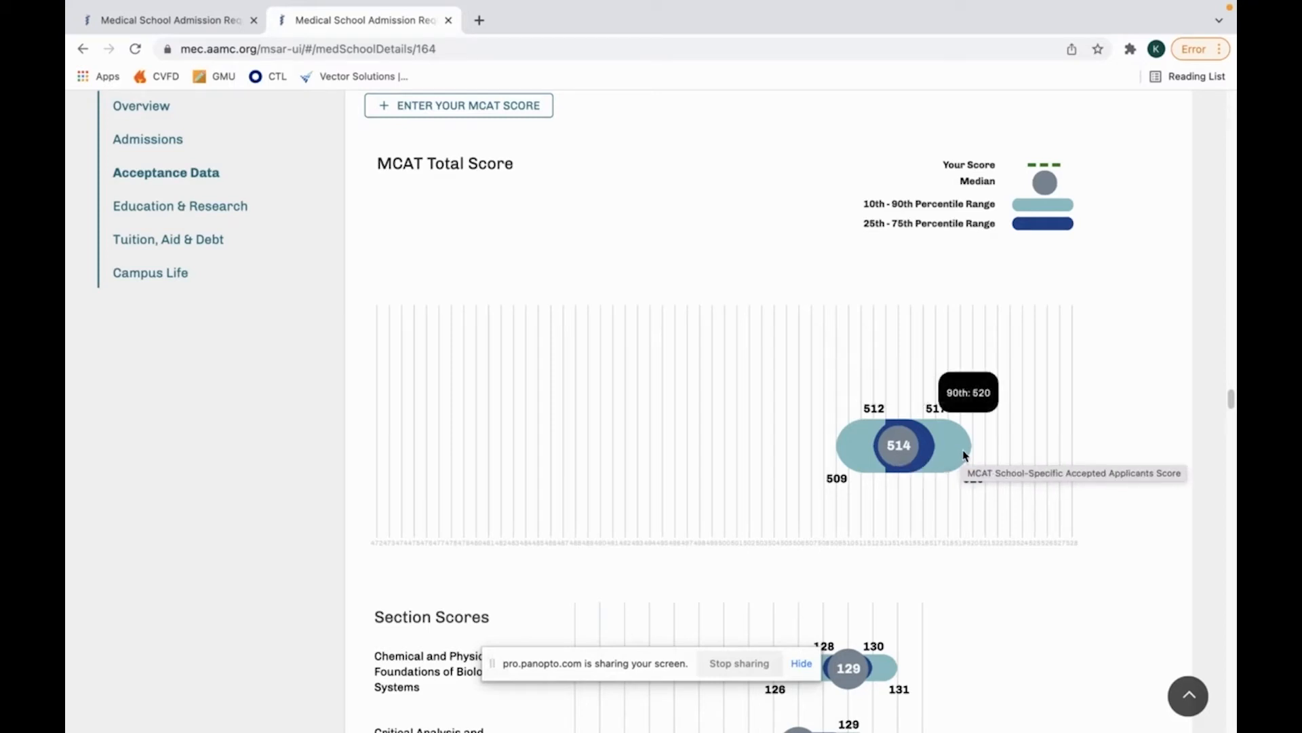
mouse_move(950, 523)
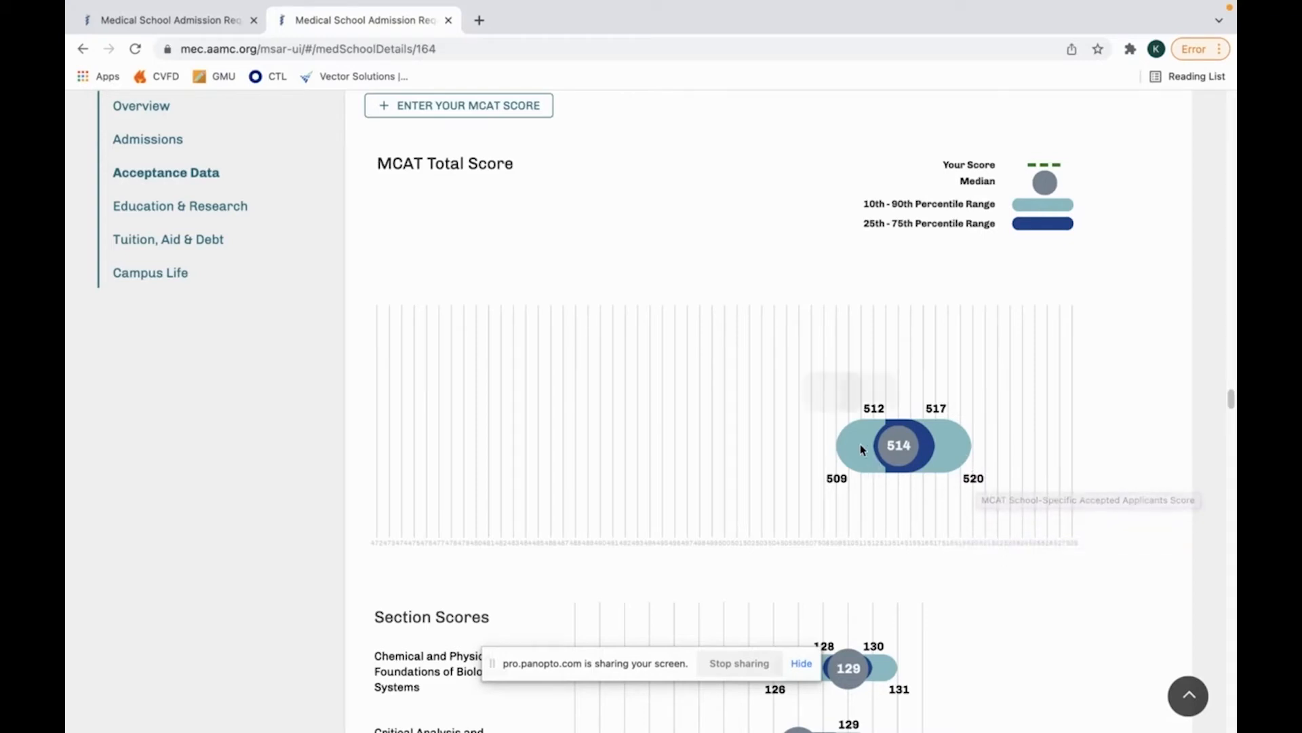
mouse_move(864, 453)
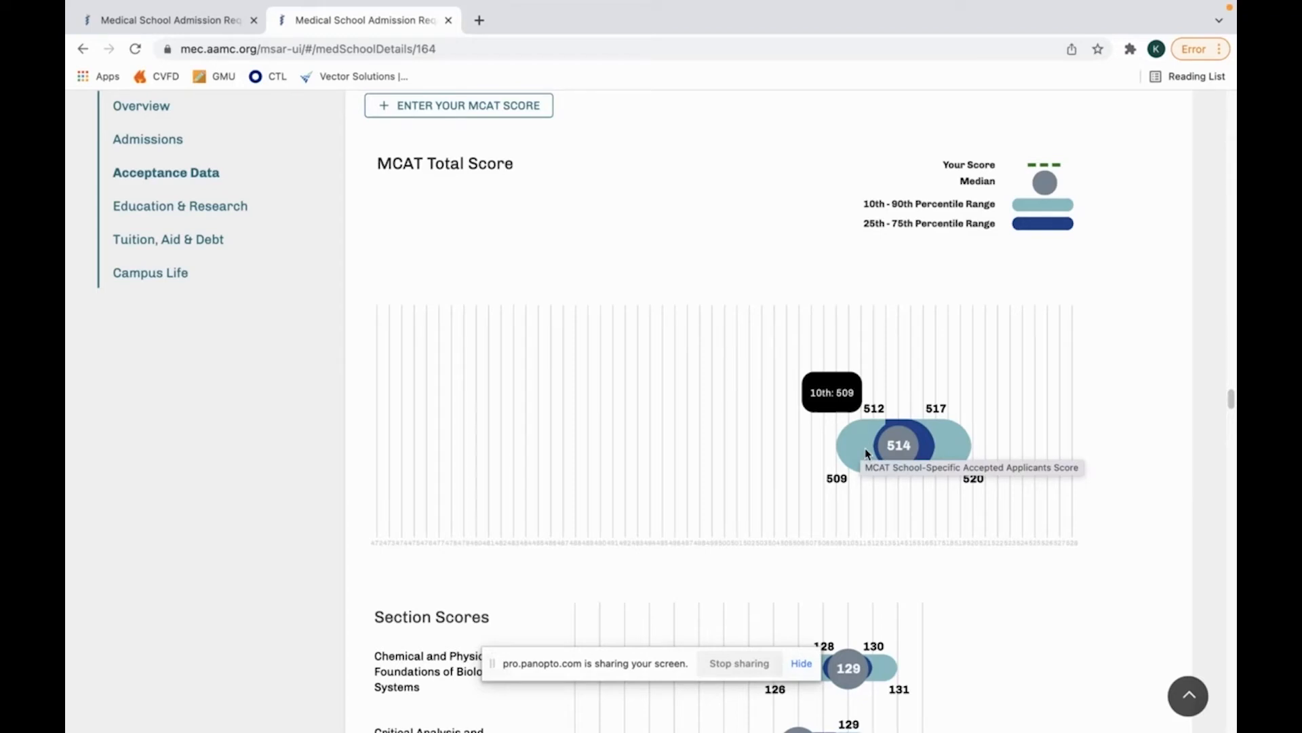
mouse_move(916, 500)
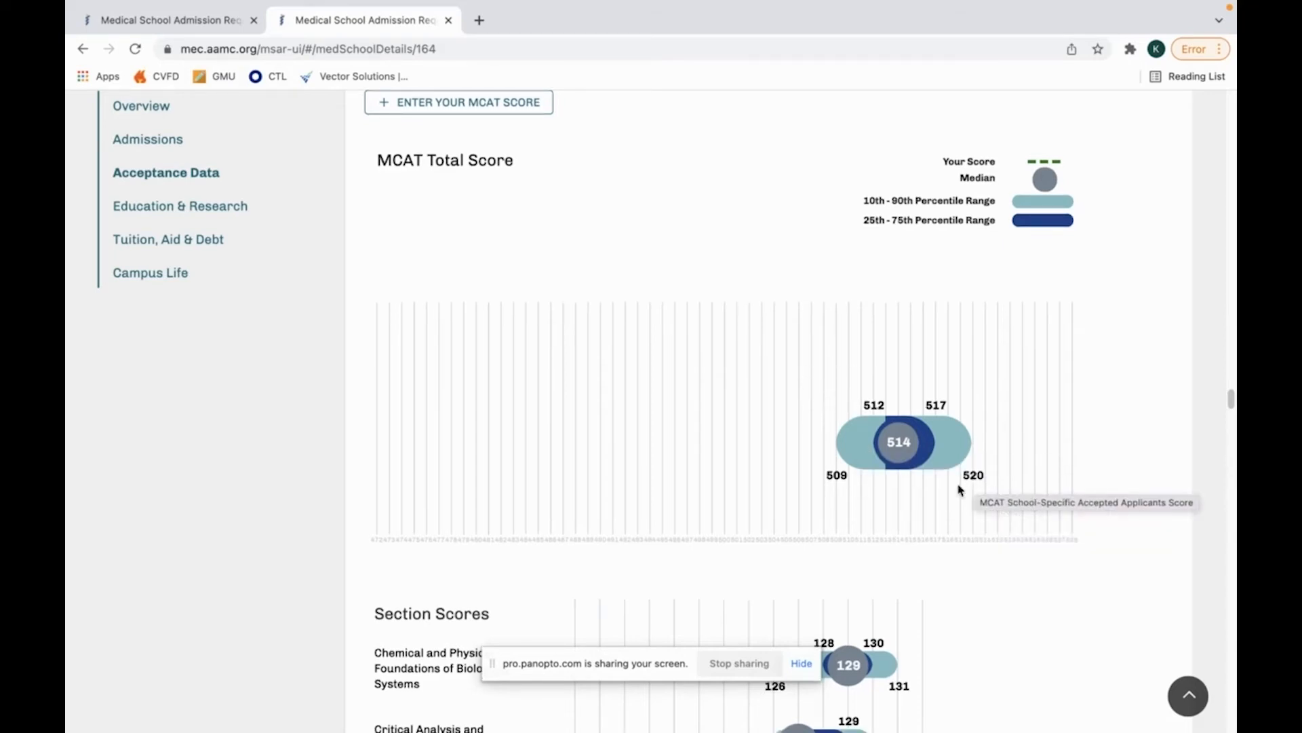
mouse_move(843, 486)
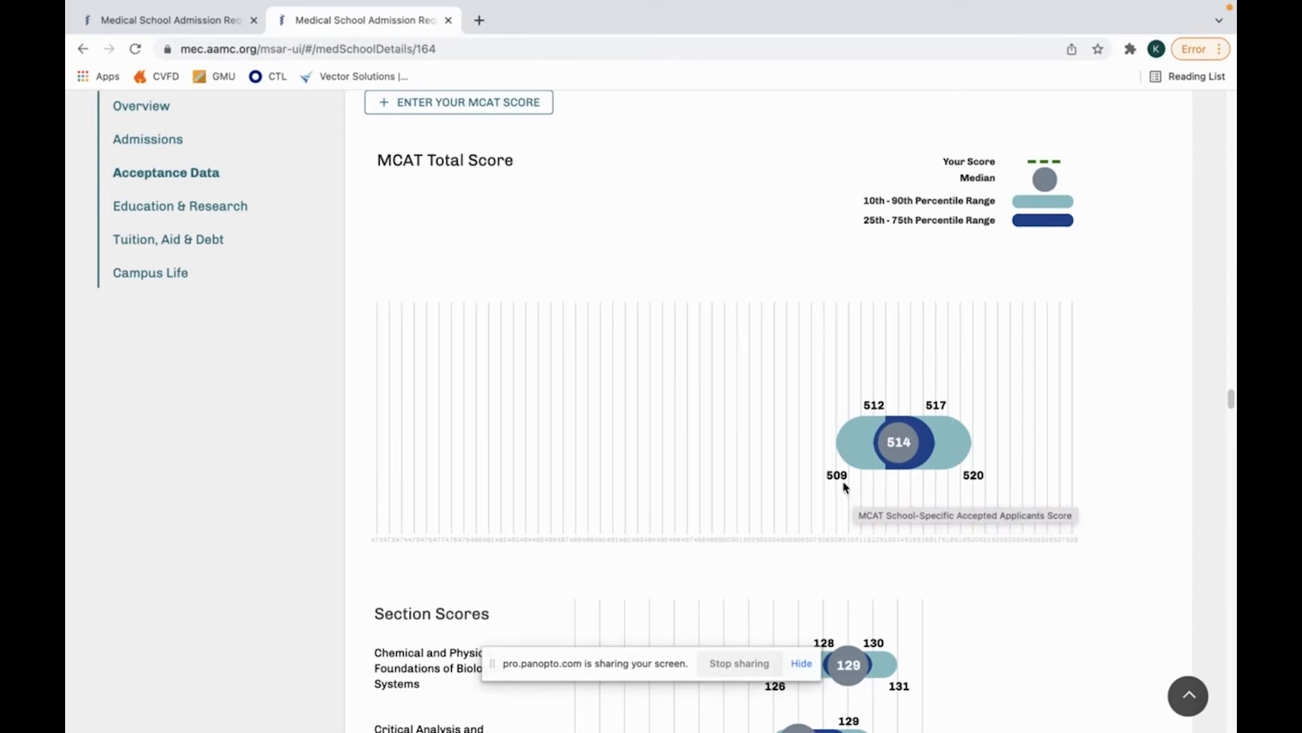
mouse_move(984, 450)
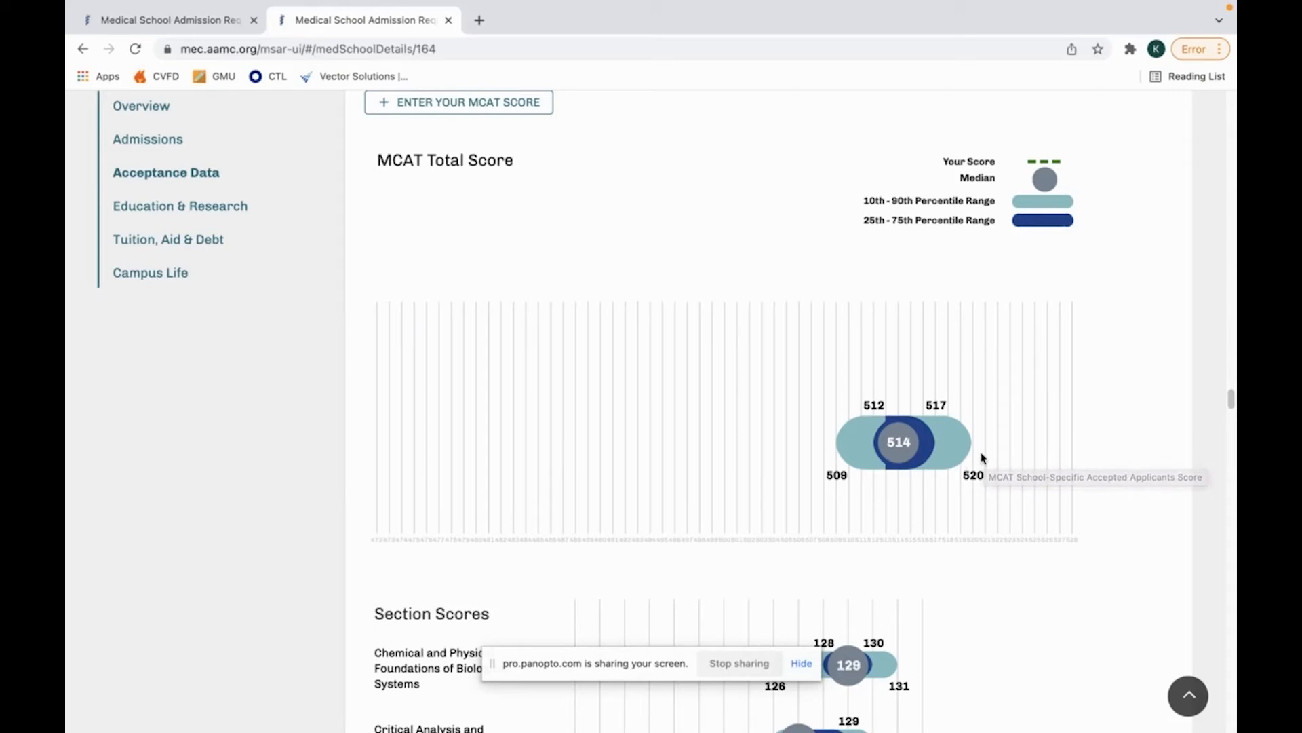
mouse_move(826, 466)
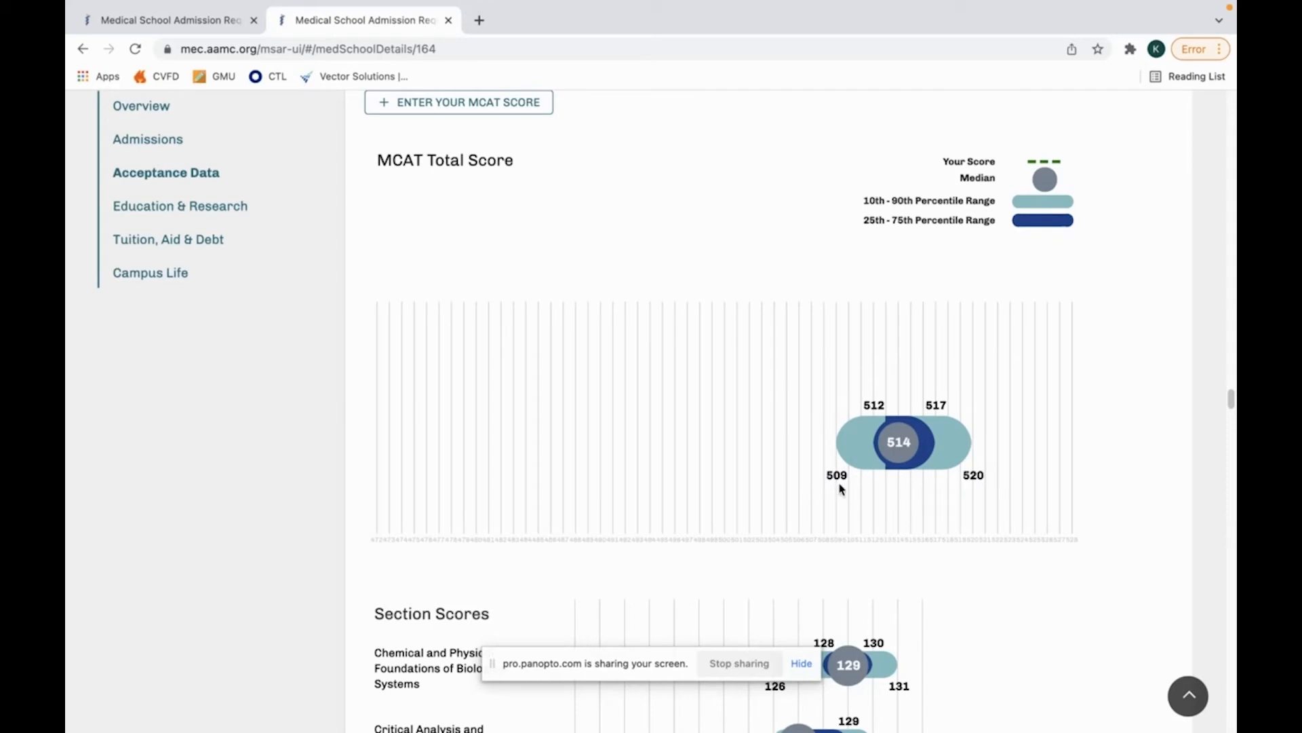
mouse_move(962, 497)
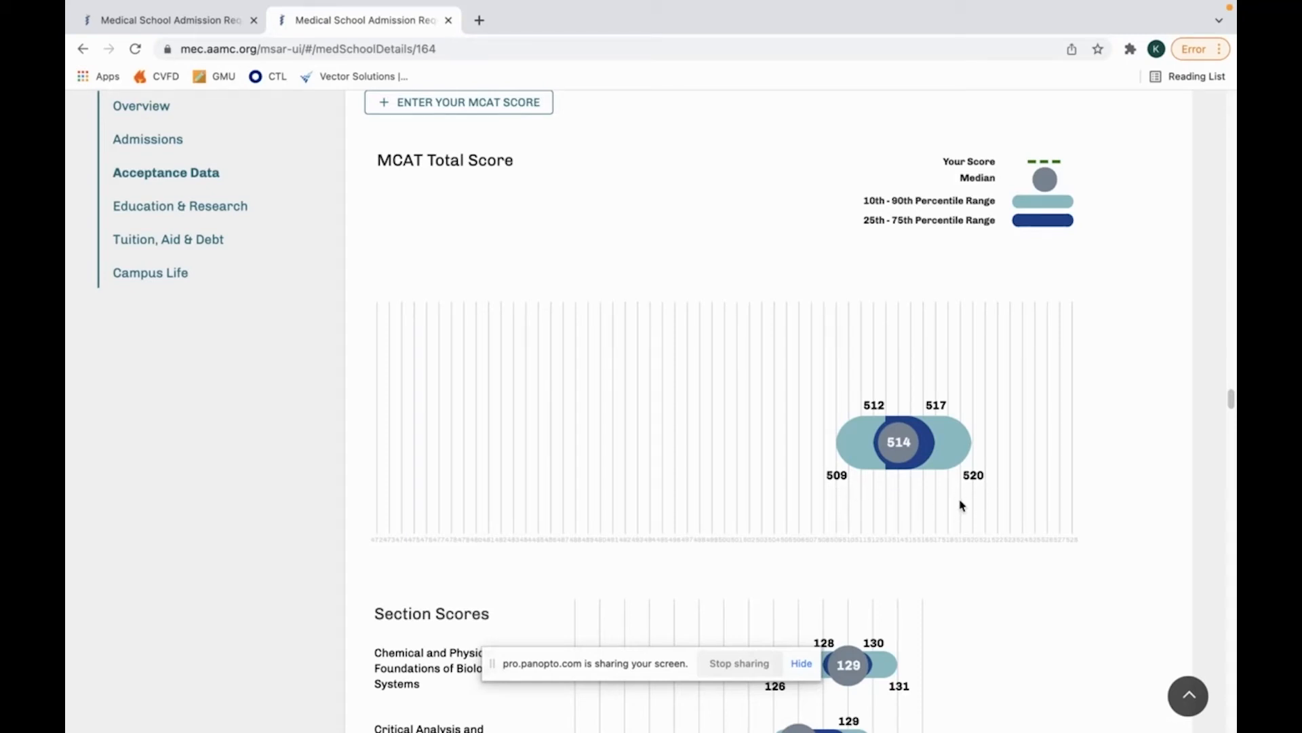
mouse_move(960, 506)
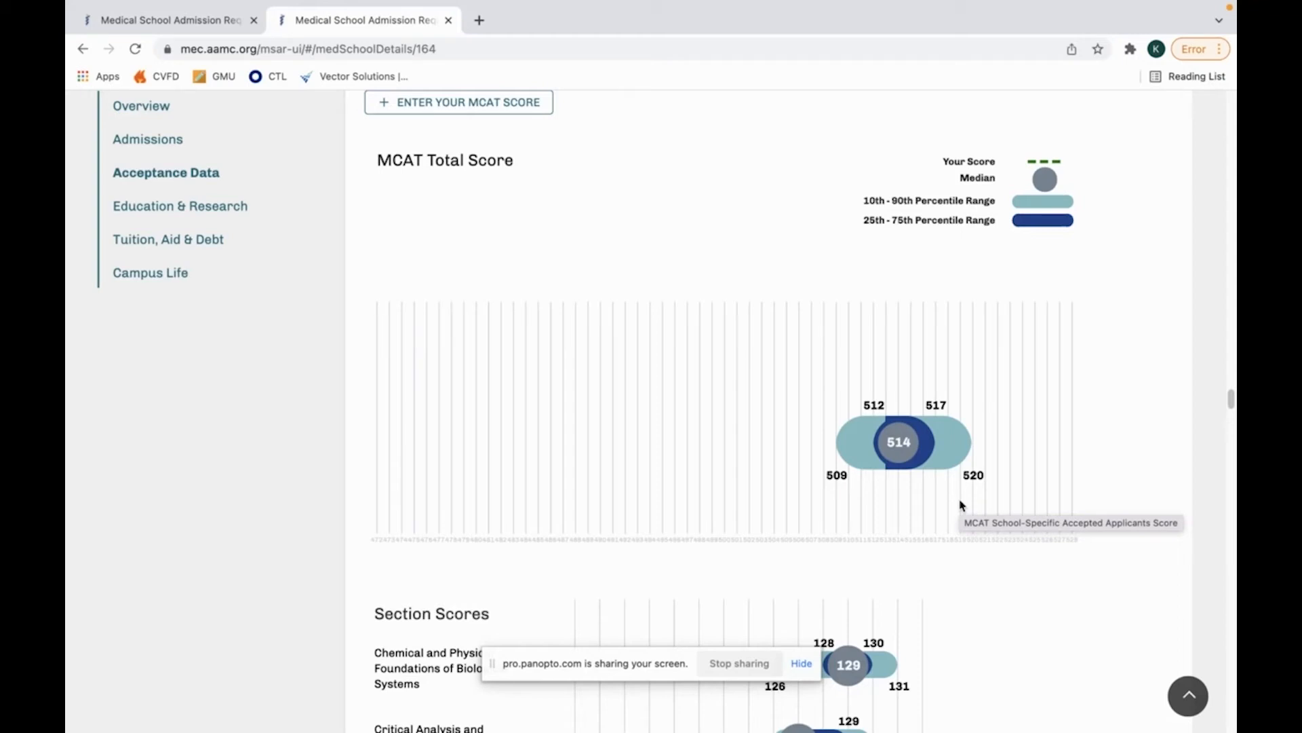
mouse_move(830, 489)
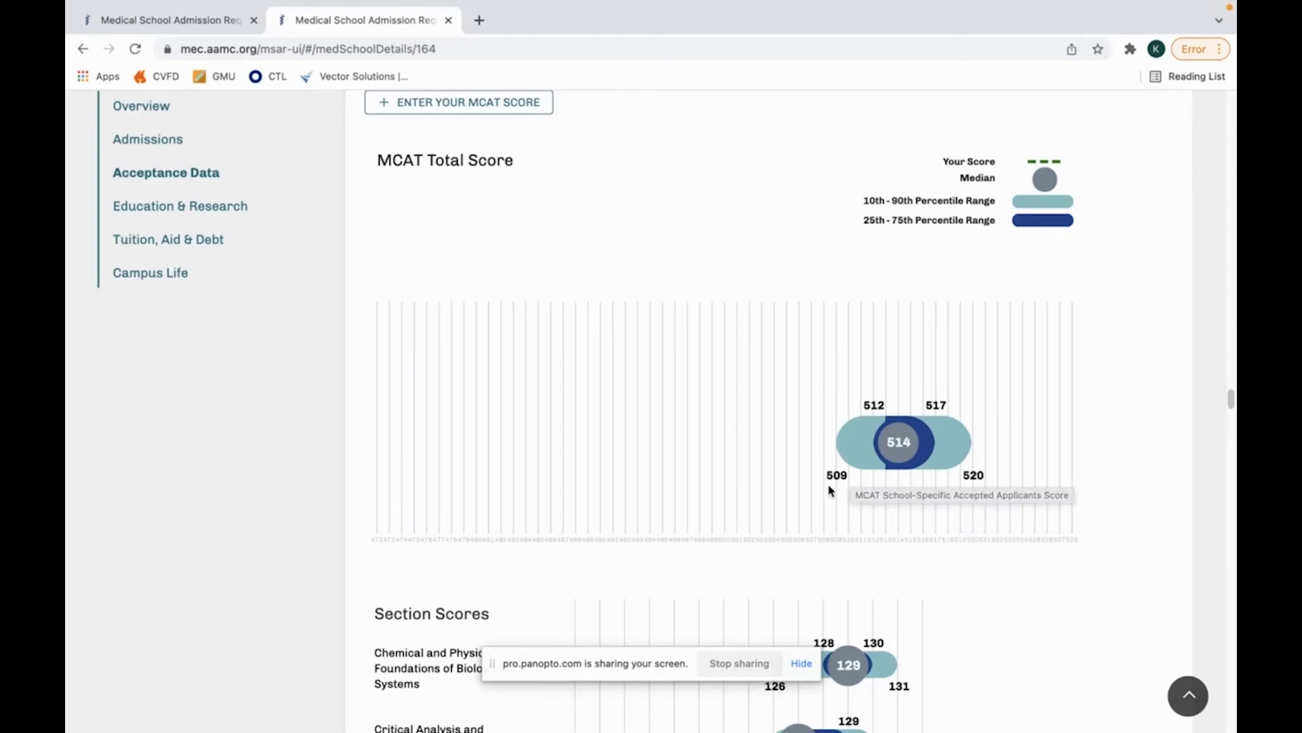
mouse_move(826, 497)
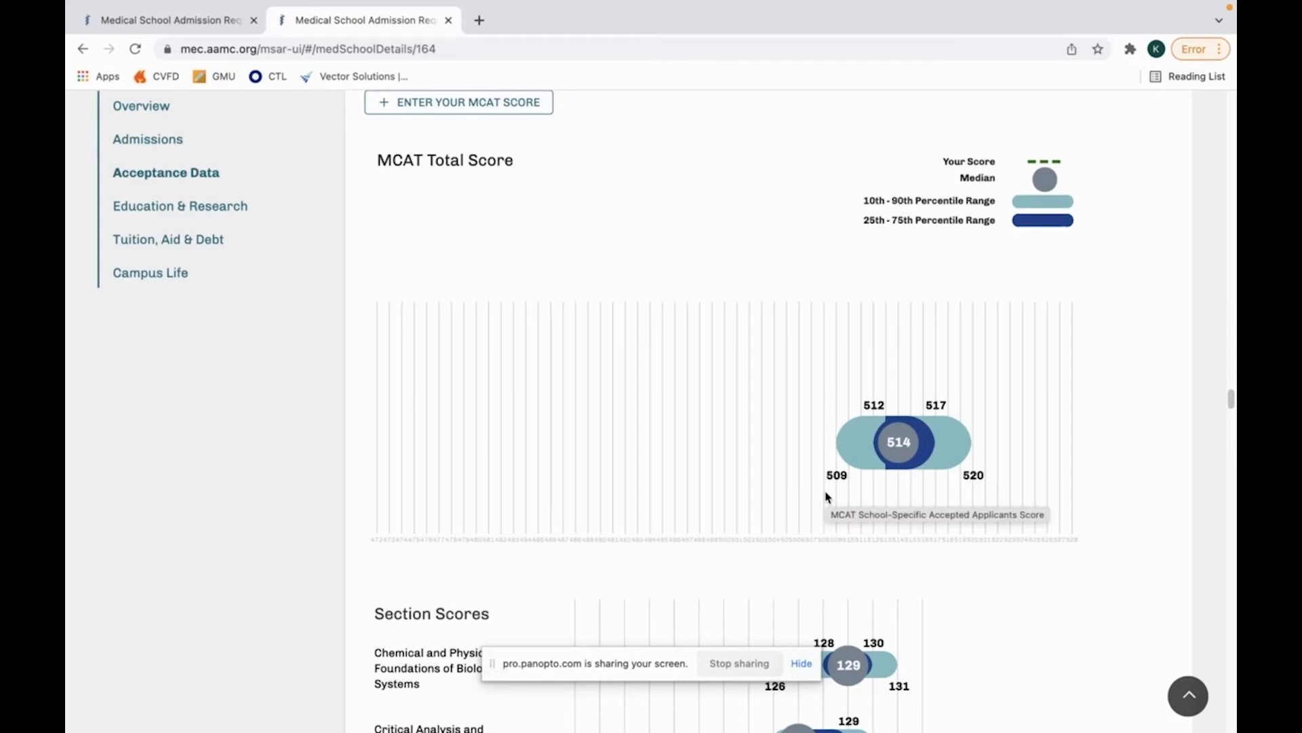
Bring the MCAT Section Scores chart into view, medians 129, 127, 129 and 129.
scroll("down", 3)
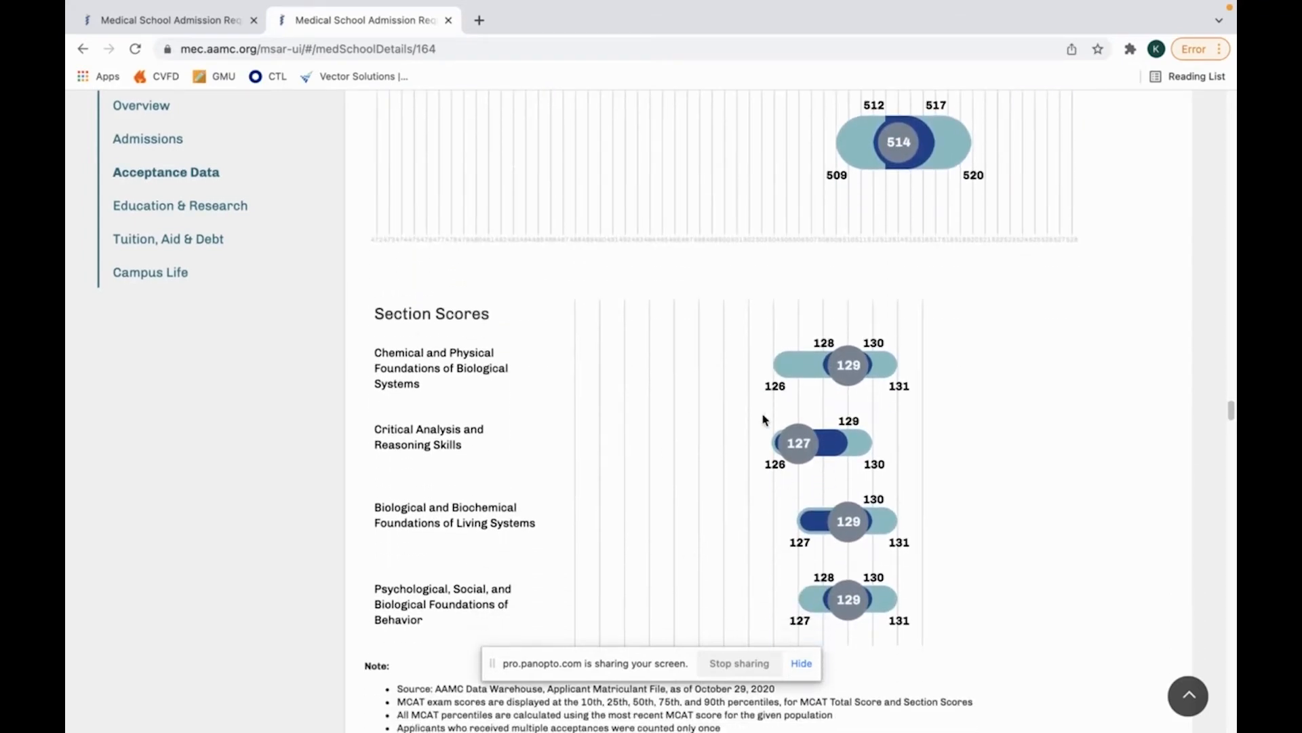
mouse_move(797, 442)
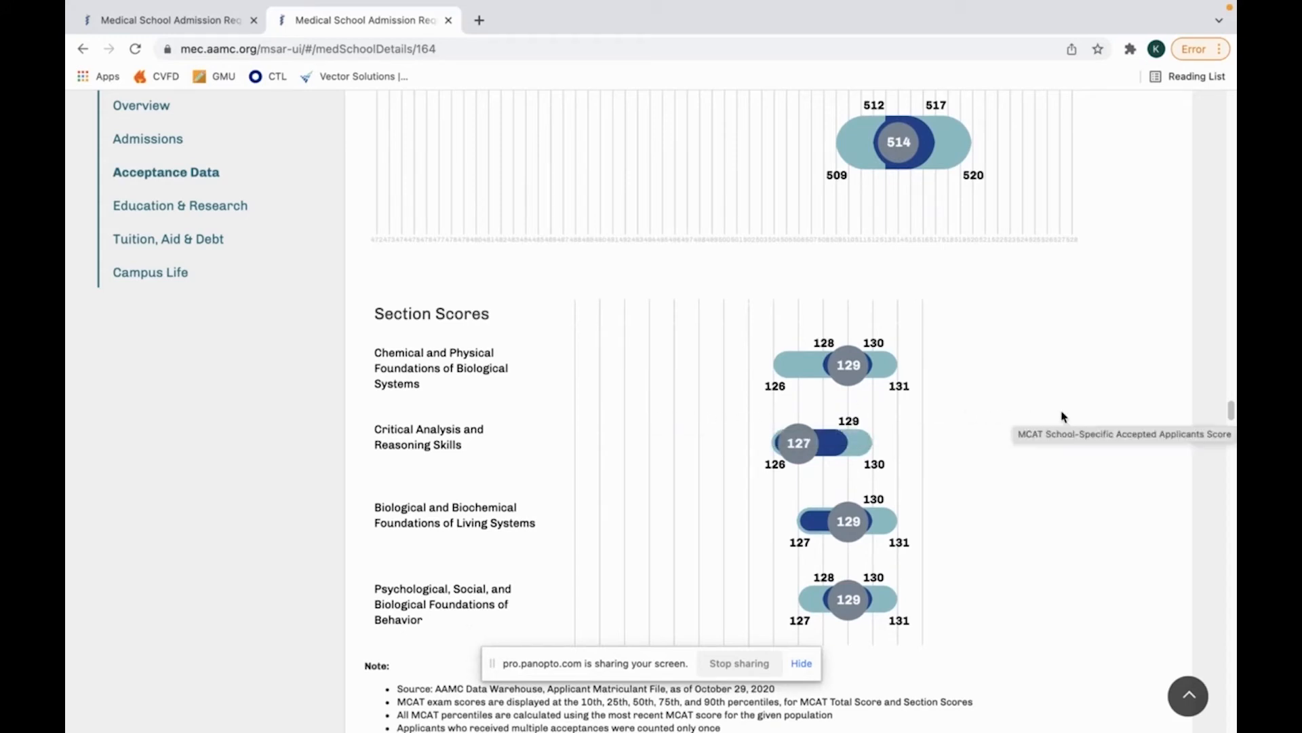
mouse_move(1030, 446)
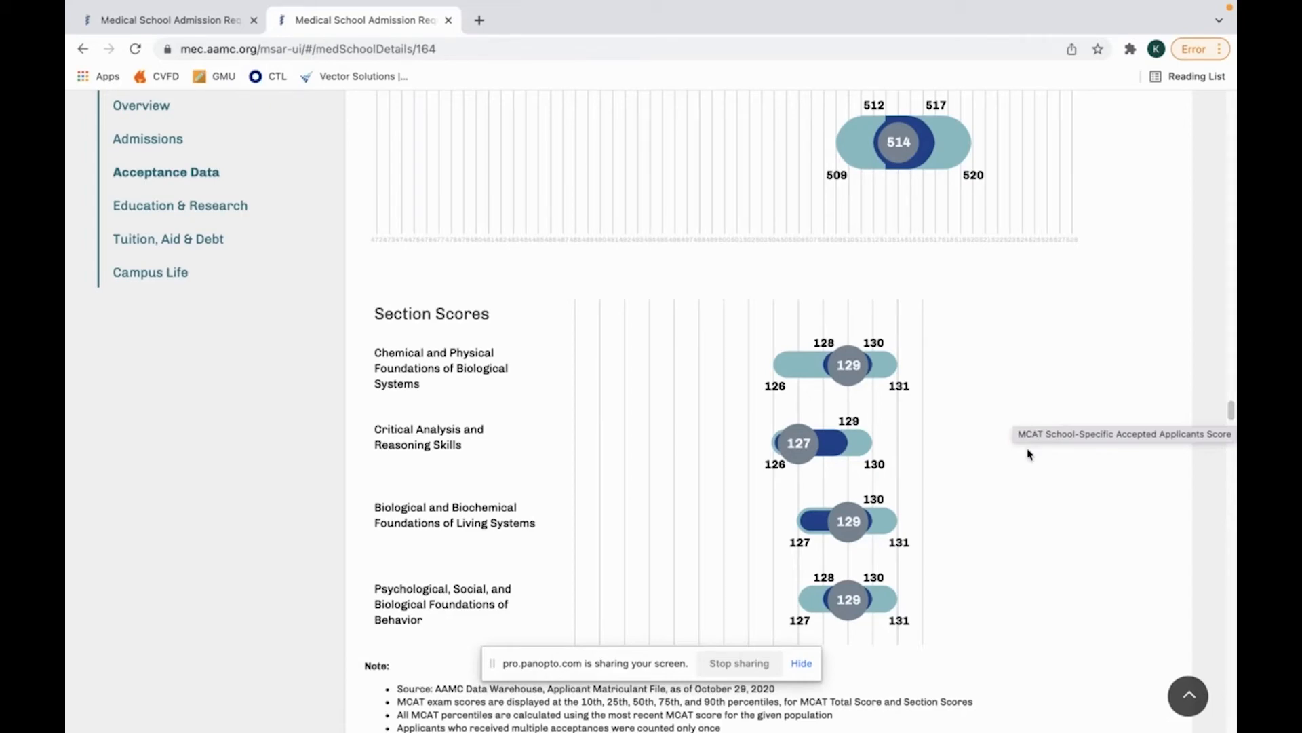
mouse_move(454, 405)
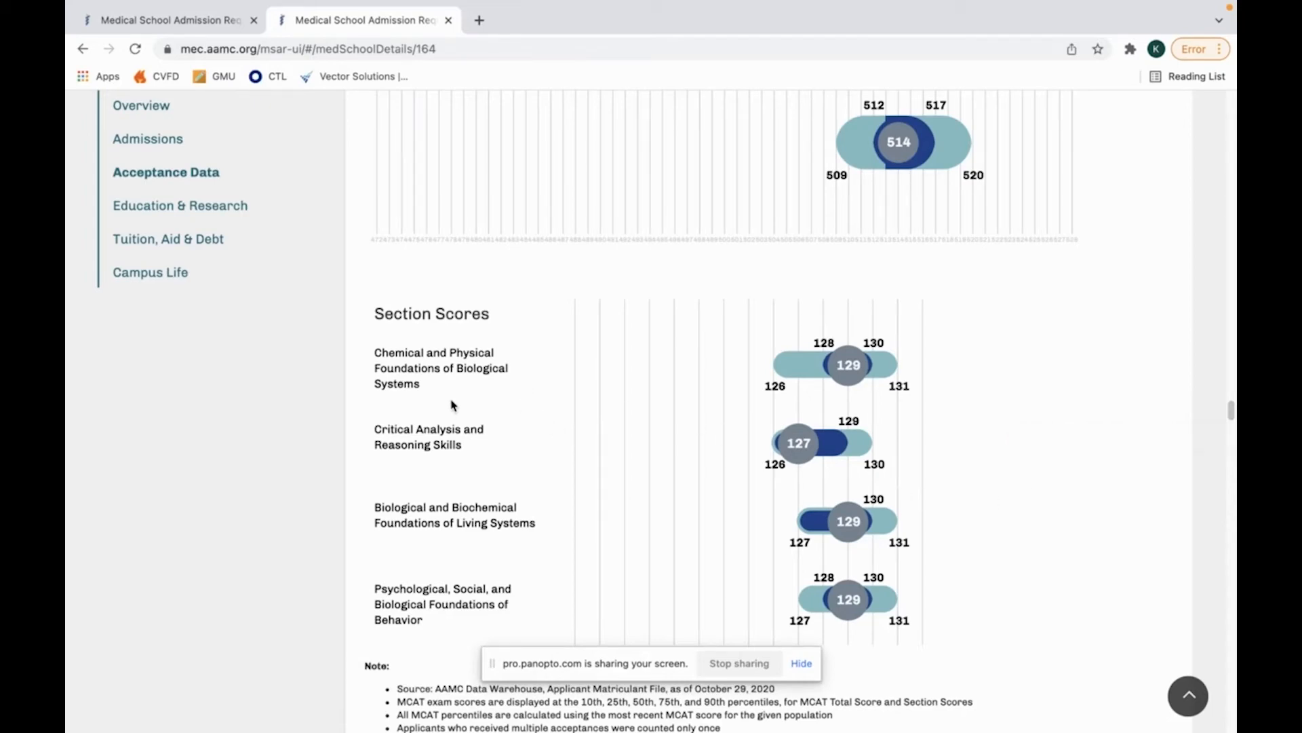
Bring the GPA Data chart into view, Total GPA median 3.91 and Science GPA 3.90.
scroll("down", 3)
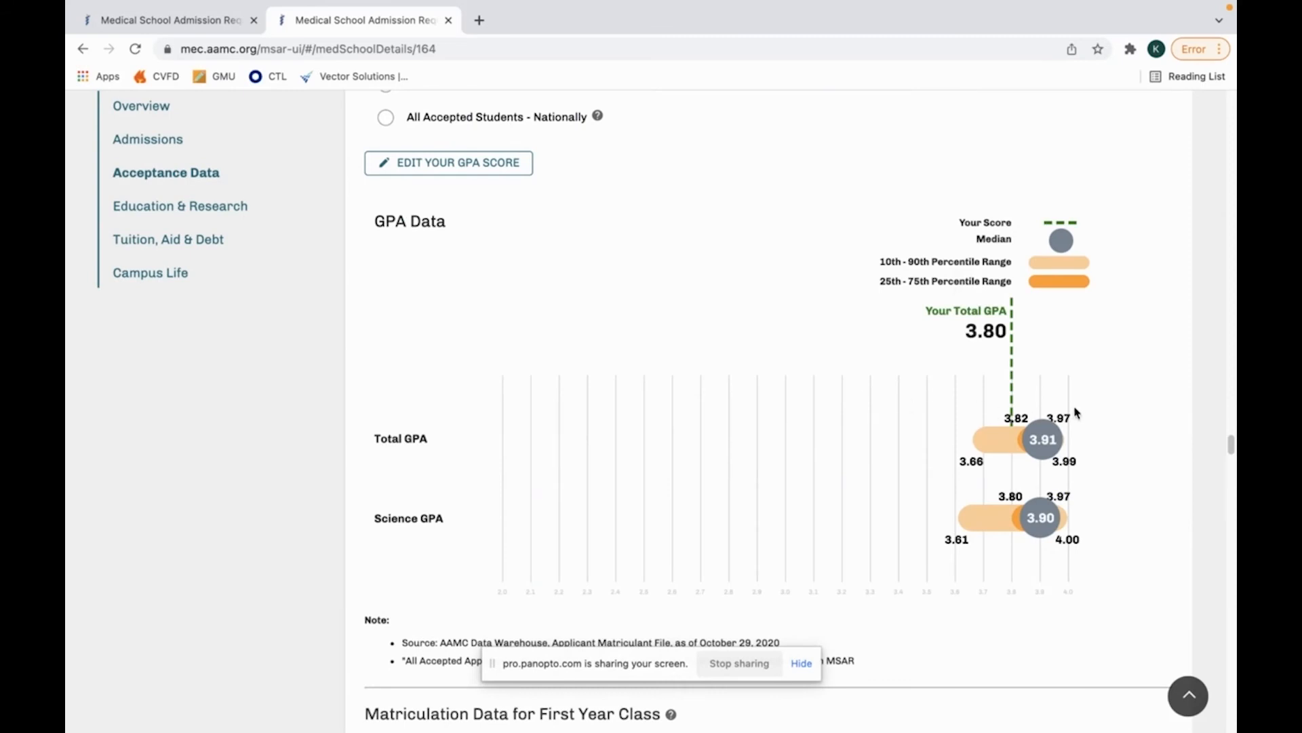
mouse_move(1045, 389)
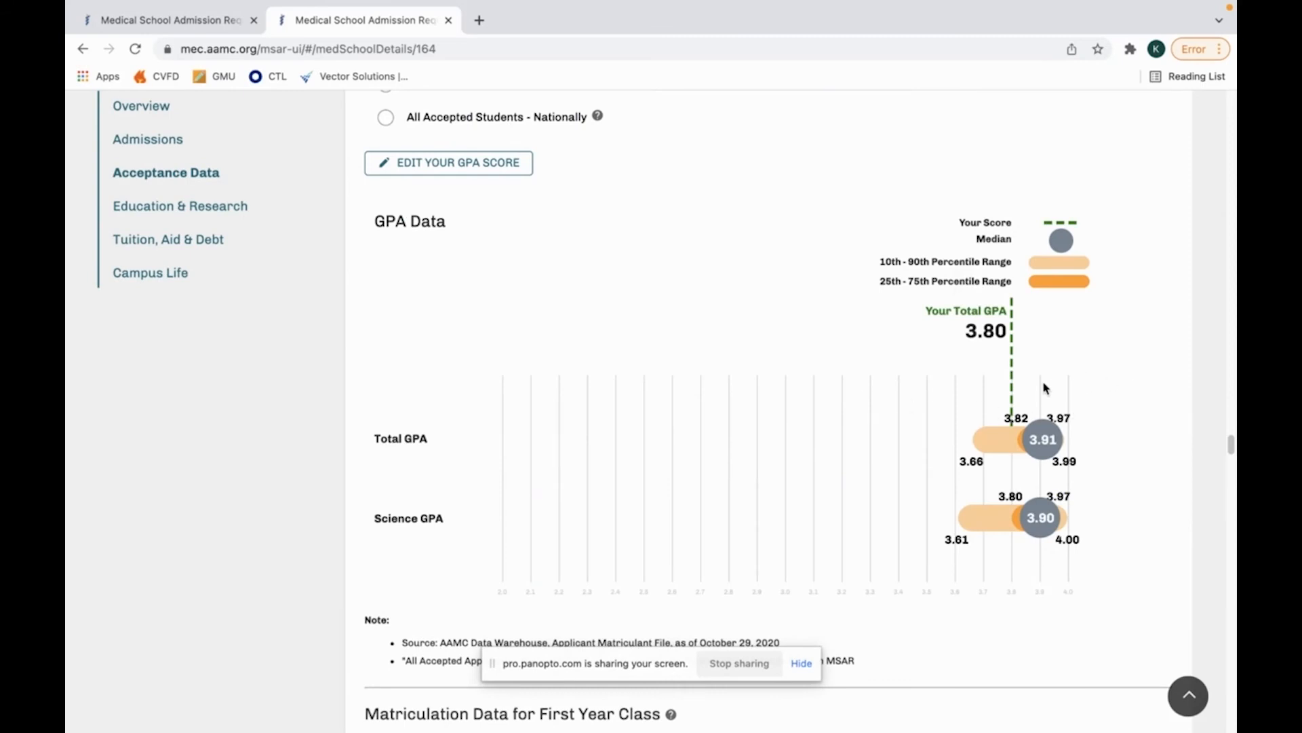
mouse_move(1086, 383)
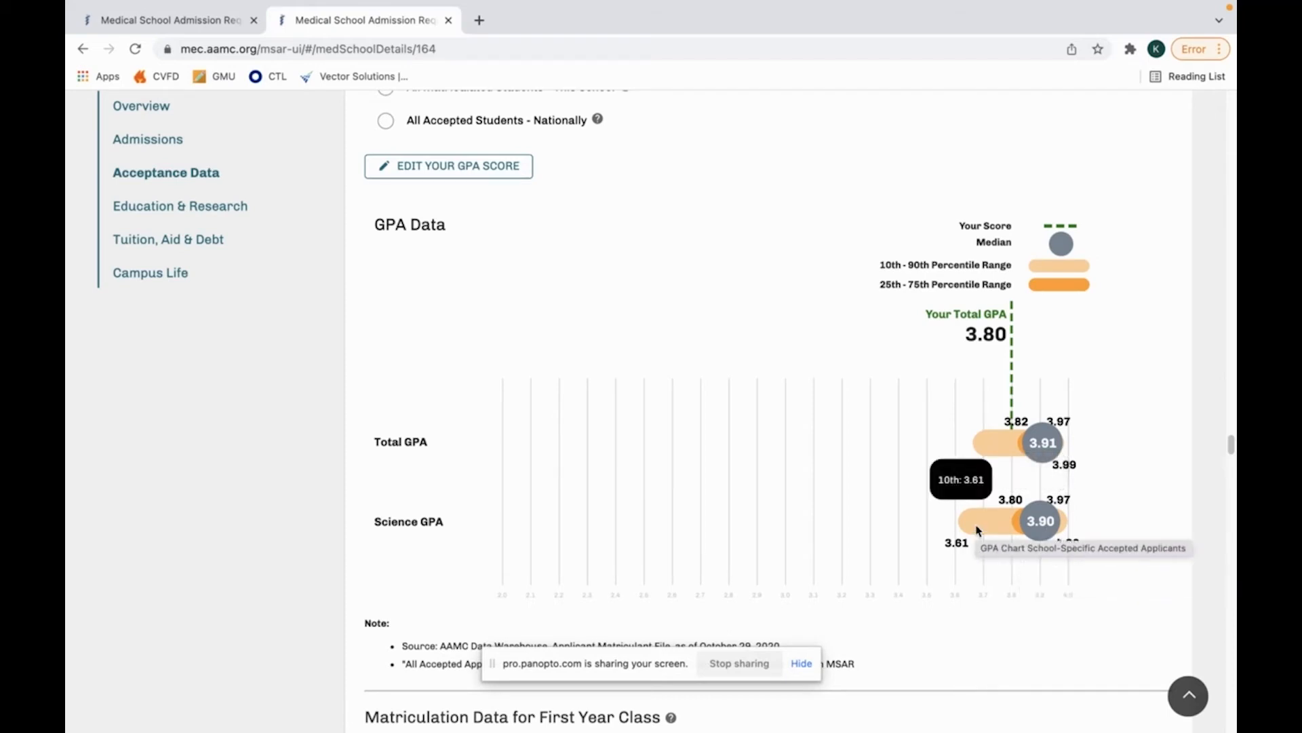
mouse_move(1063, 532)
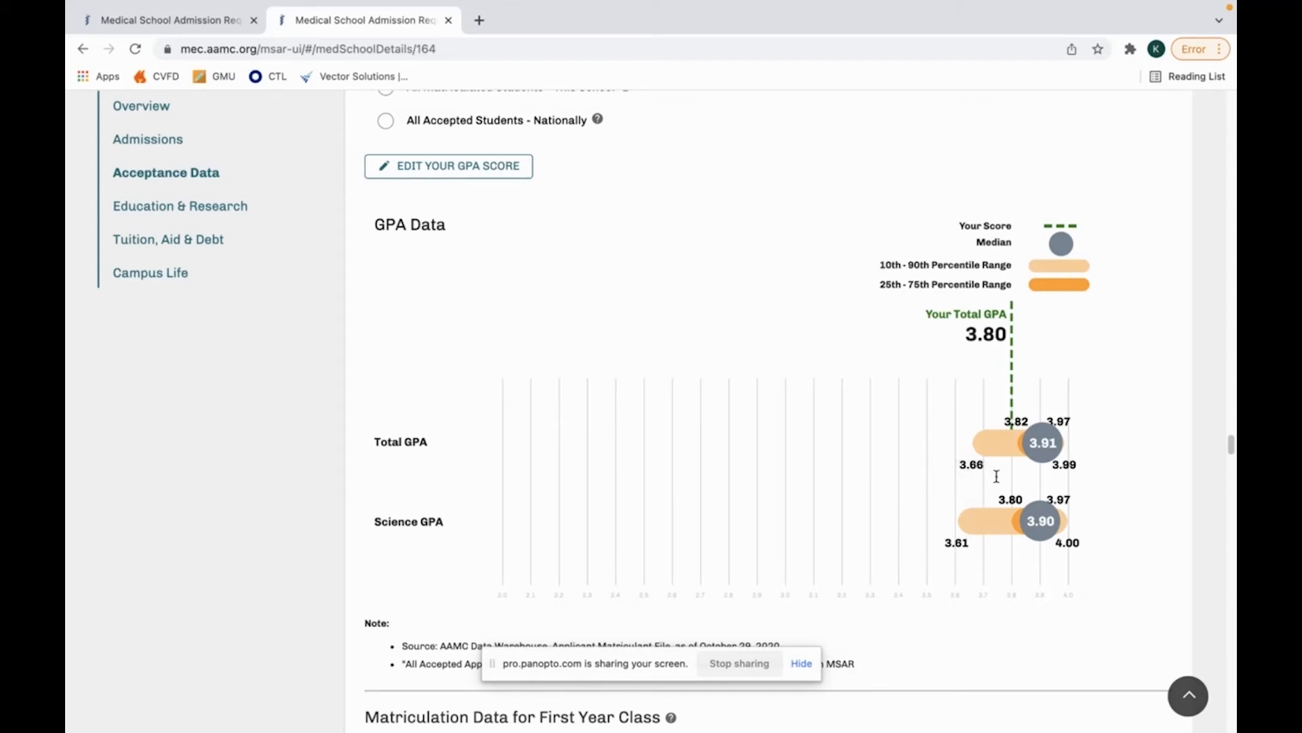
mouse_move(1084, 551)
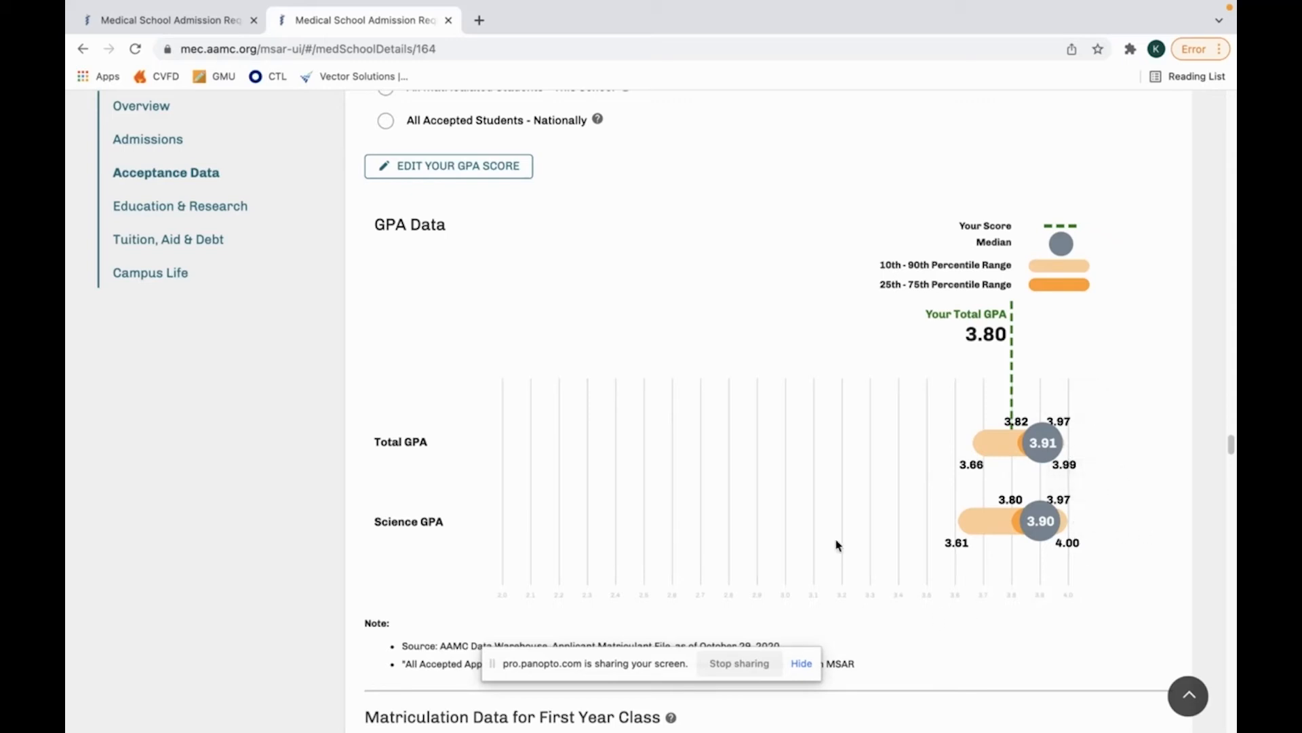
mouse_move(919, 540)
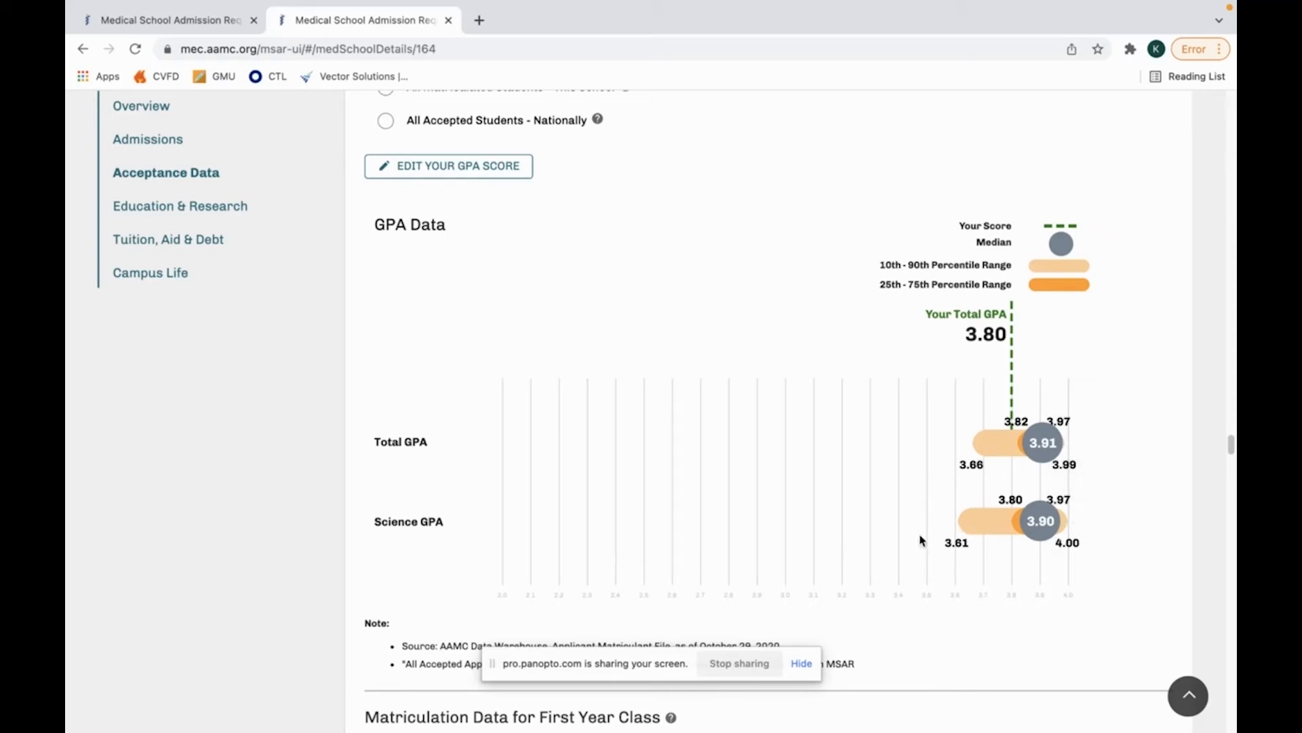
mouse_move(1092, 546)
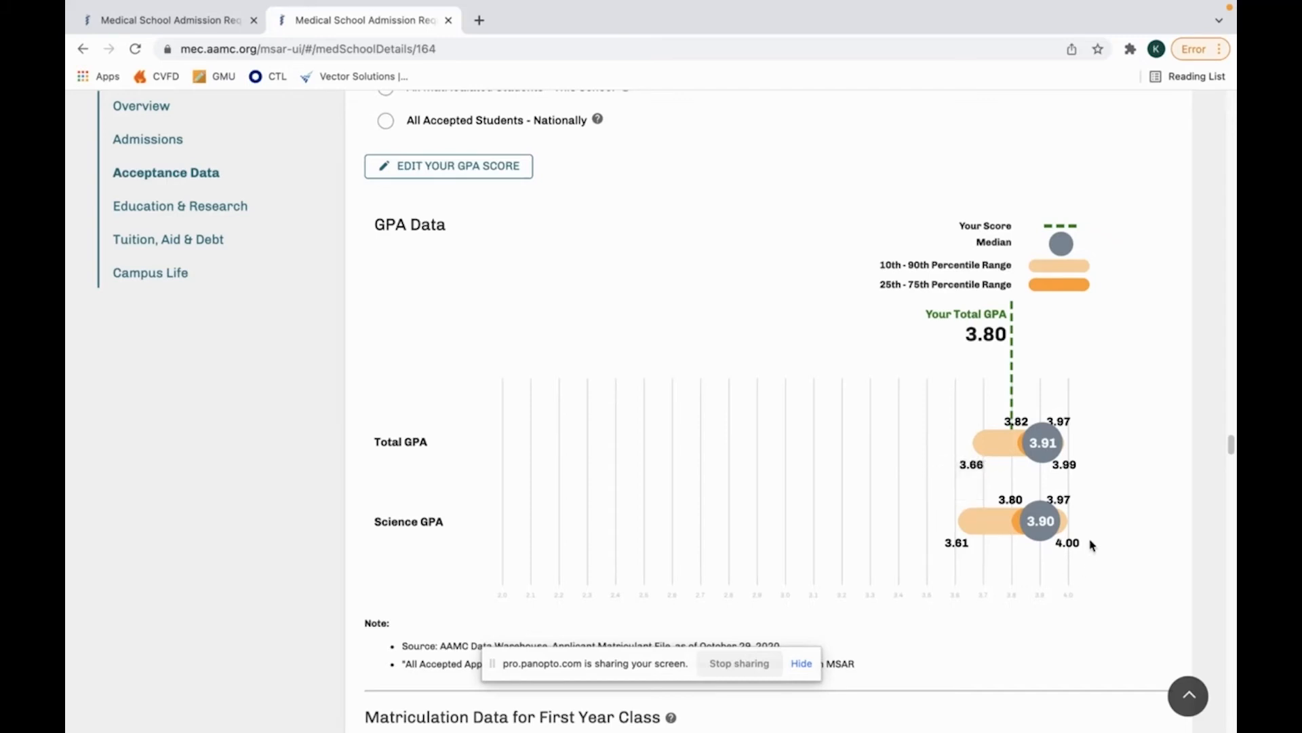
mouse_move(741, 512)
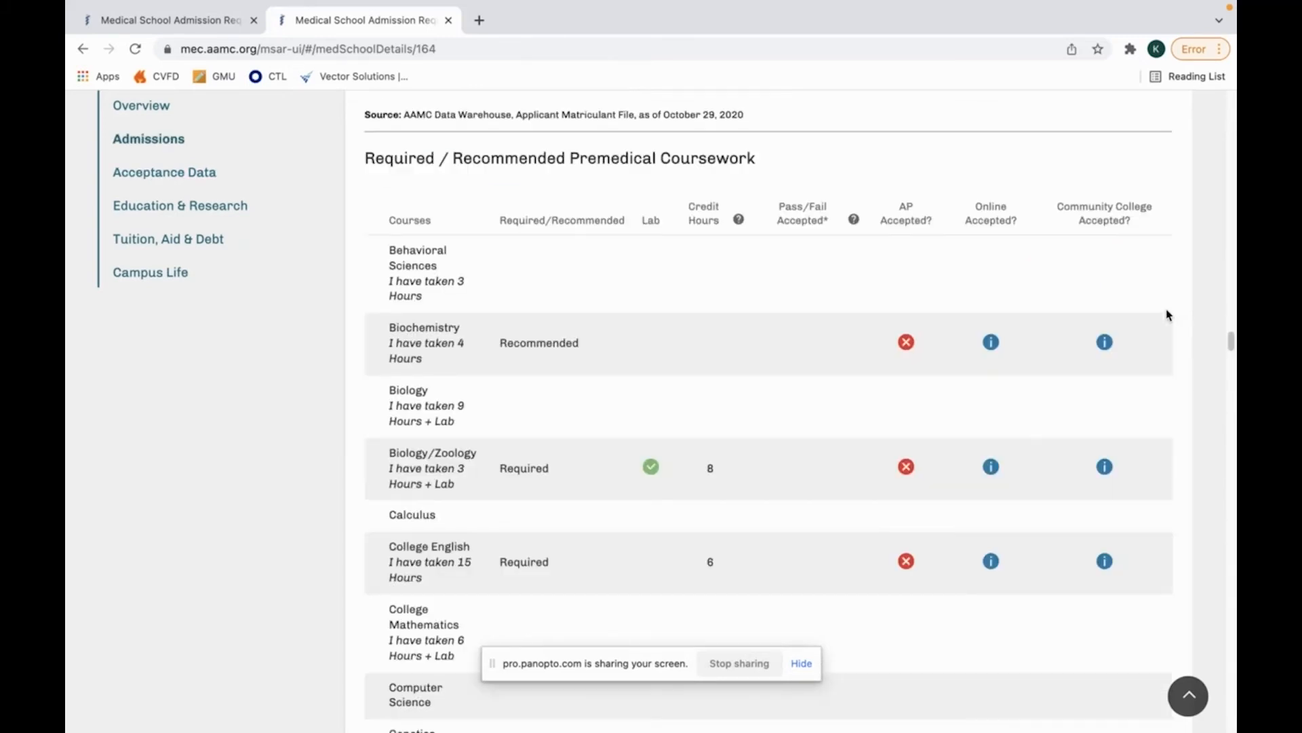
scroll("down", 3)
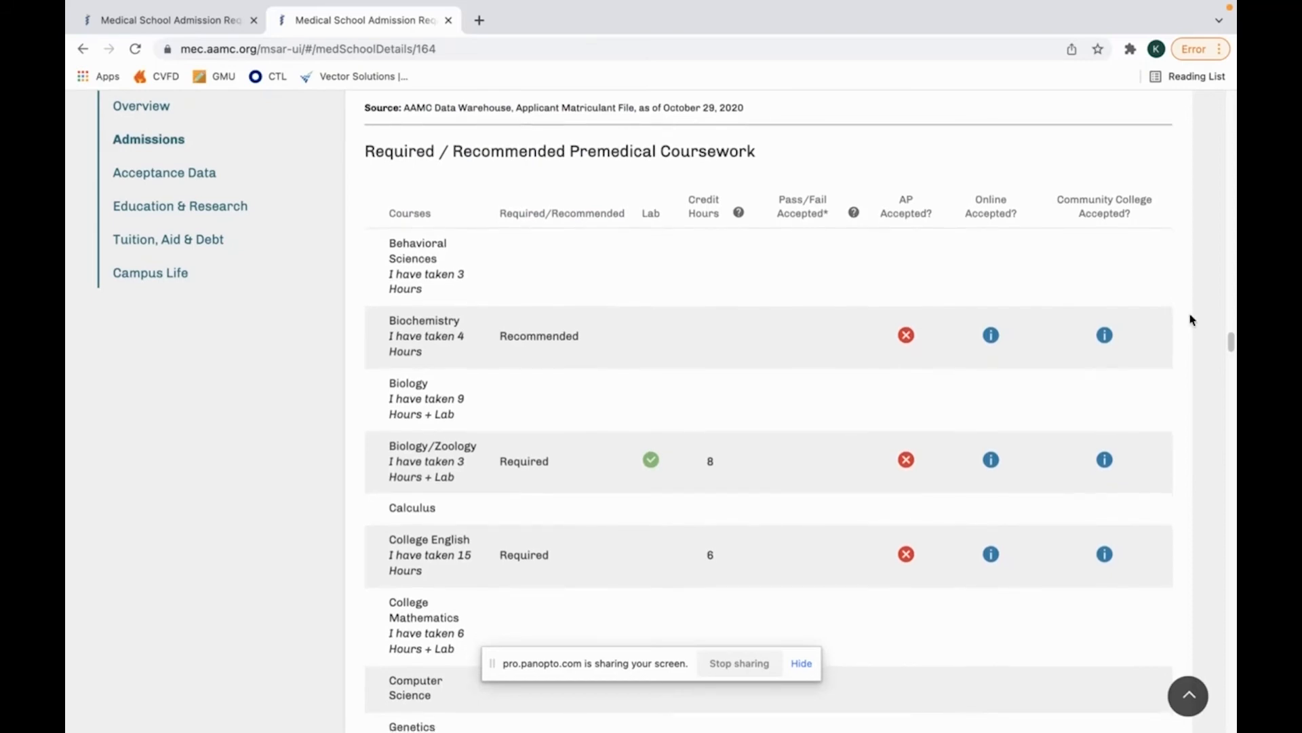
scroll("down", 3)
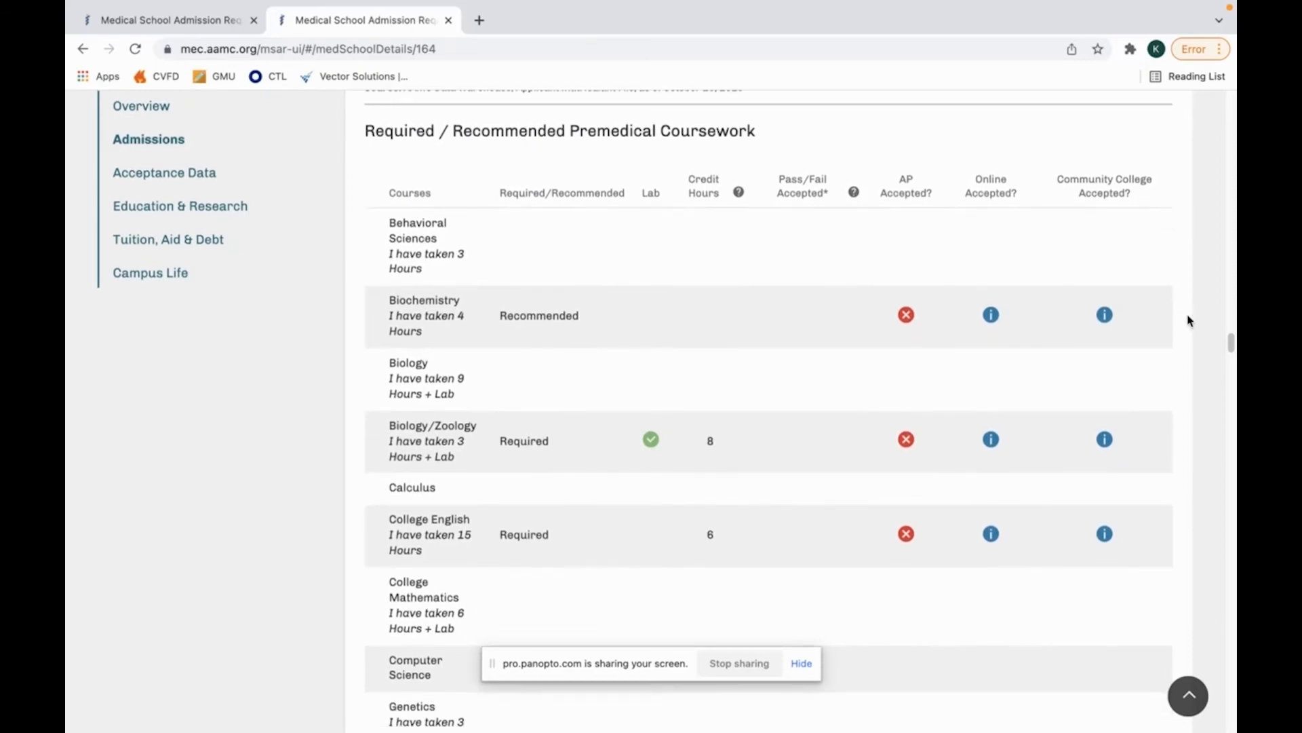
mouse_move(1185, 332)
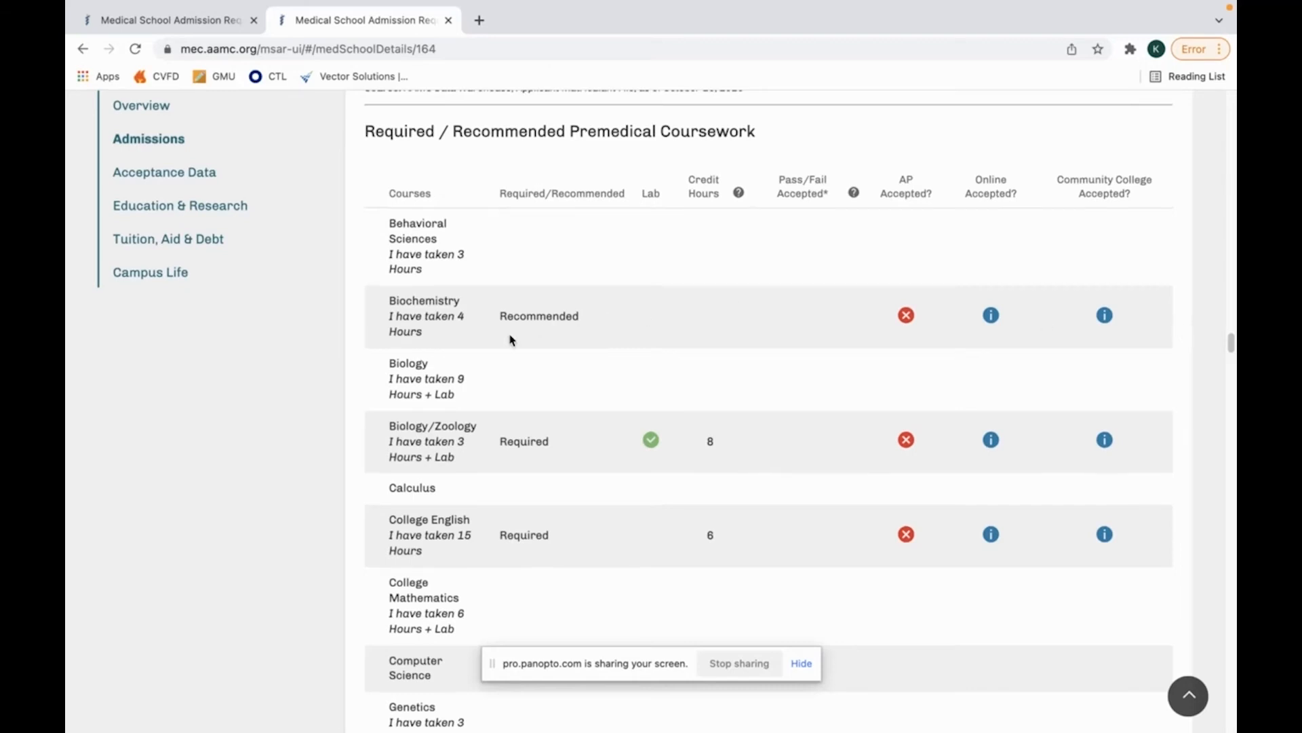
double_click(538, 316)
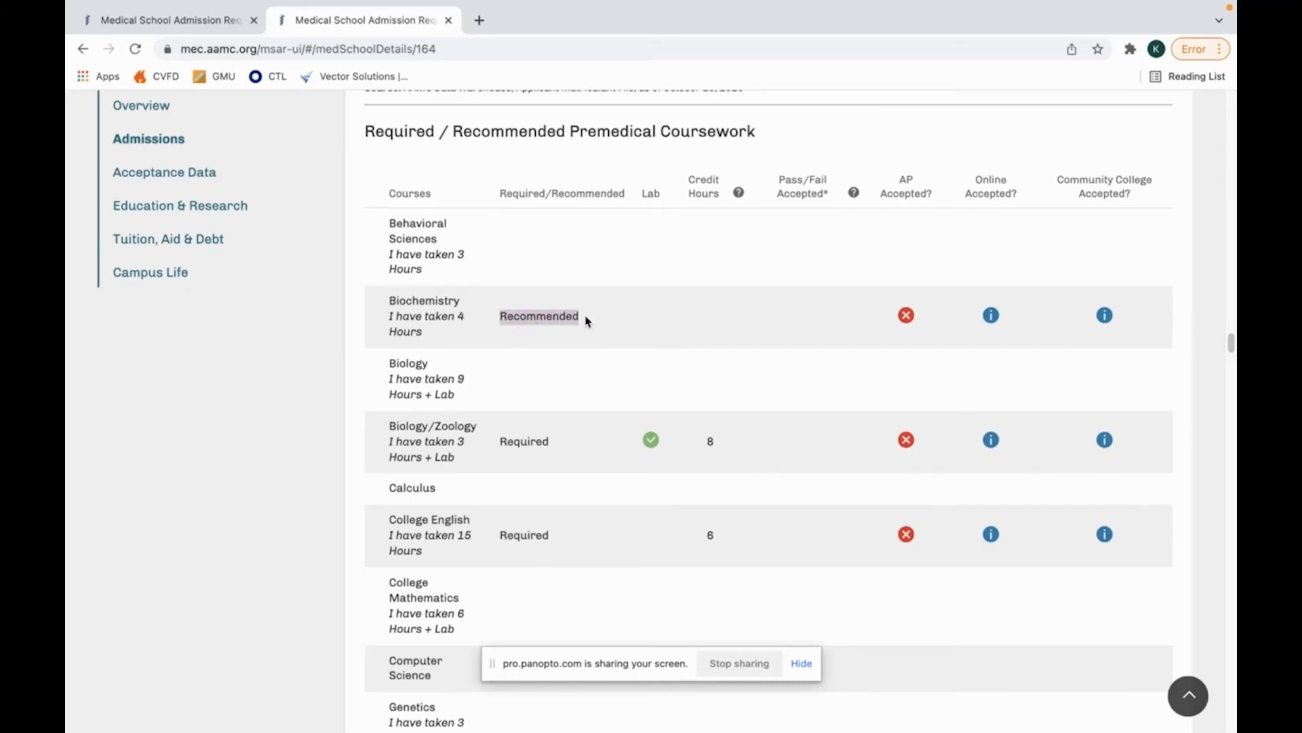
scroll("down", 3)
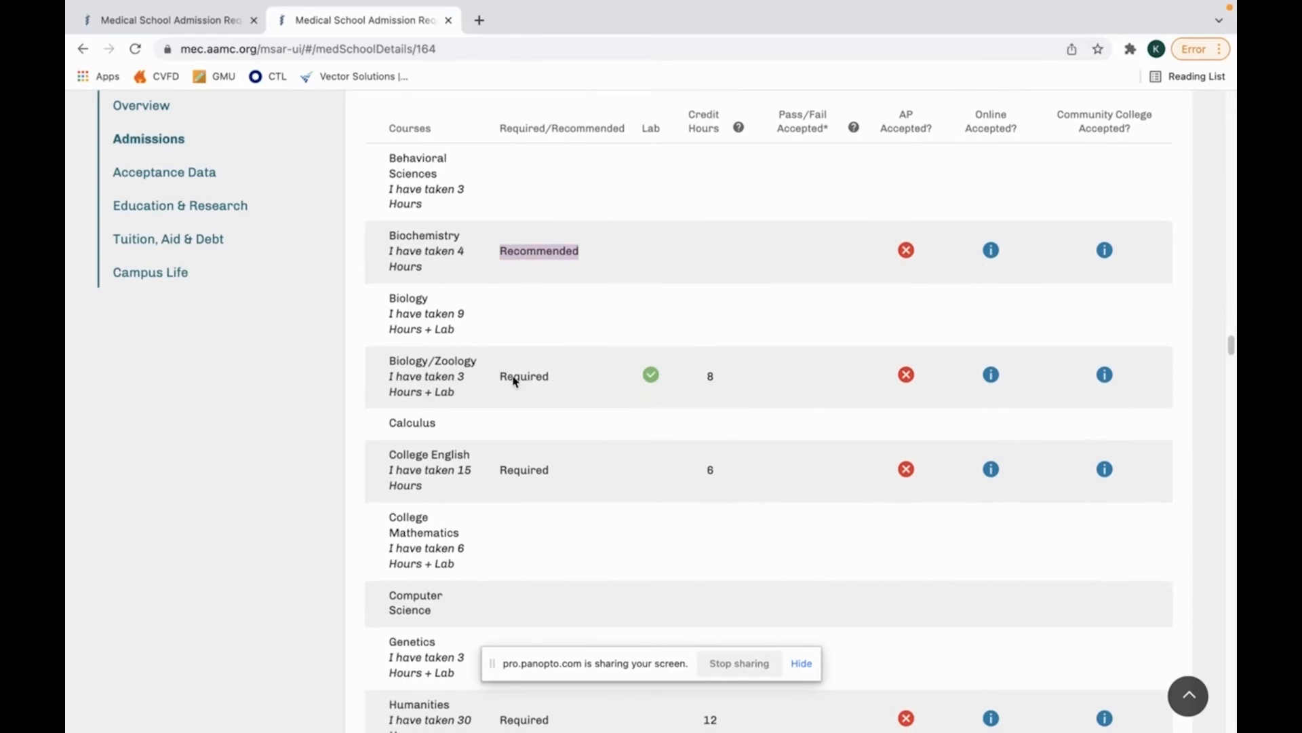
scroll("down", 3)
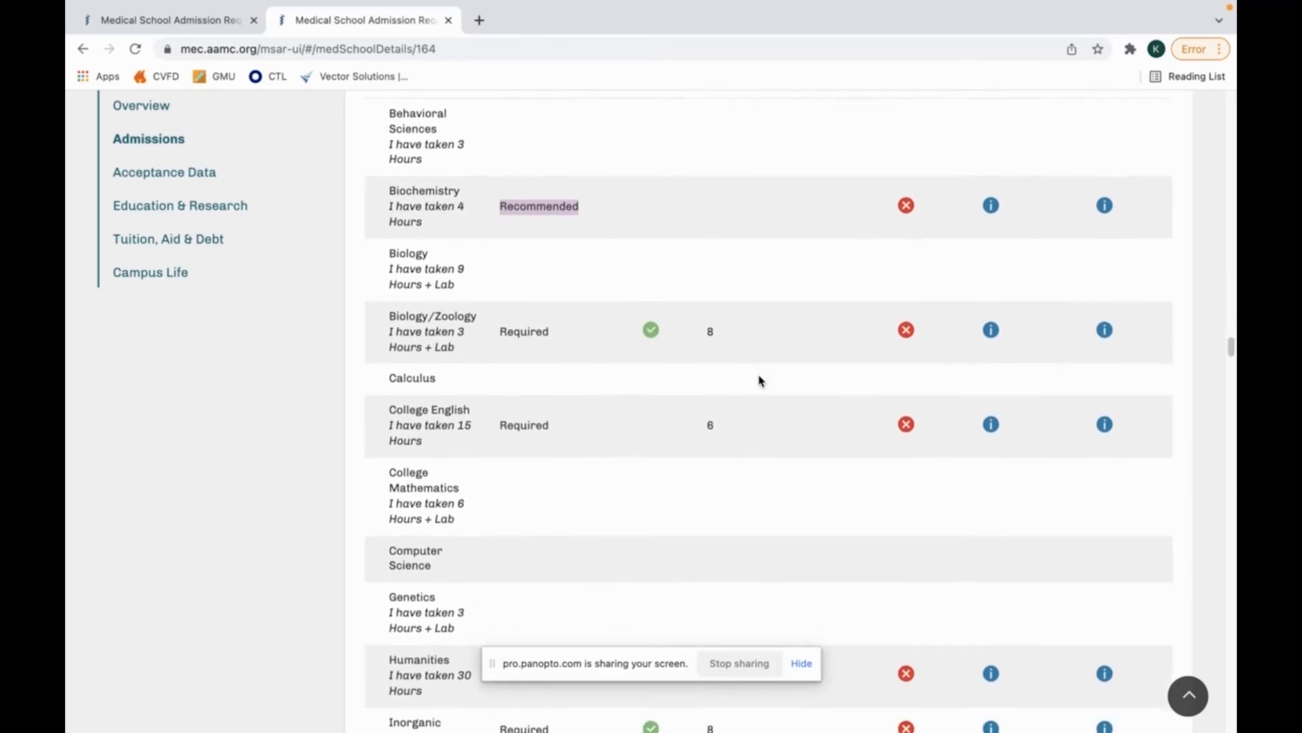
scroll("down", 3)
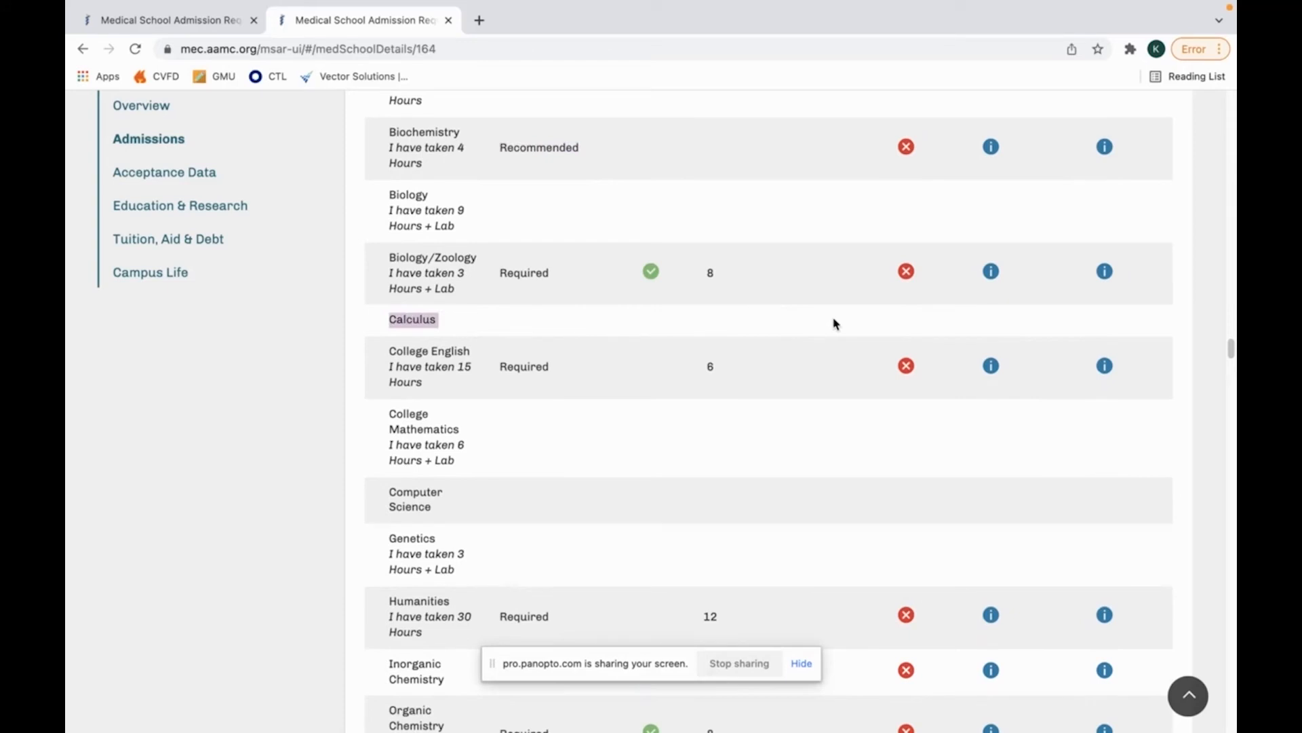
scroll("down", 3)
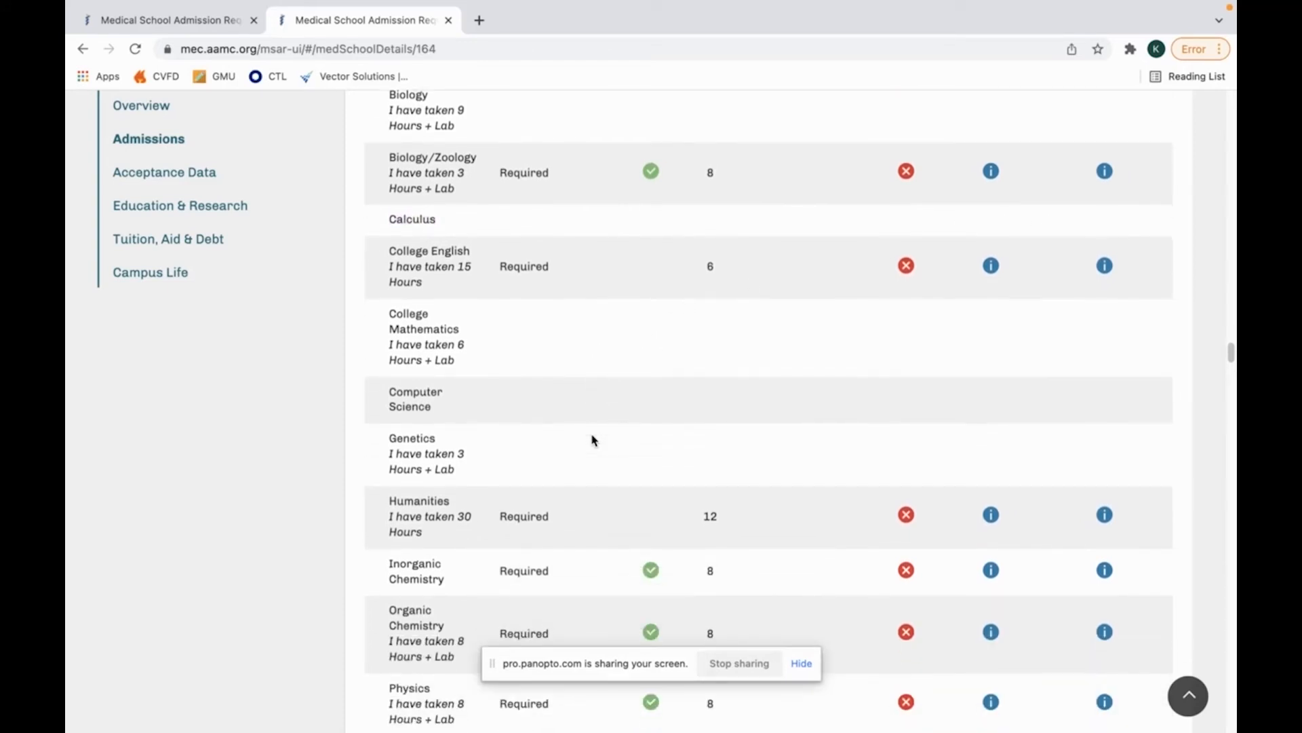
scroll("down", 3)
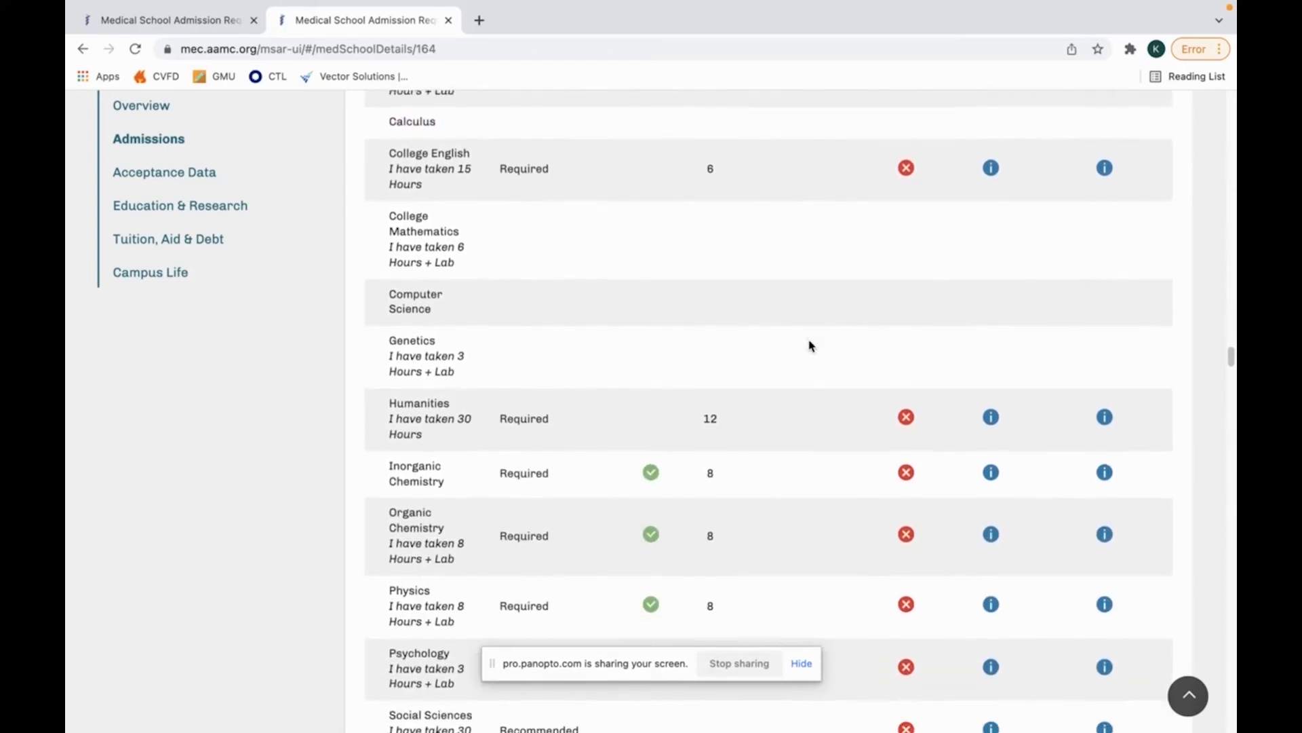
scroll("down", 3)
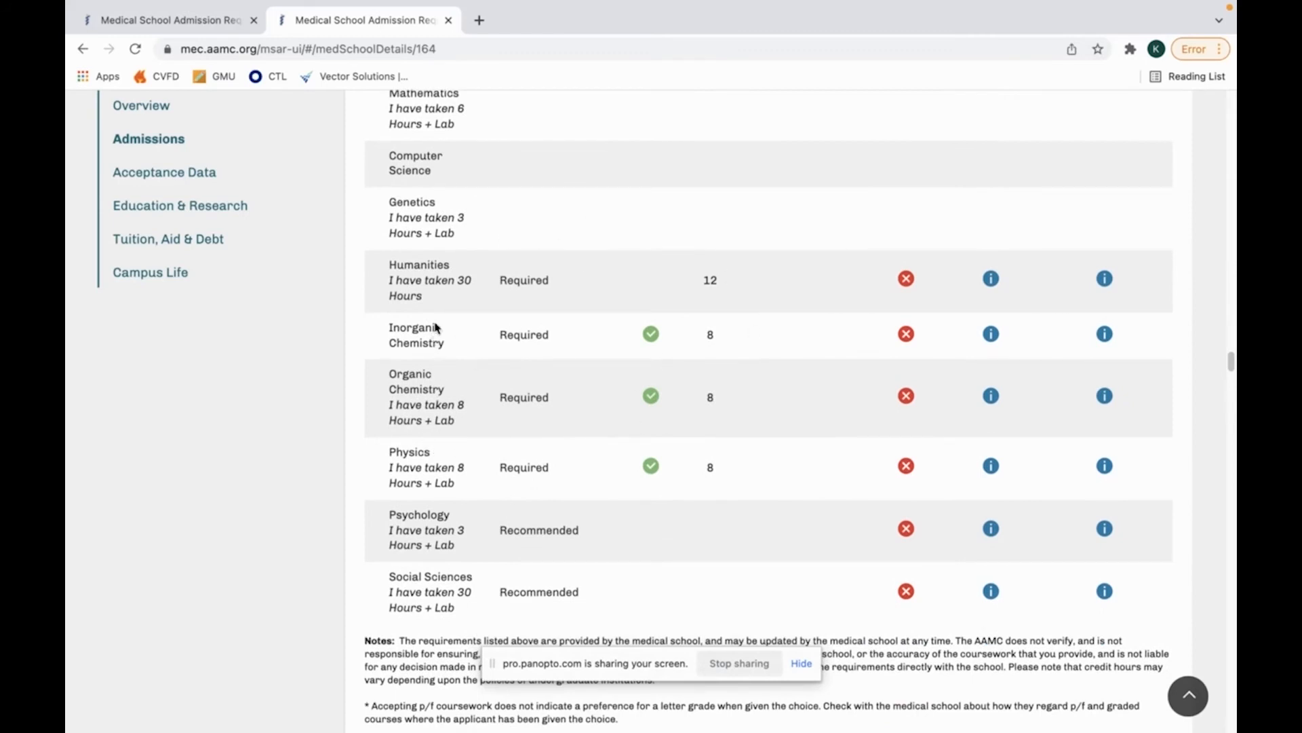
mouse_move(729, 428)
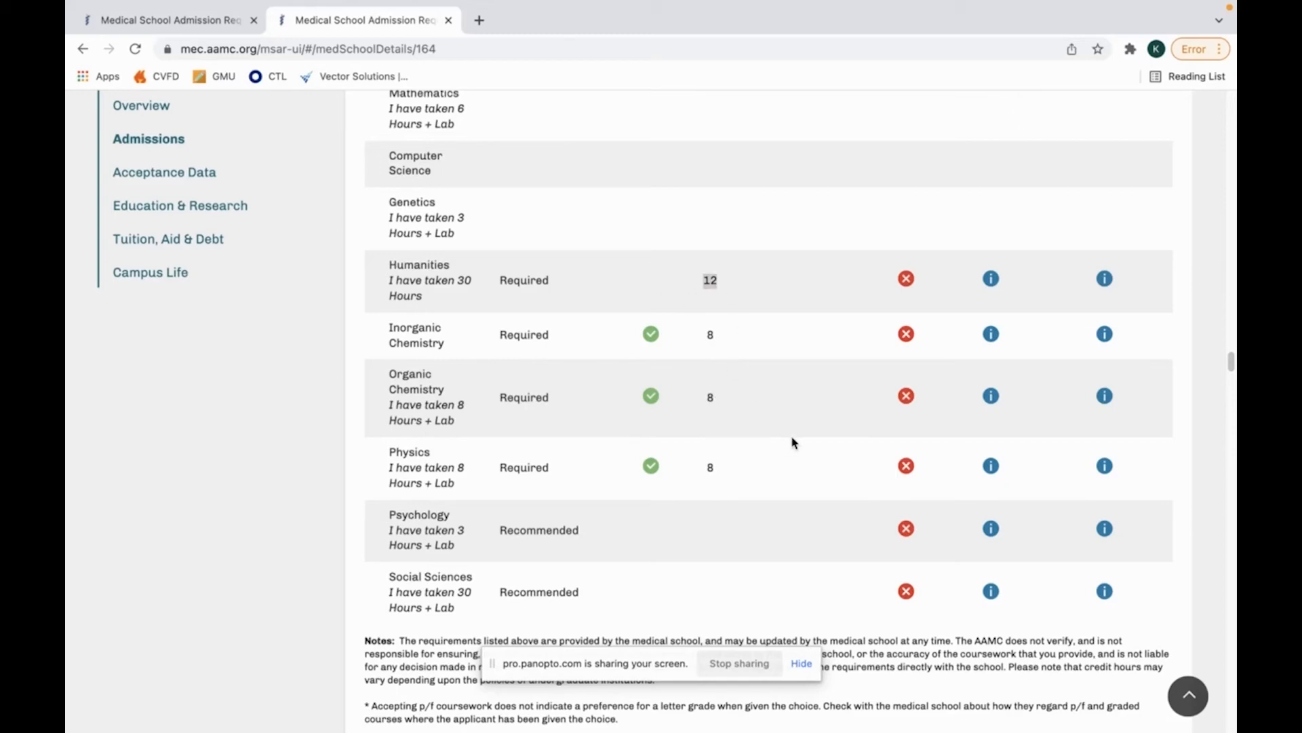
scroll("up", 3)
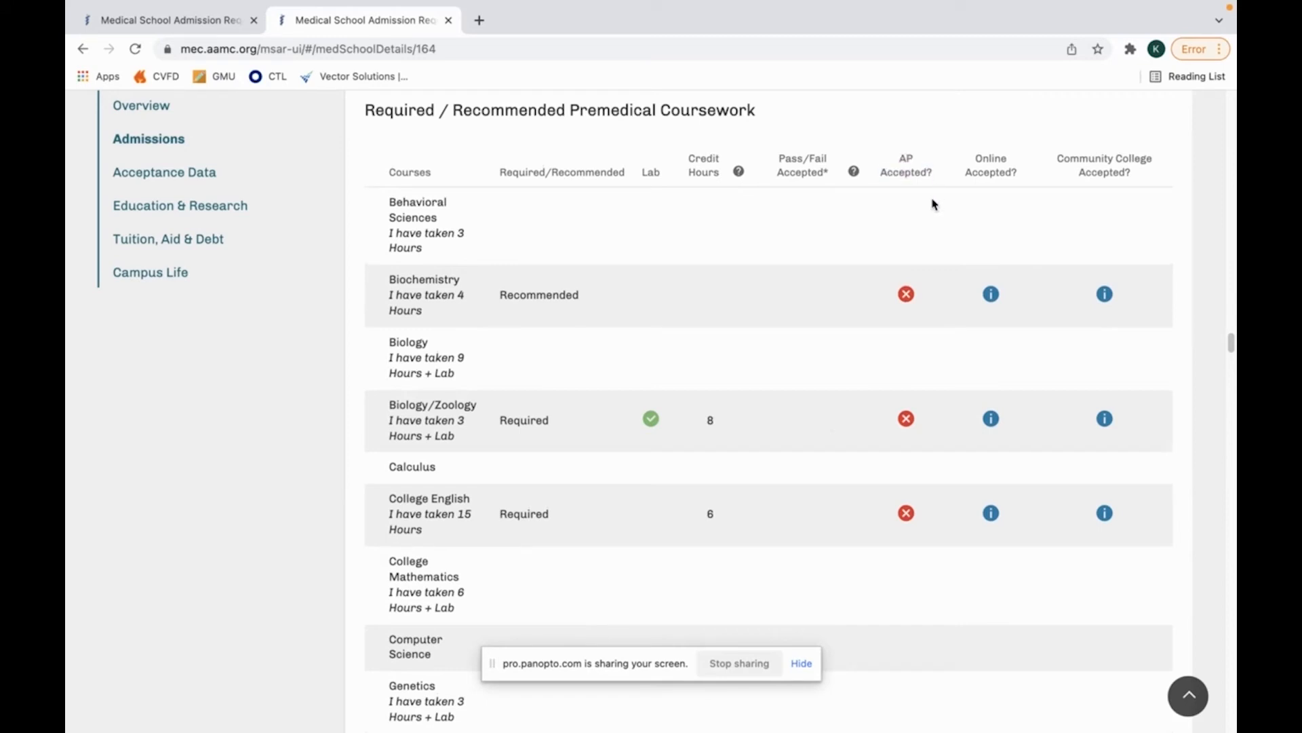
mouse_move(814, 297)
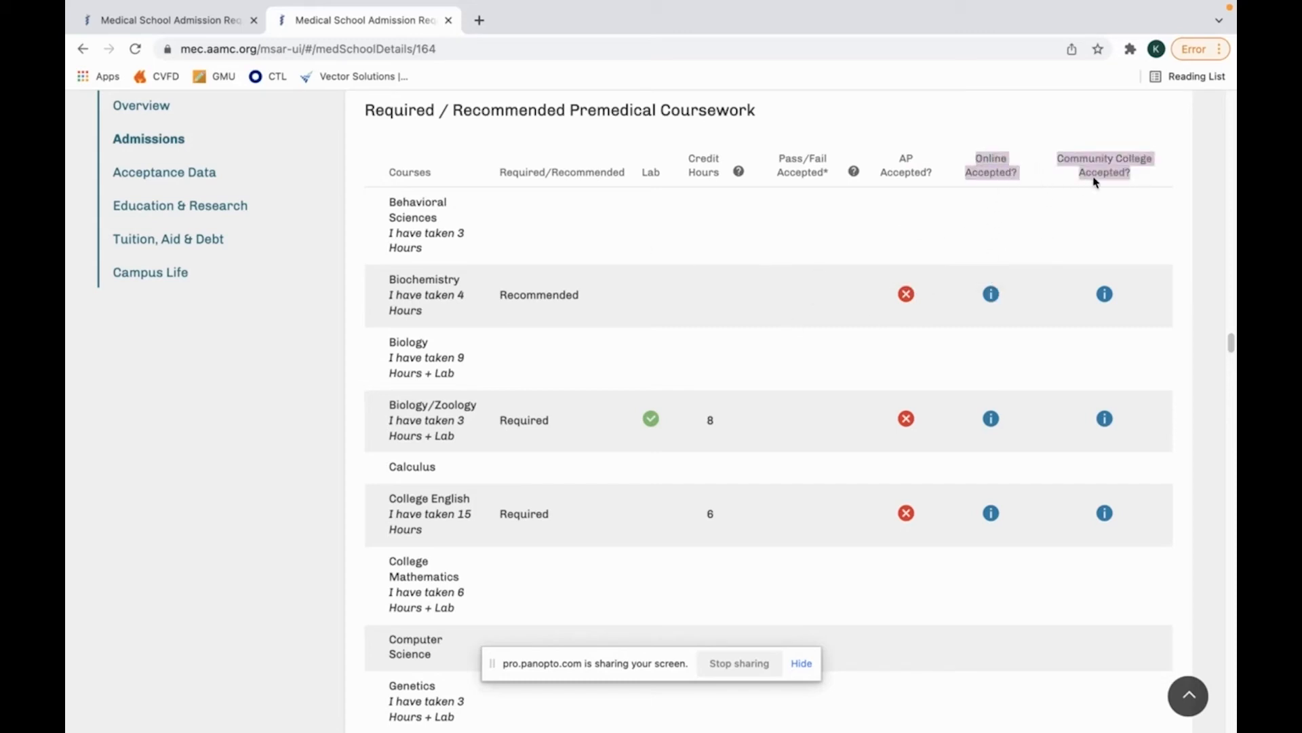
mouse_move(1152, 184)
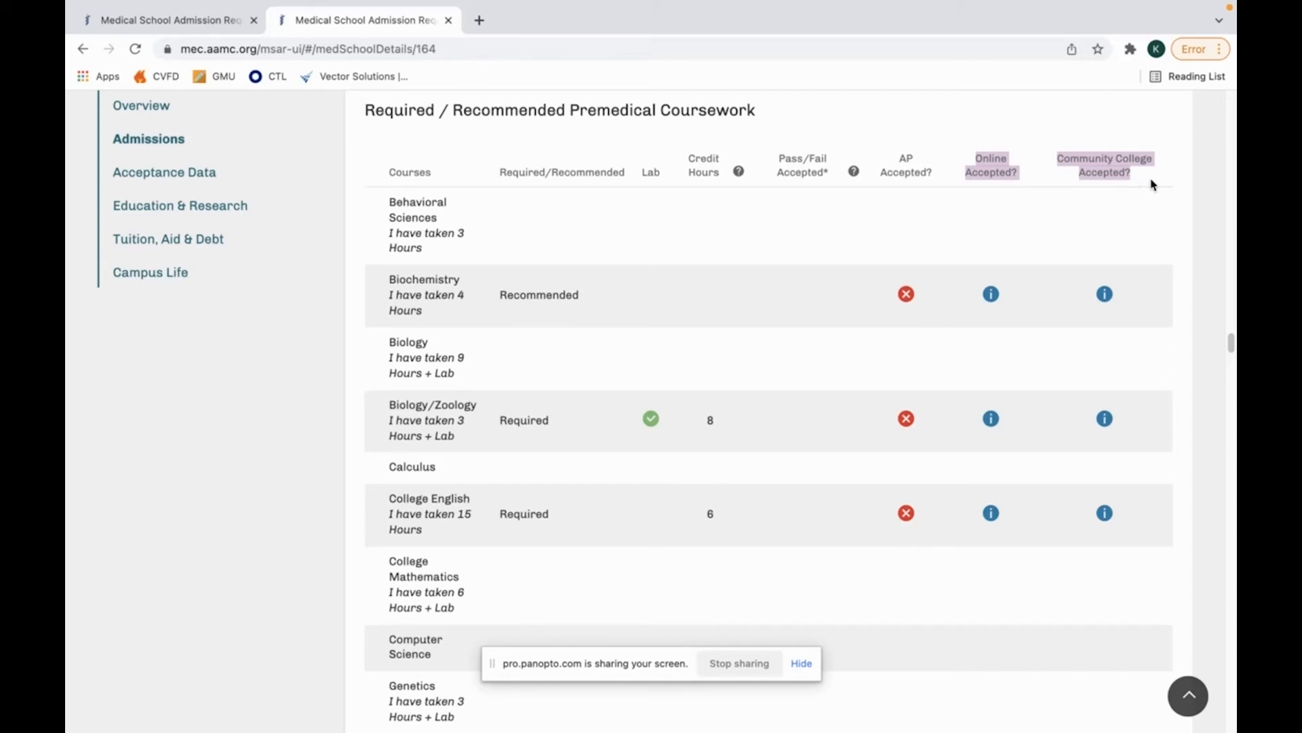
mouse_move(1104, 295)
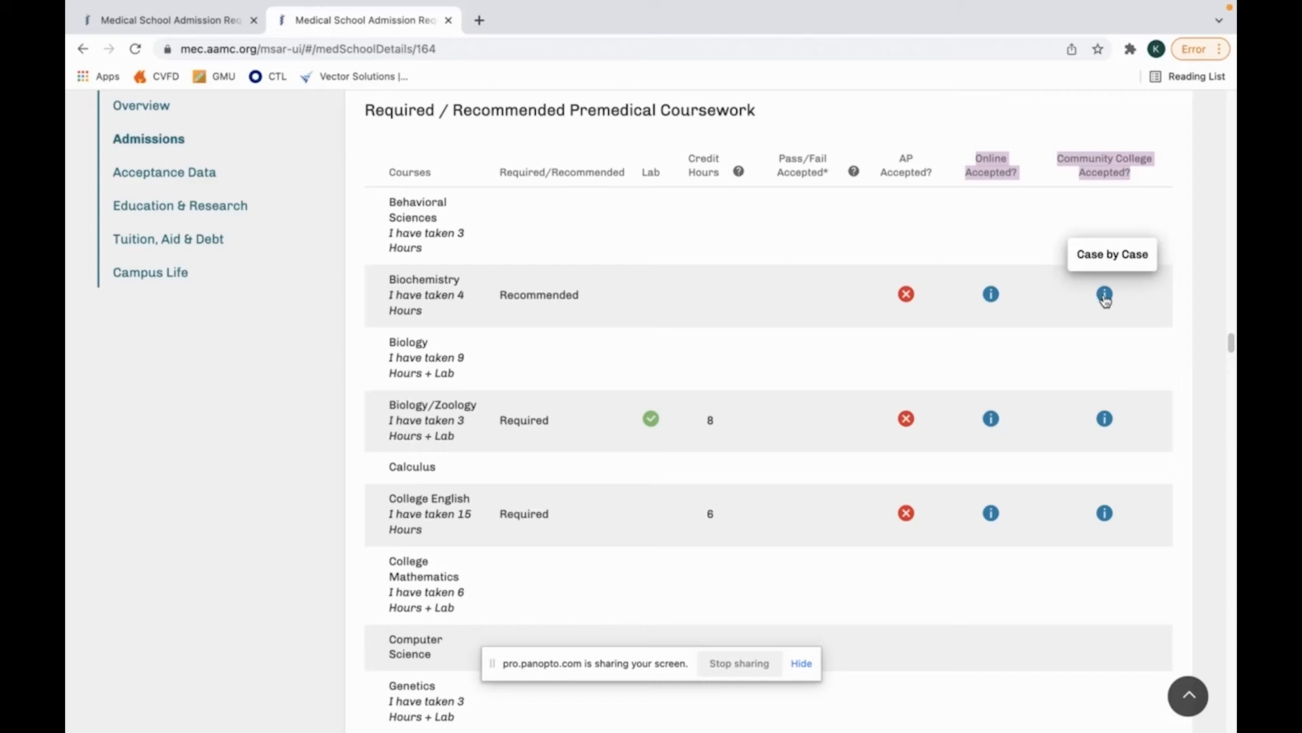
mouse_move(934, 350)
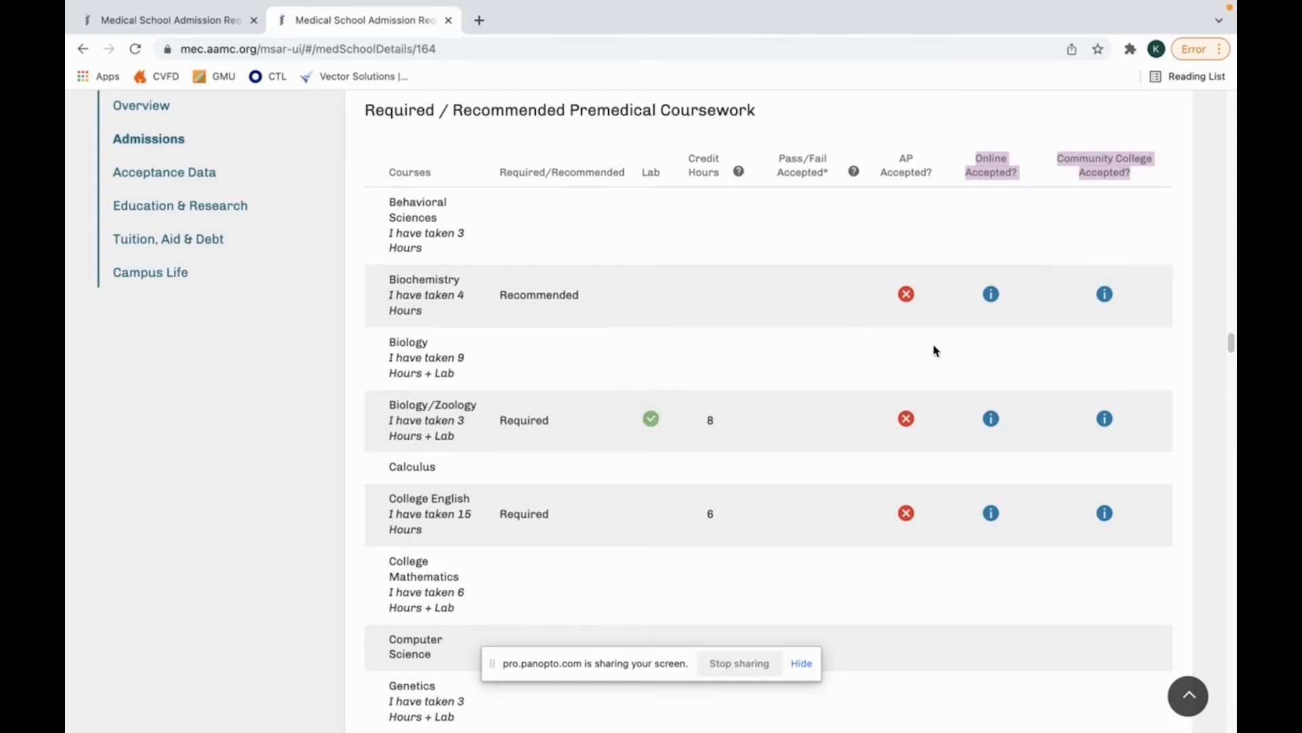
mouse_move(905, 295)
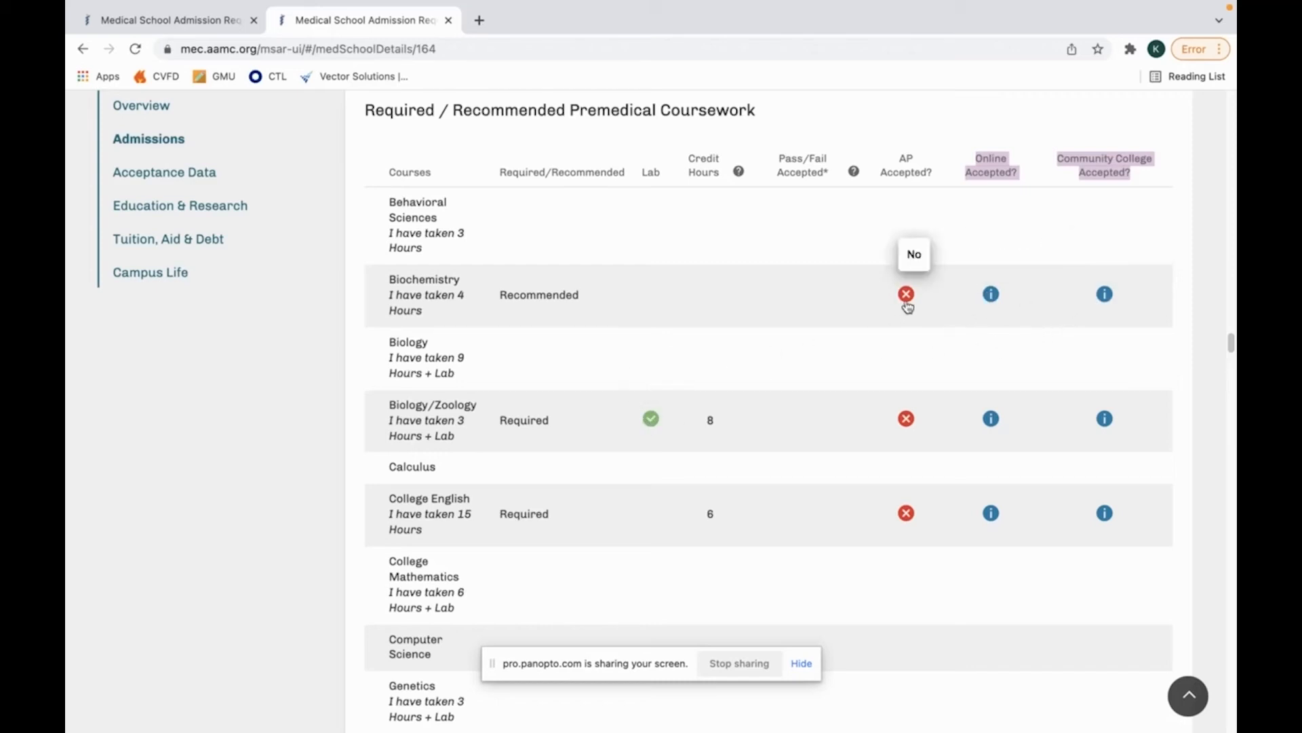
mouse_move(980, 338)
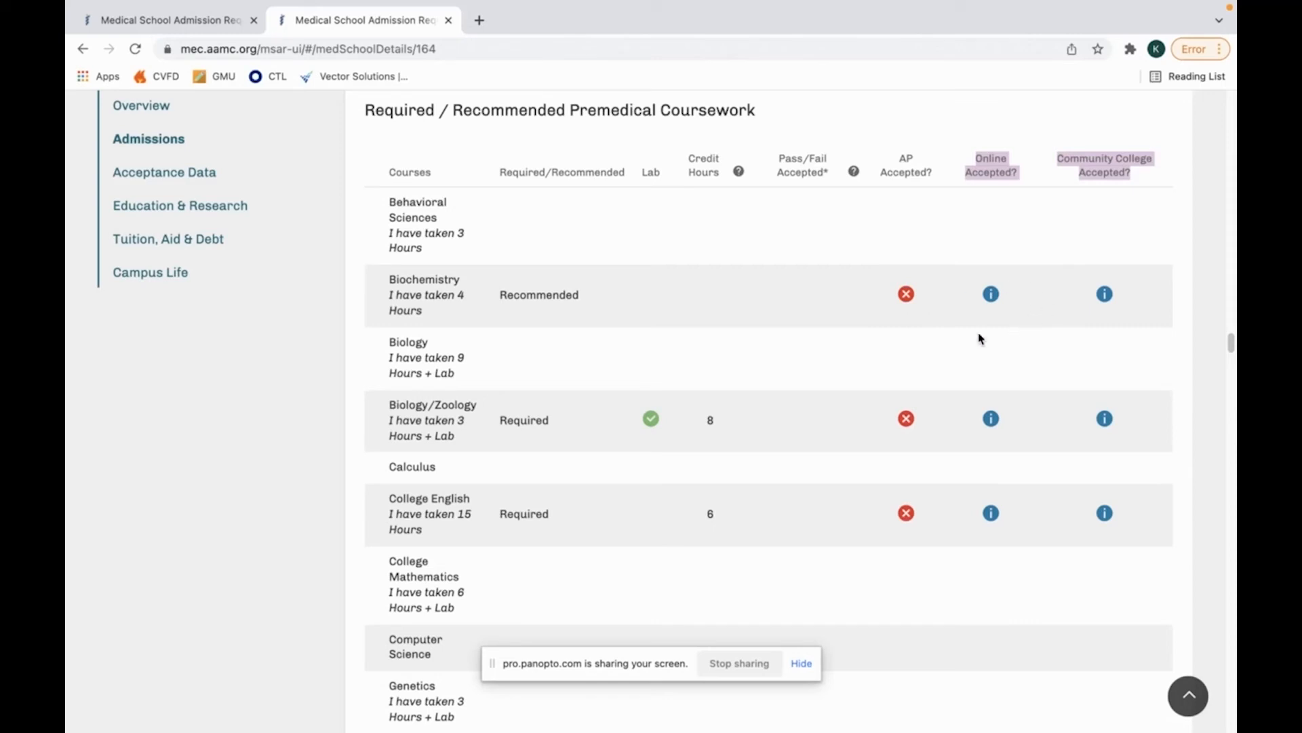
mouse_move(1059, 317)
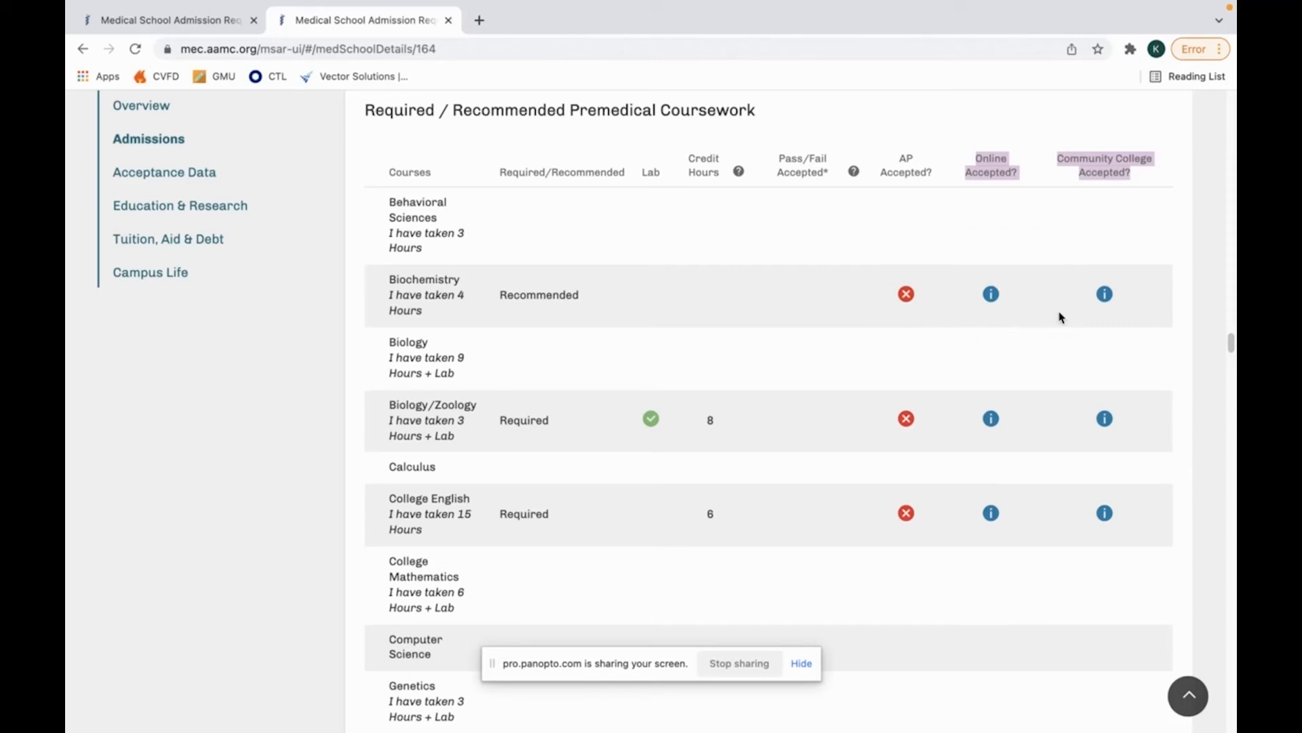
mouse_move(1052, 322)
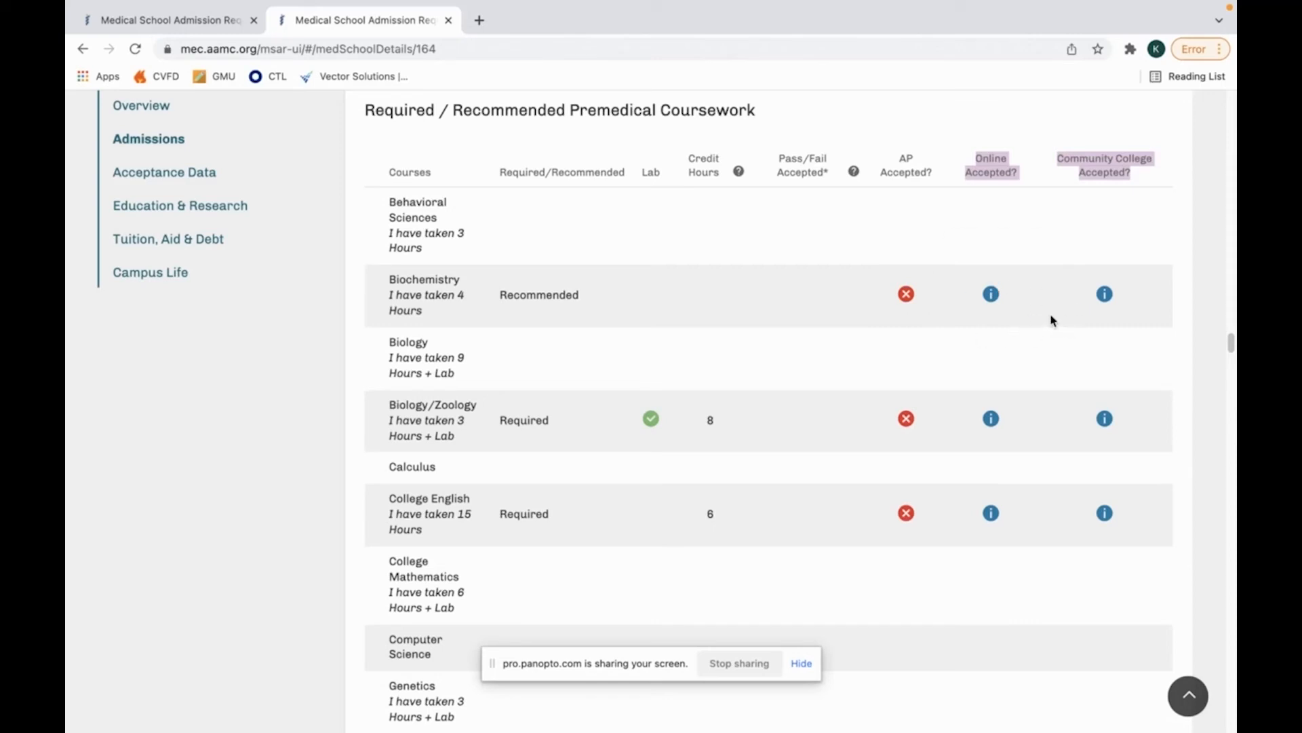
mouse_move(1040, 327)
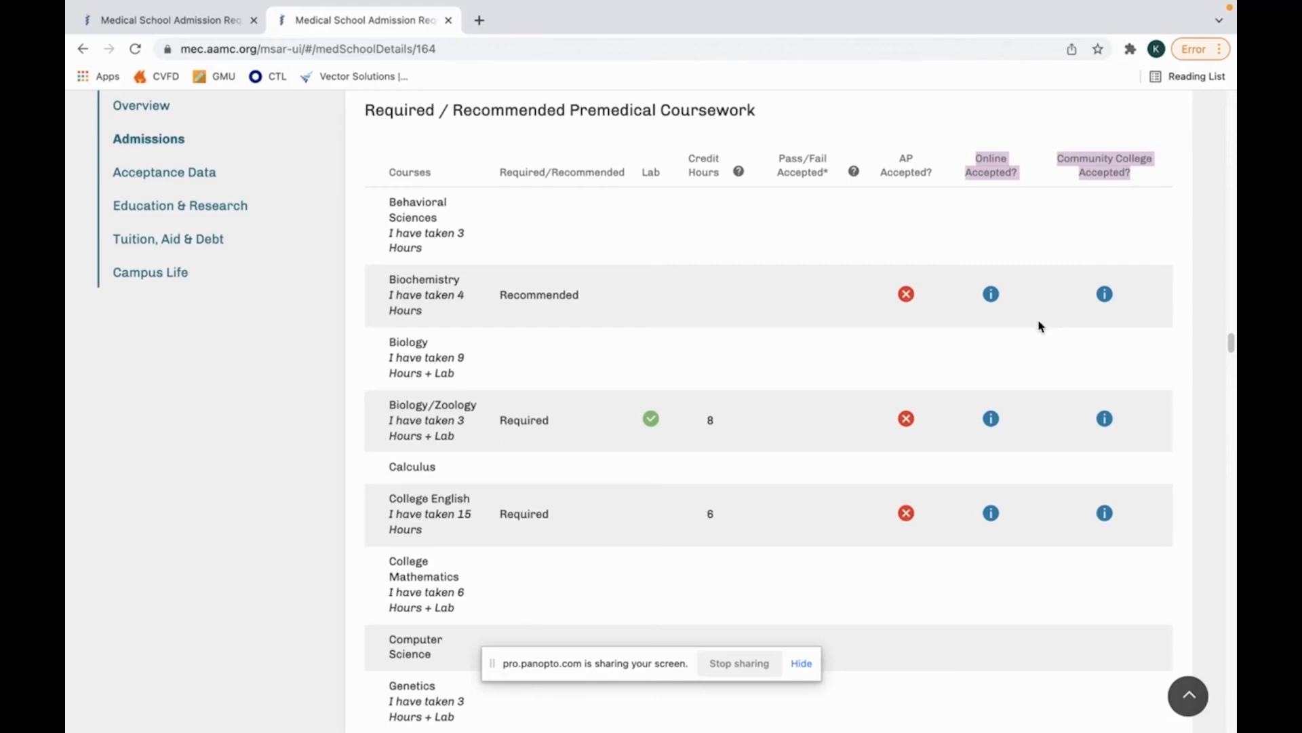
Show the school's Tuition, Aid & Debt section with its $81,526 total cost of attendance.
left_click(169, 238)
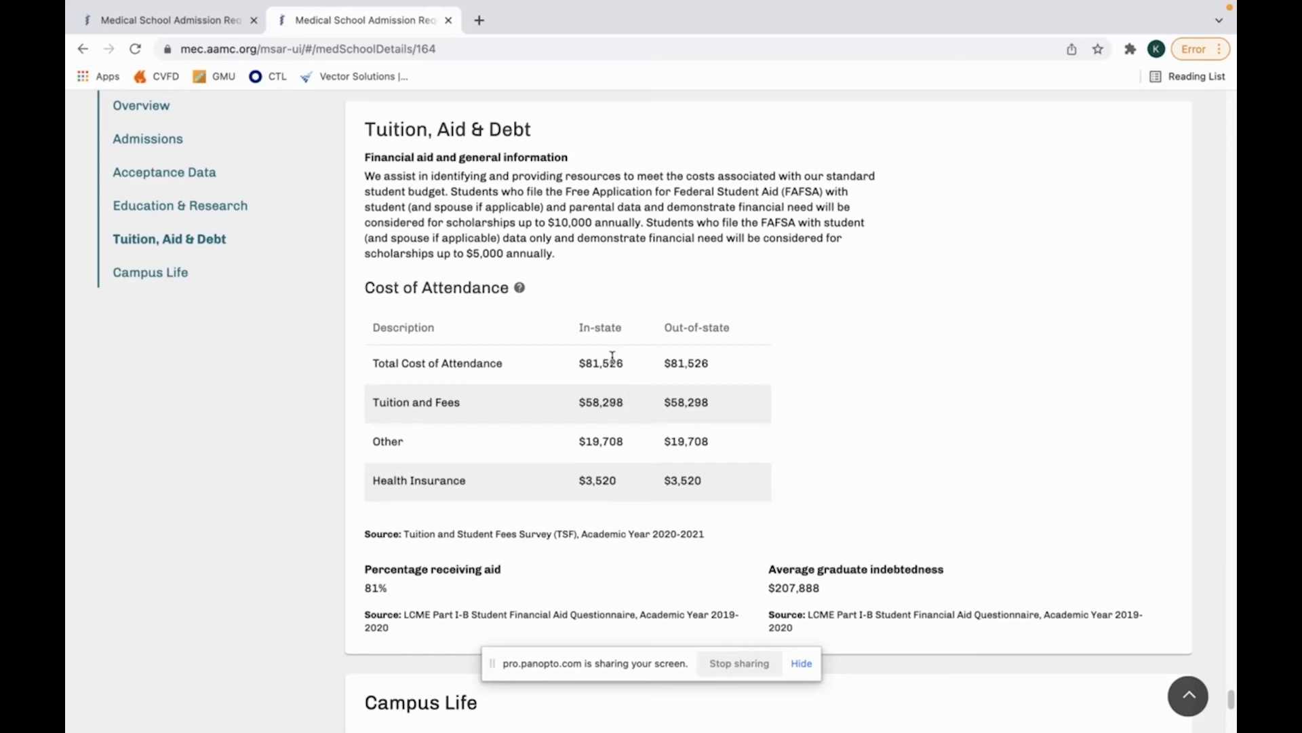
mouse_move(887, 455)
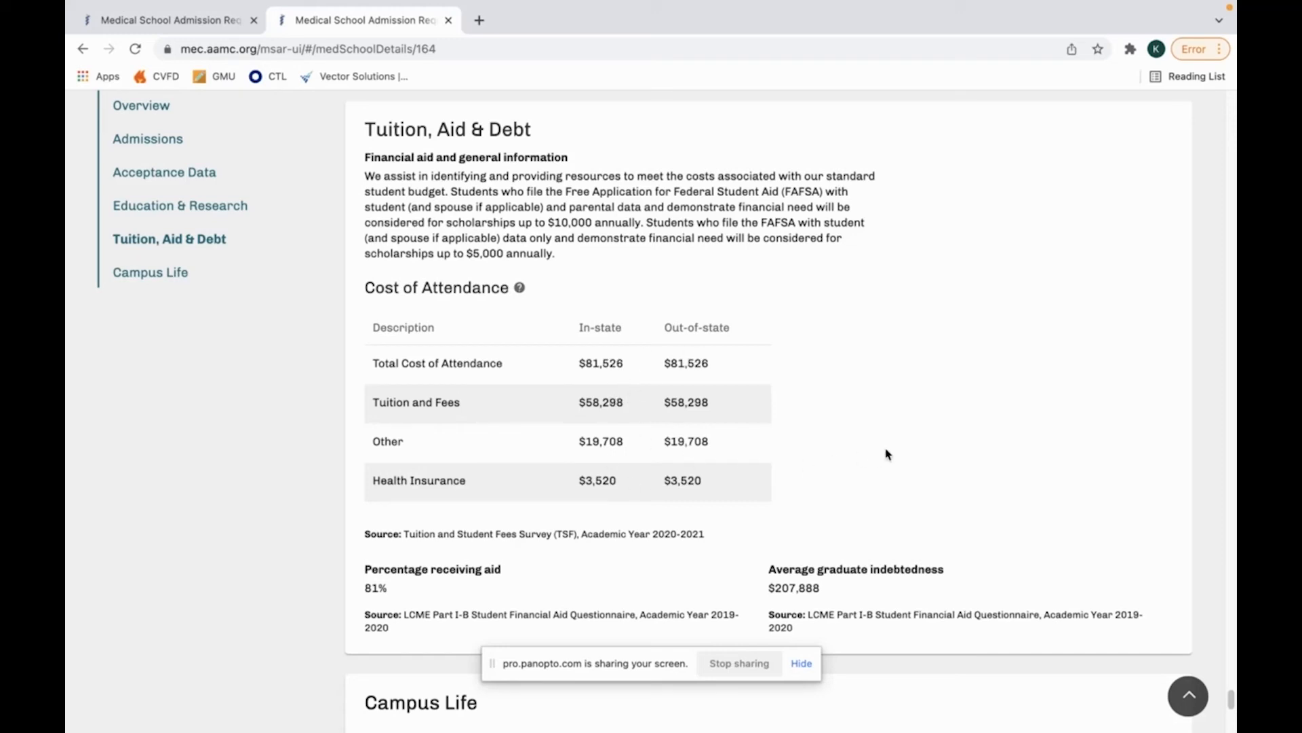
mouse_move(740, 406)
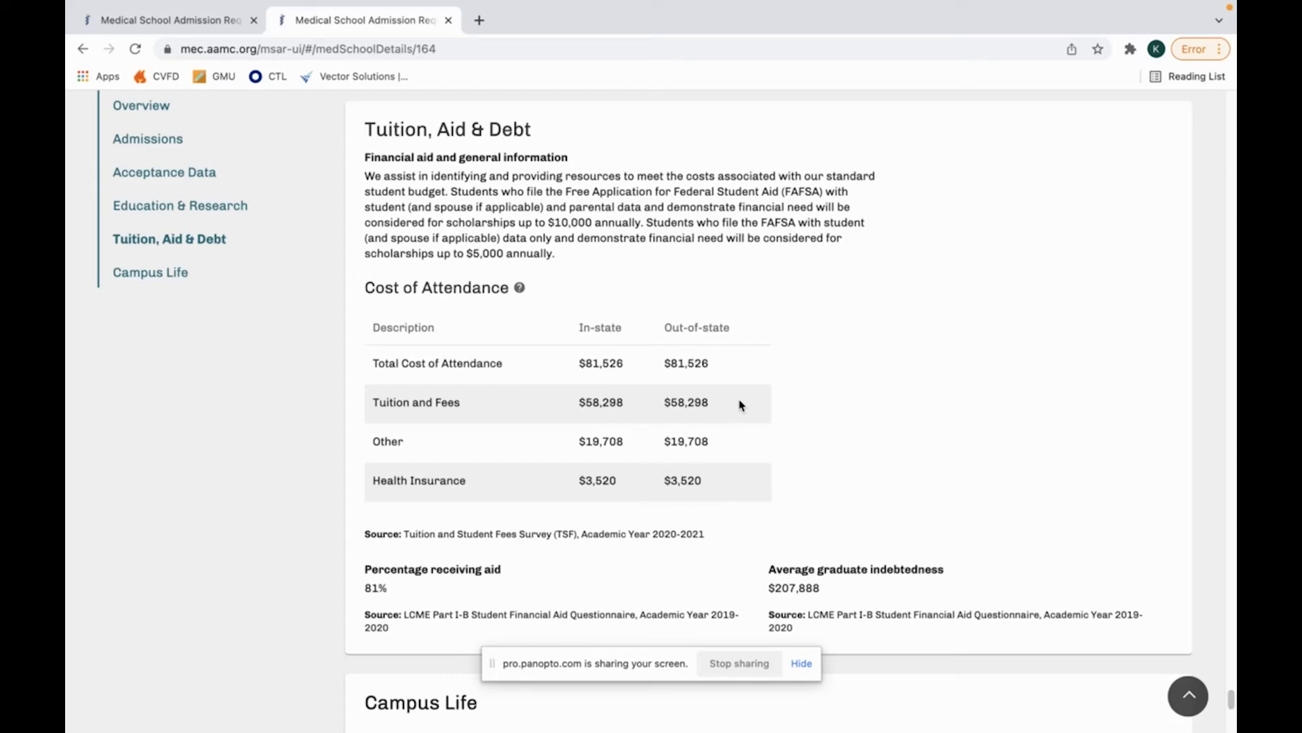
mouse_move(838, 371)
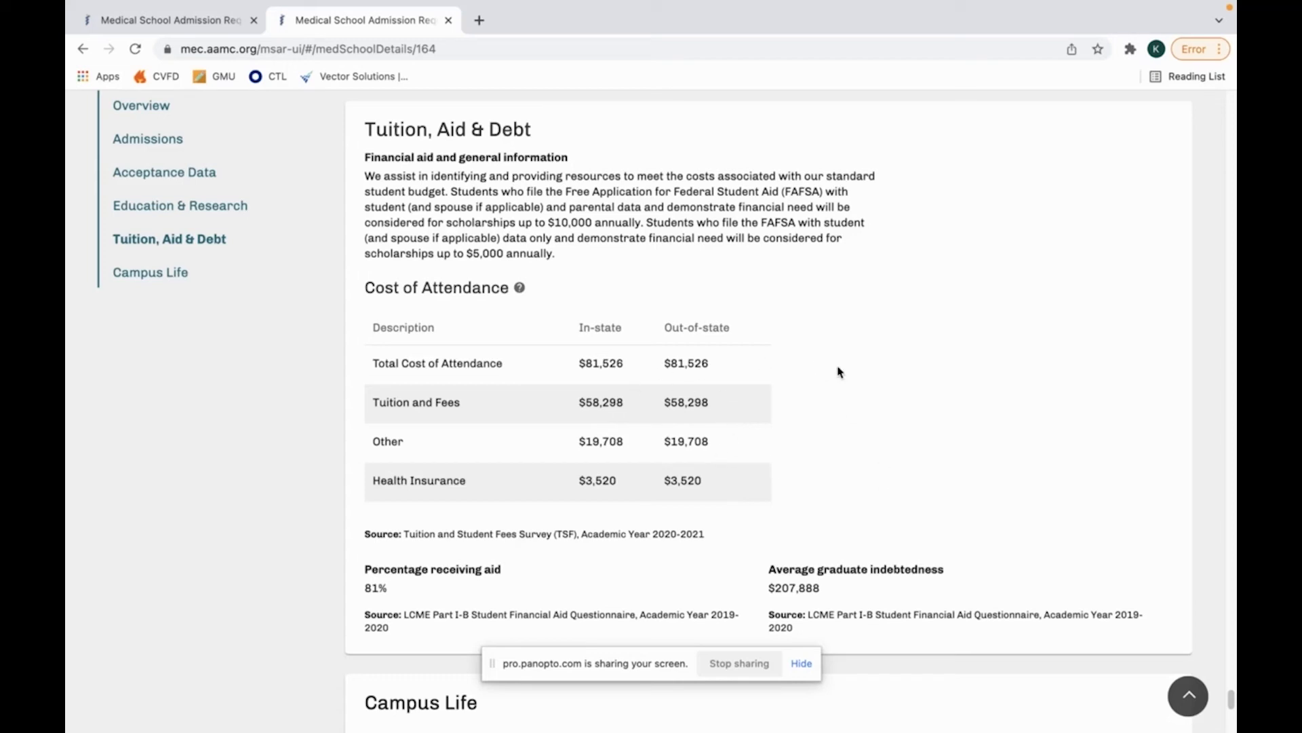
mouse_move(808, 403)
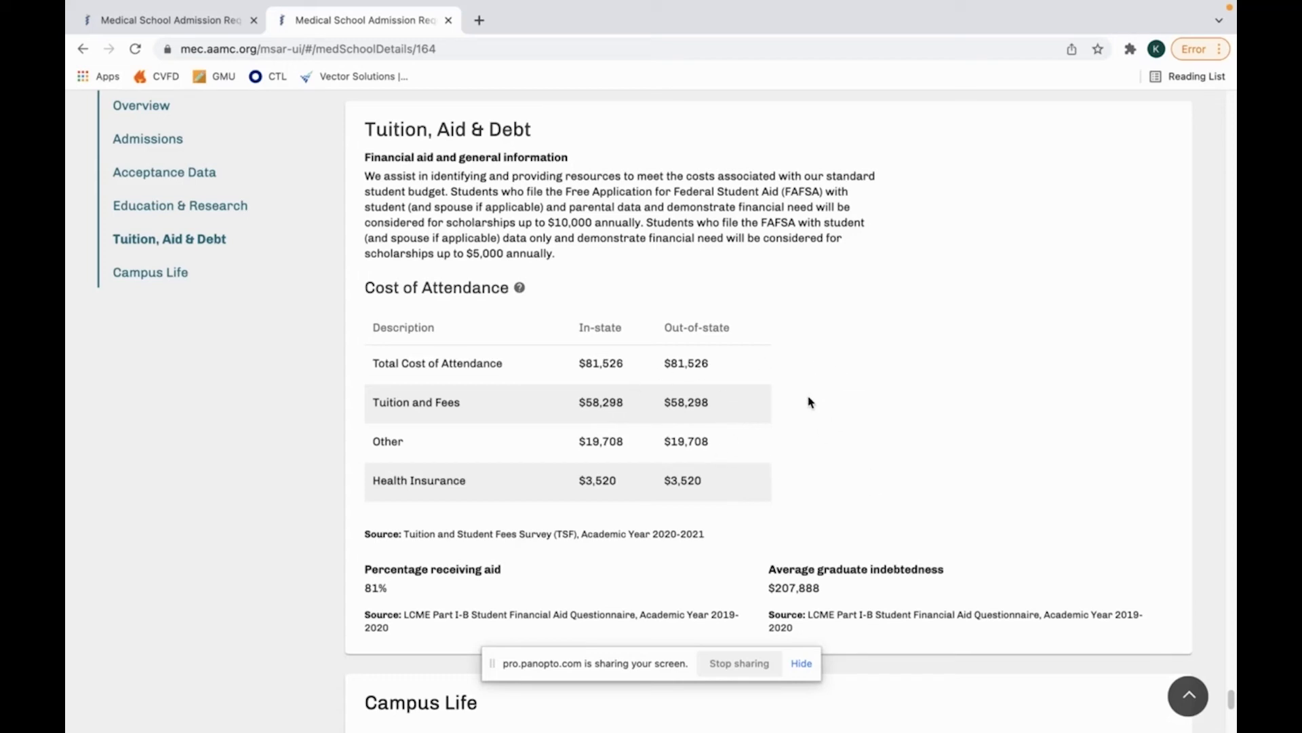
mouse_move(697, 313)
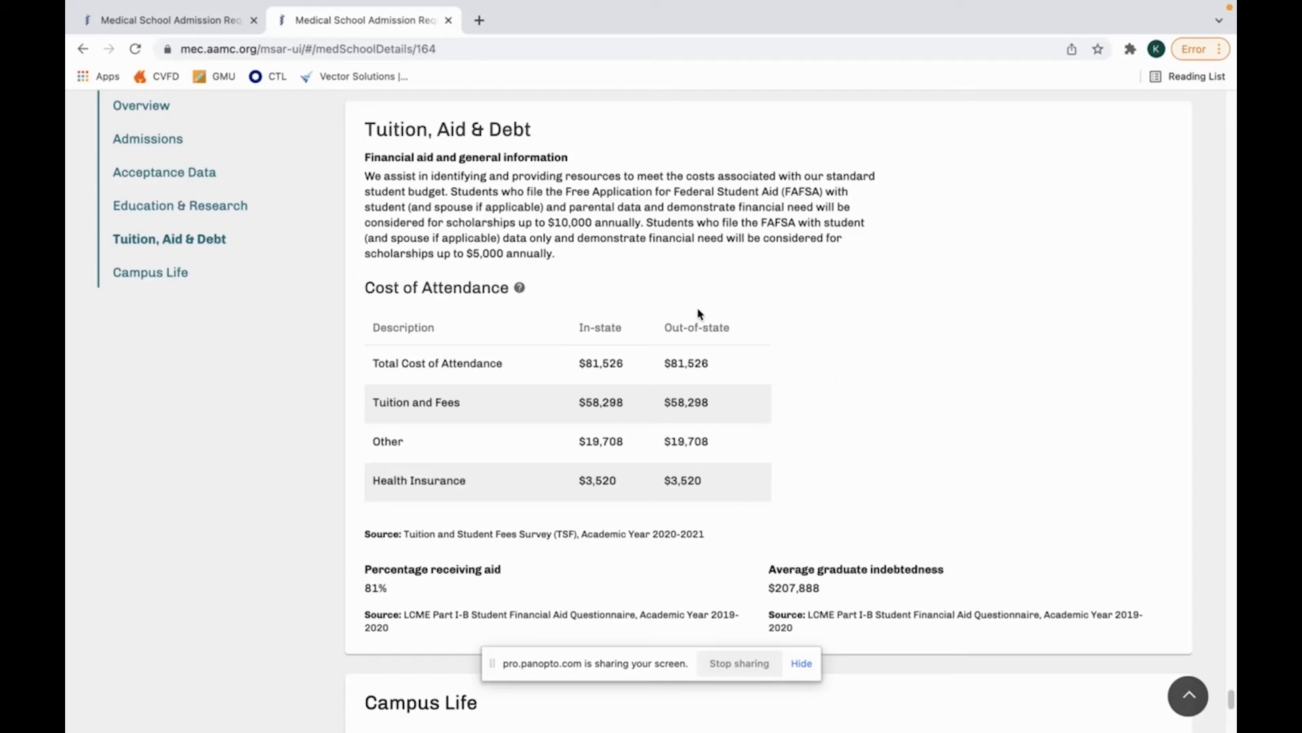
mouse_move(724, 305)
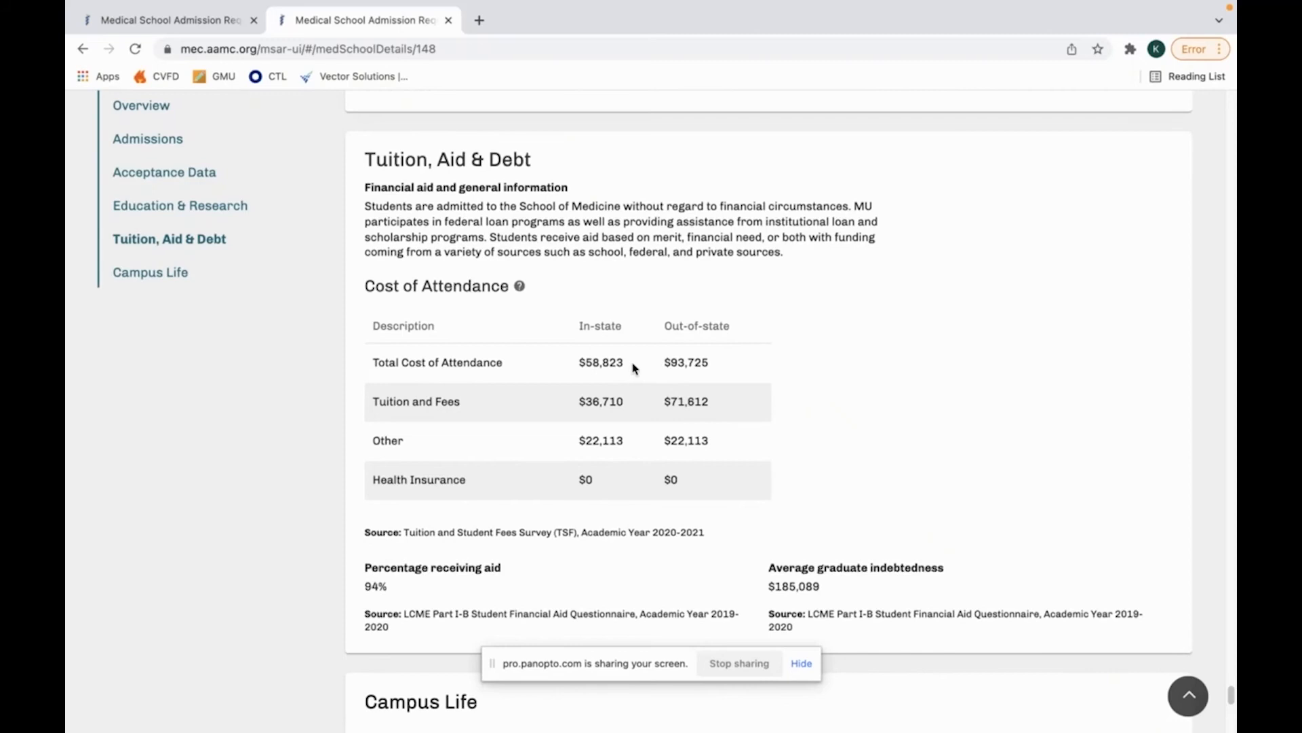
mouse_move(797, 330)
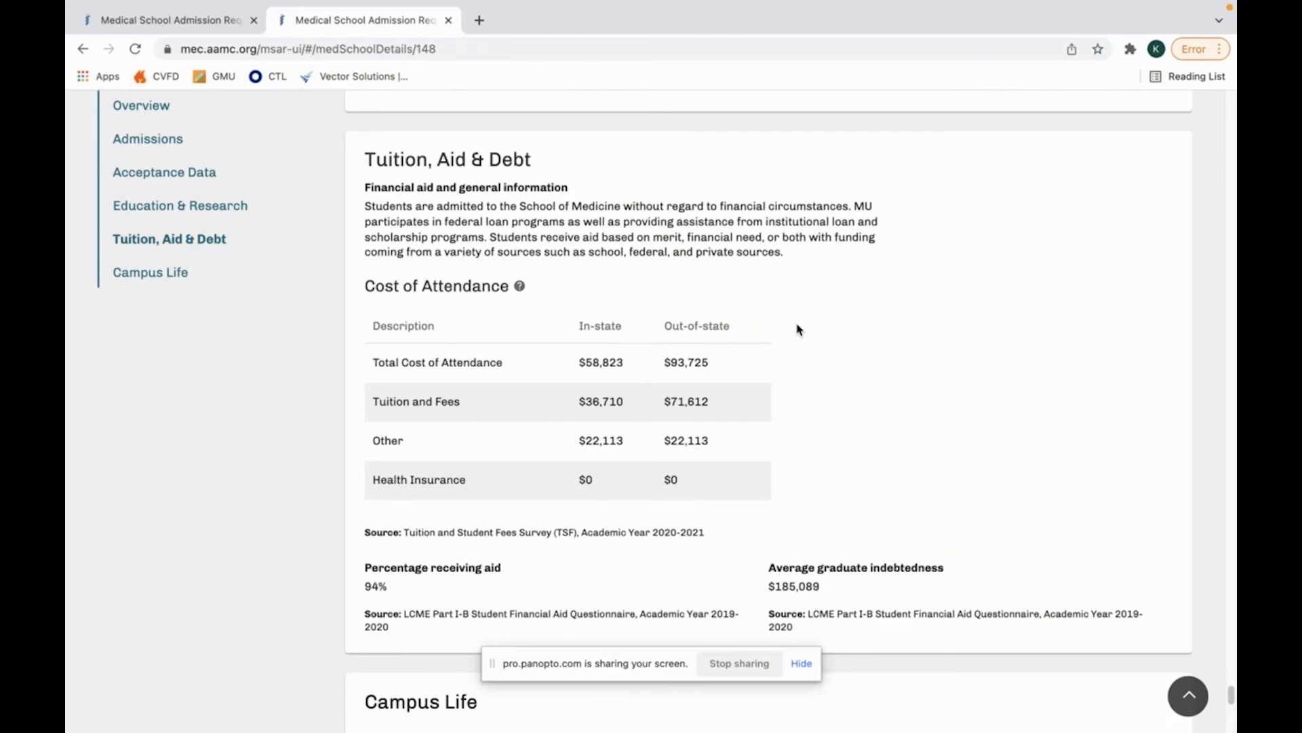
mouse_move(673, 351)
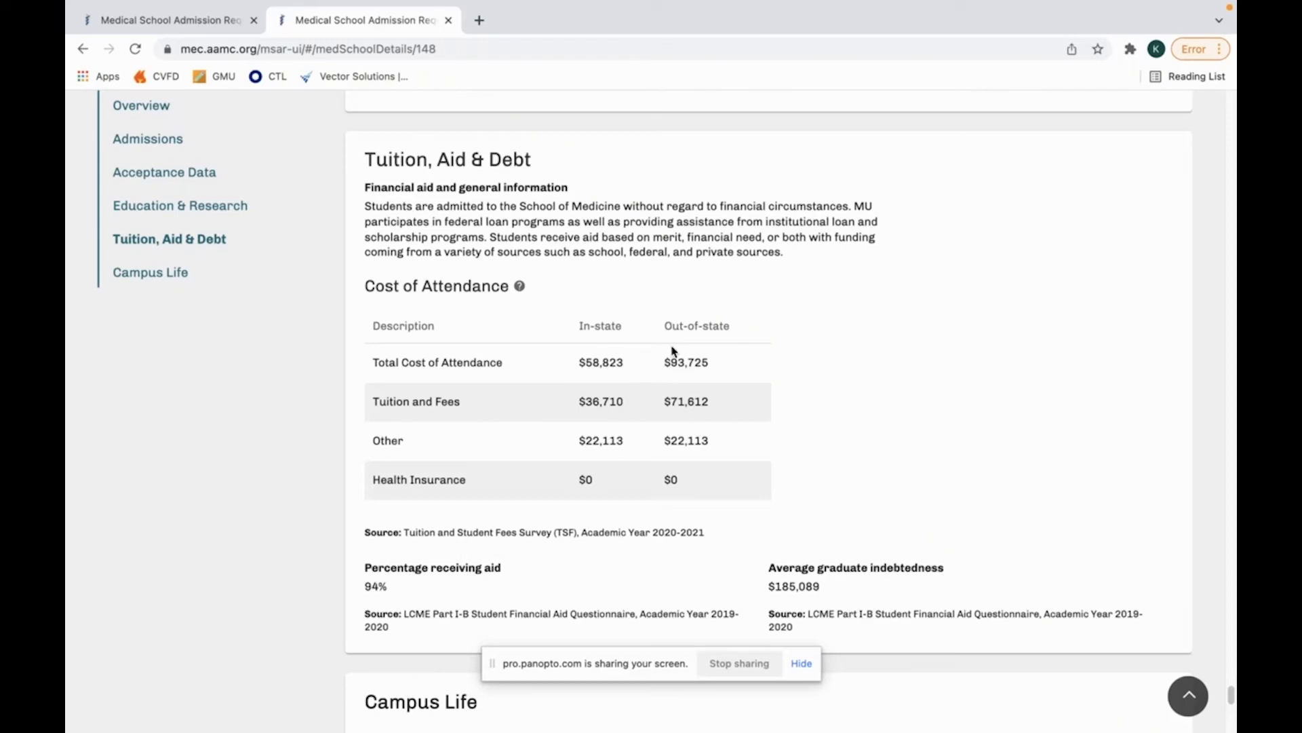
mouse_move(763, 463)
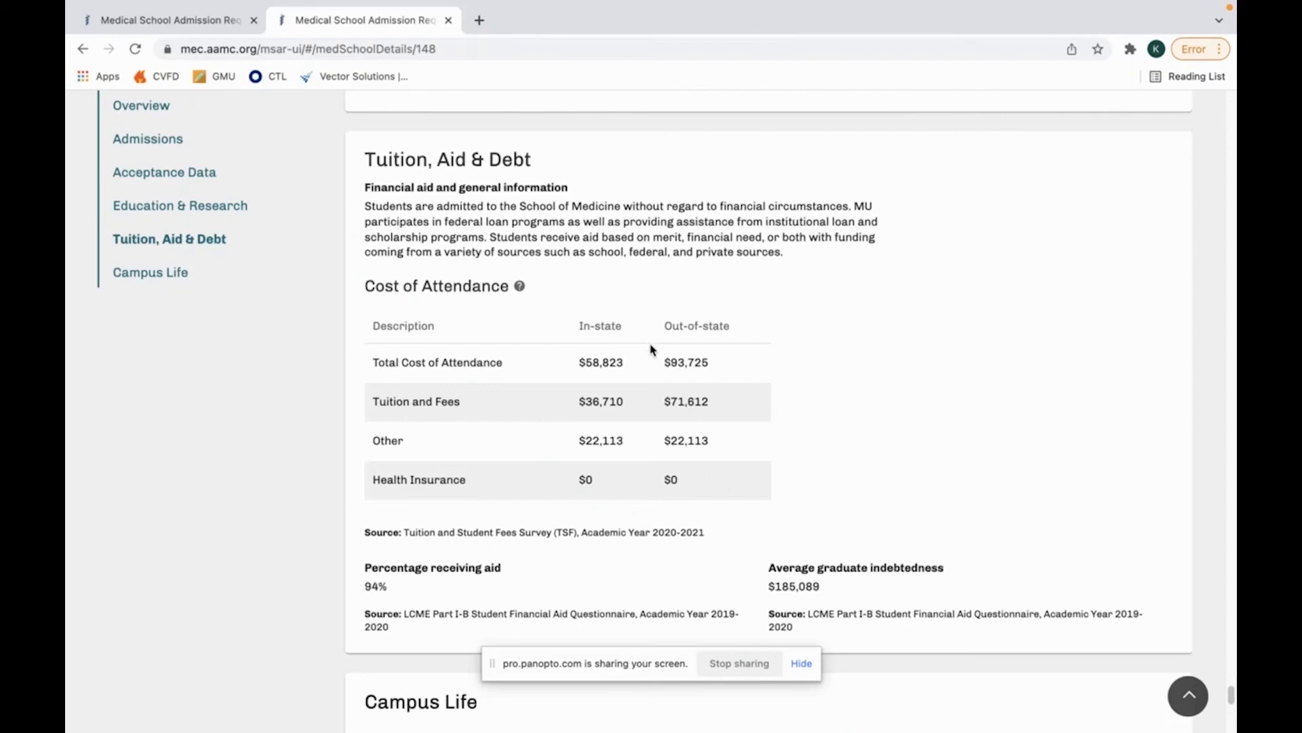
mouse_move(638, 343)
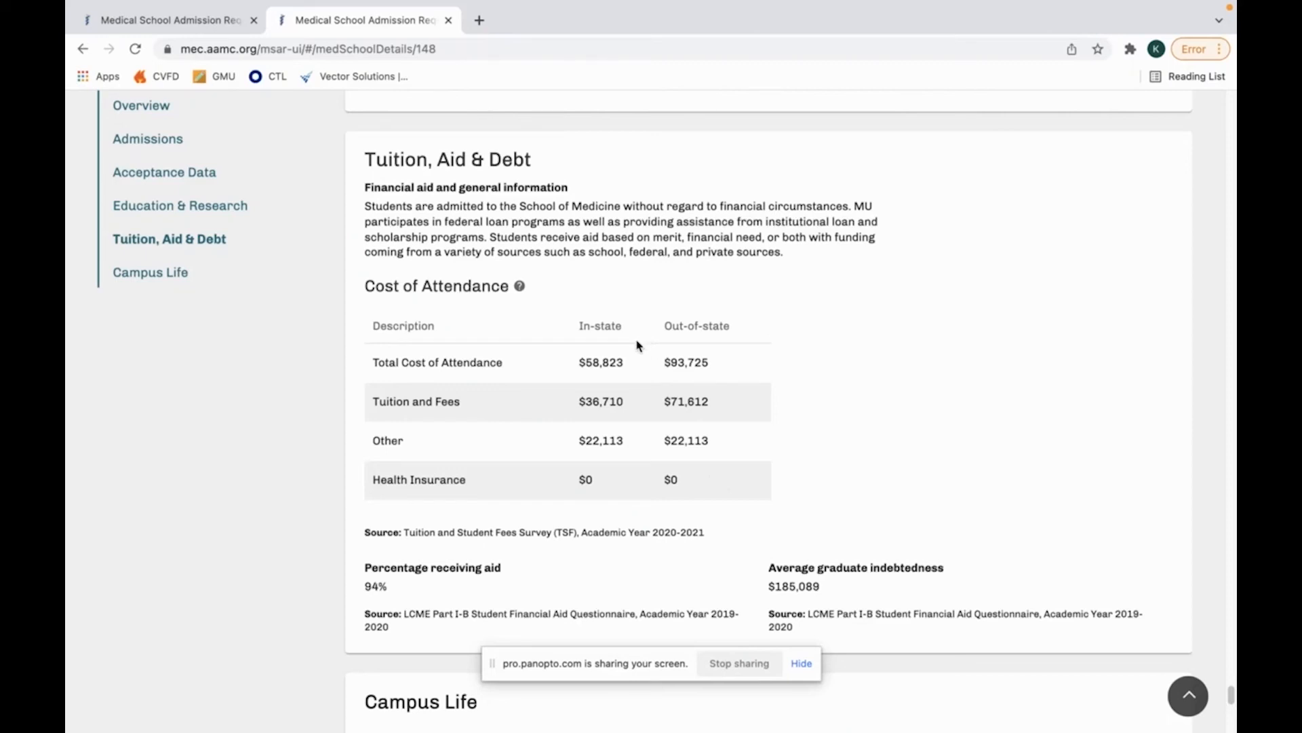
mouse_move(664, 318)
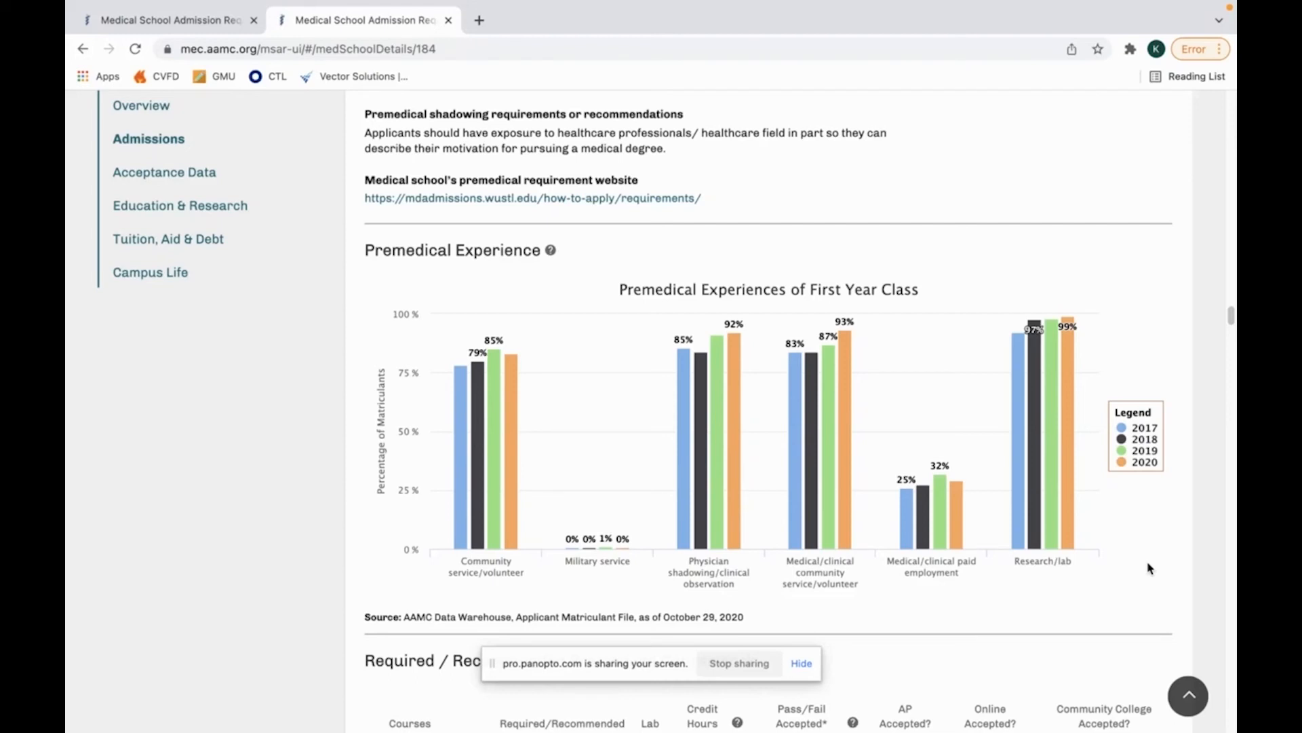
mouse_move(1162, 471)
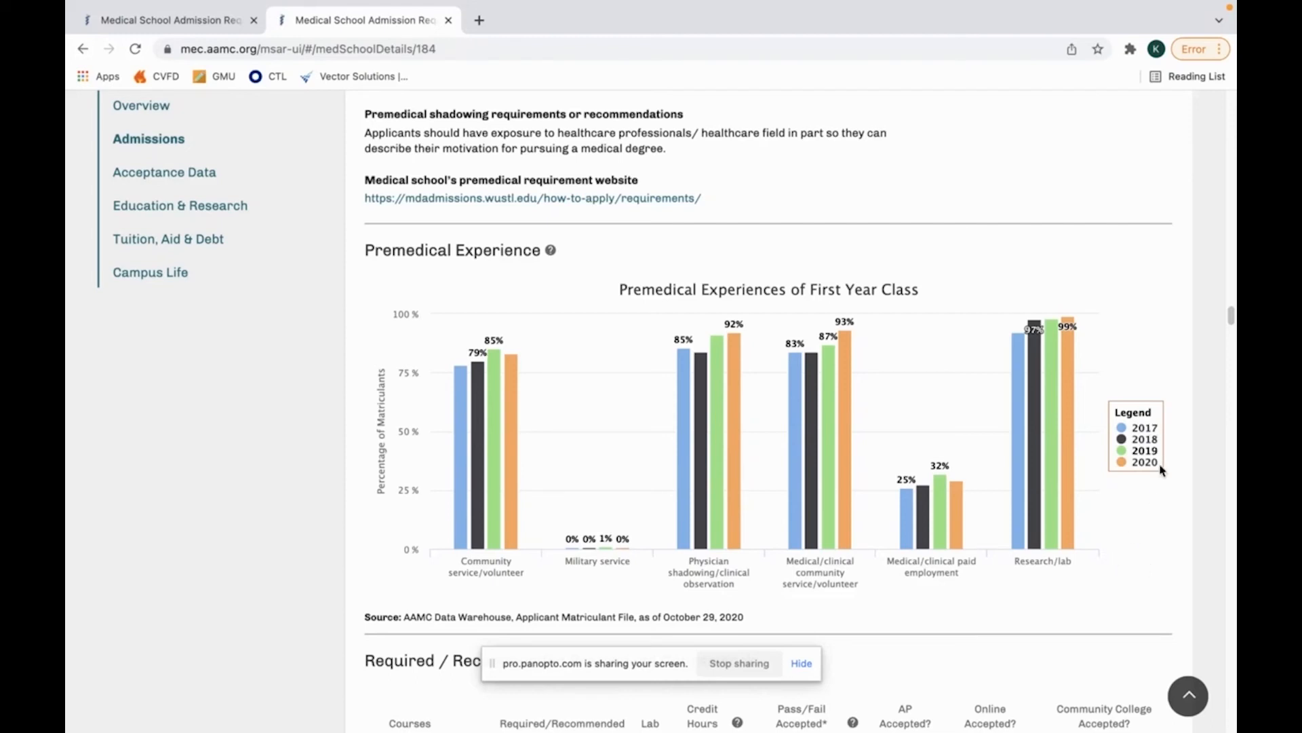
mouse_move(1116, 529)
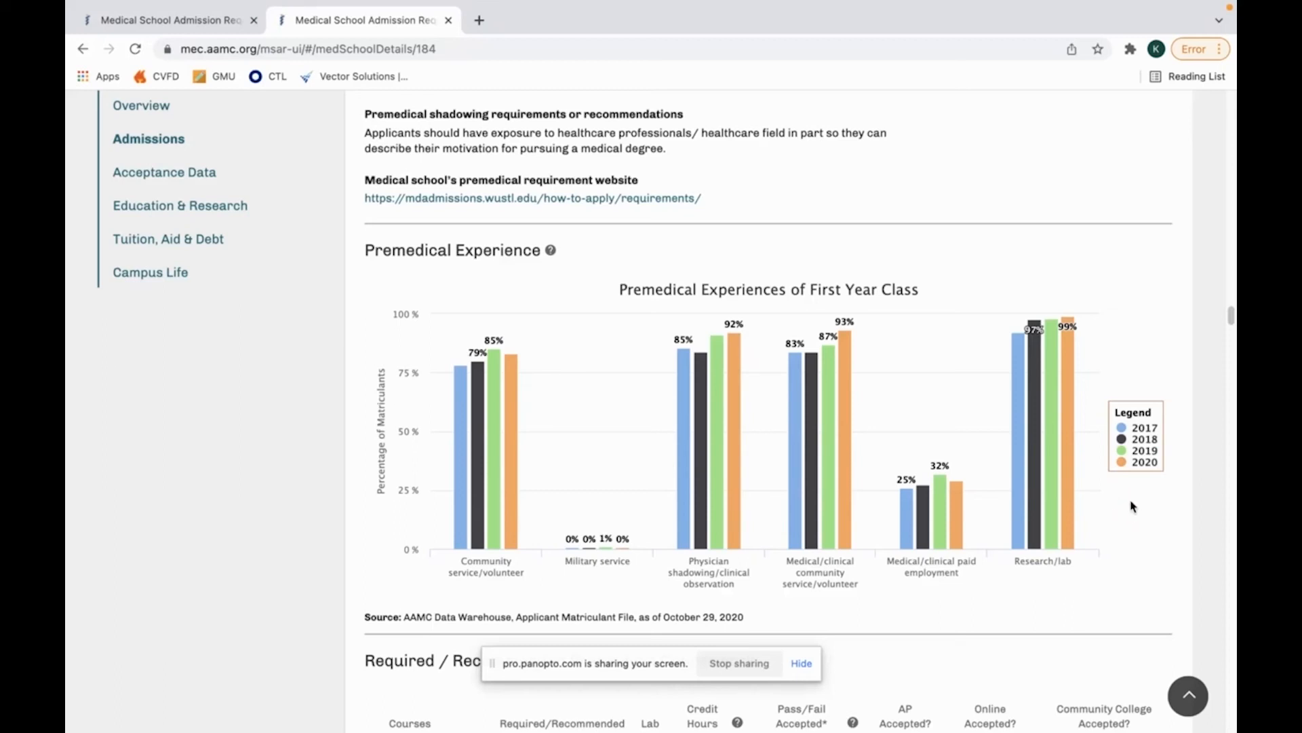
mouse_move(849, 526)
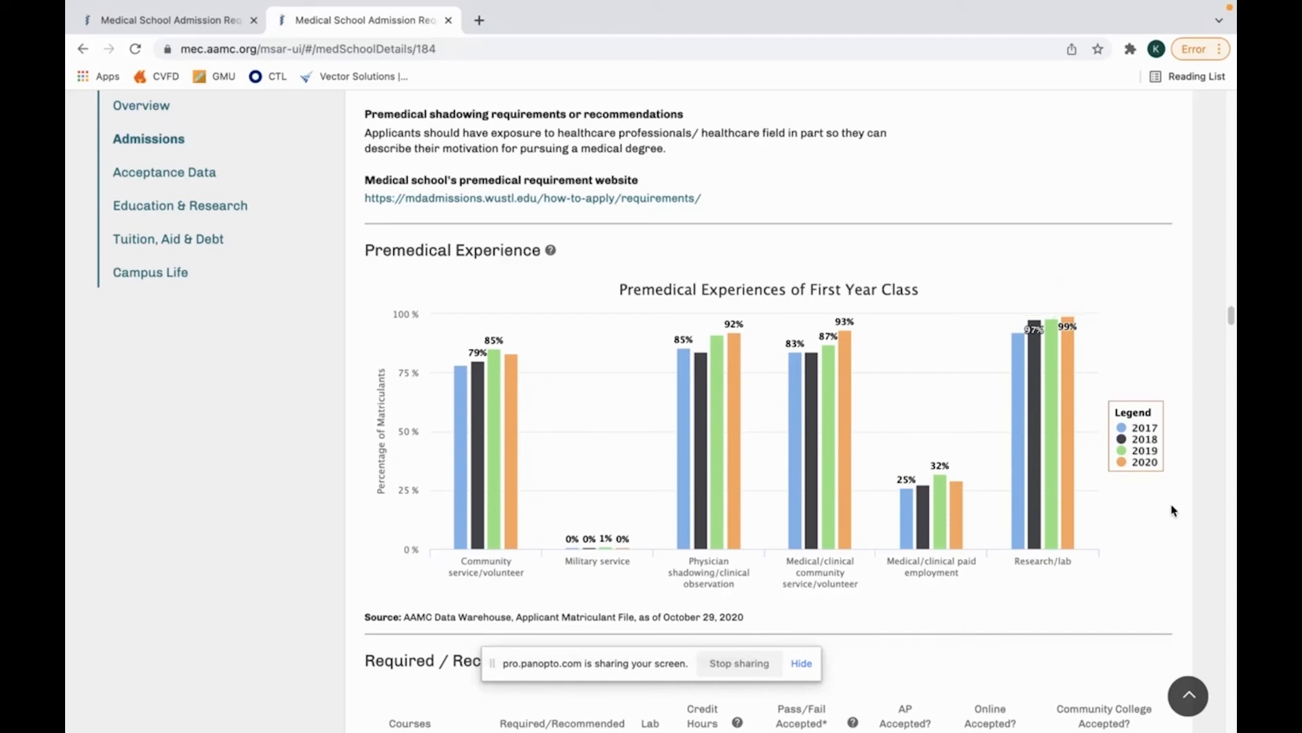
mouse_move(1150, 512)
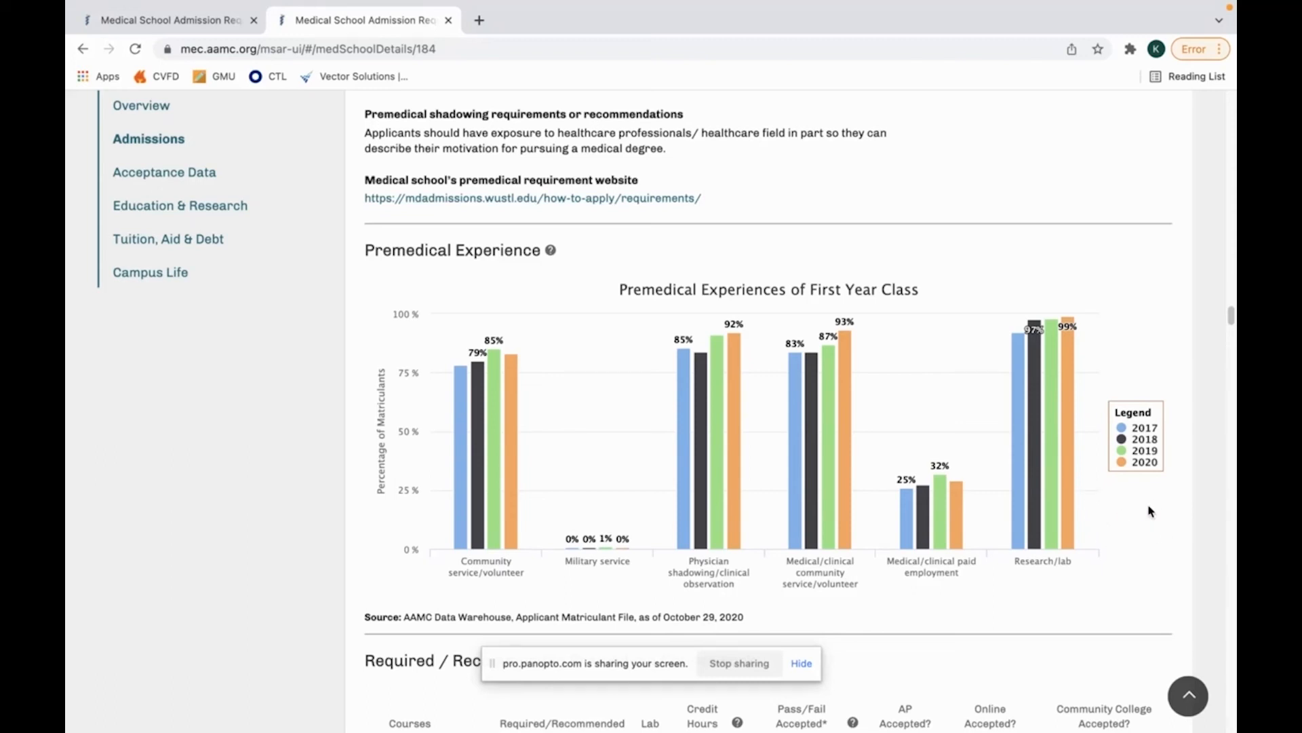
mouse_move(1134, 488)
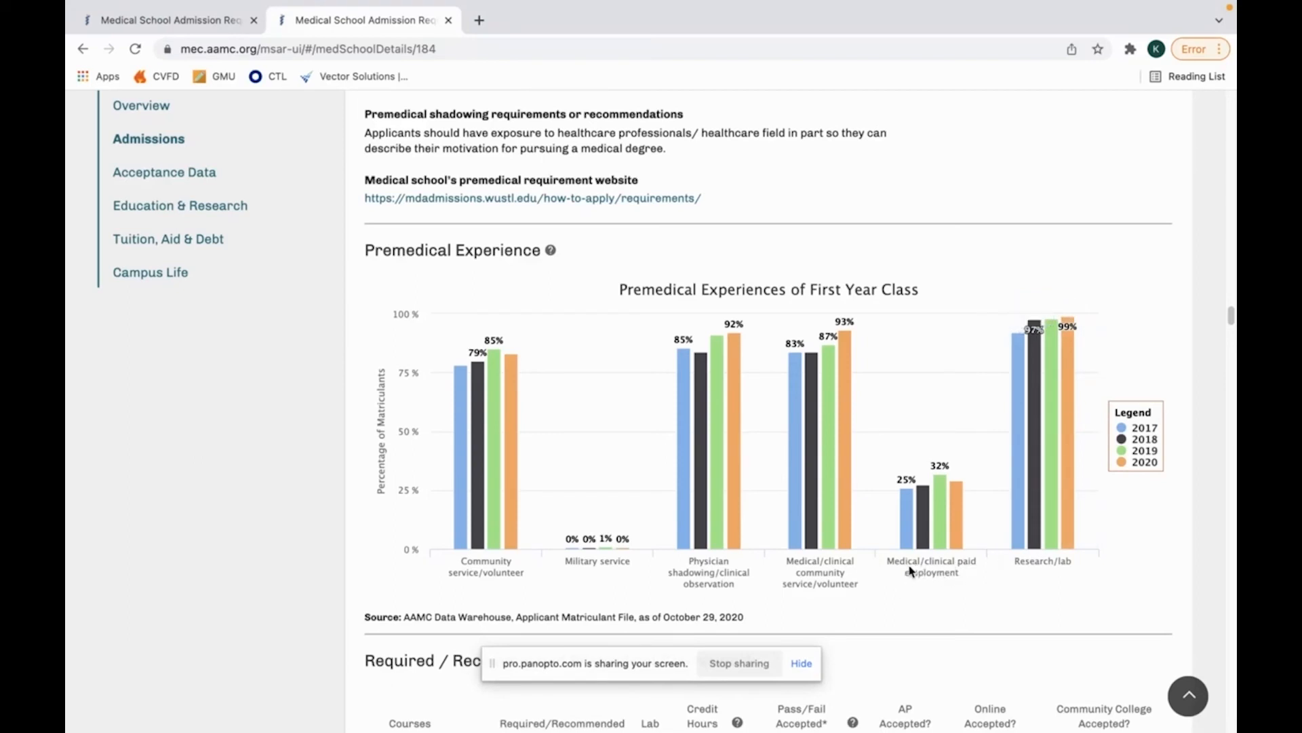
mouse_move(947, 564)
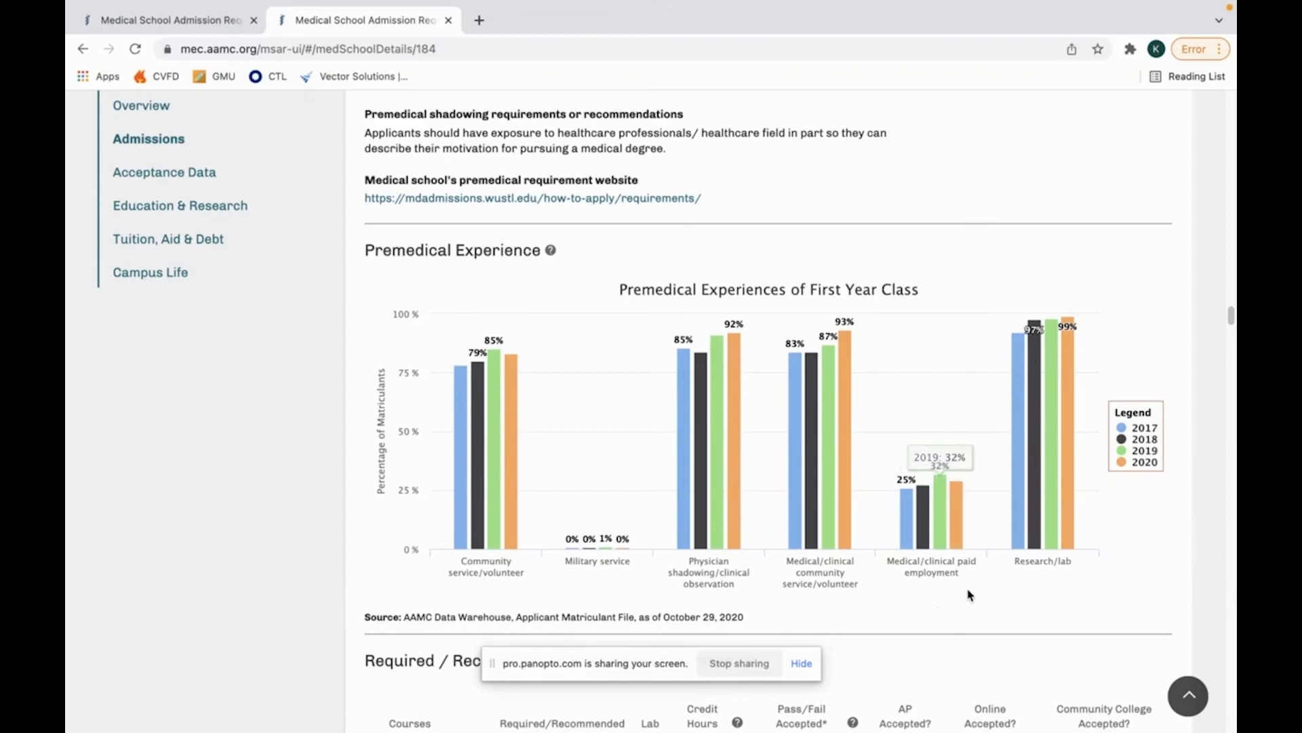
mouse_move(846, 475)
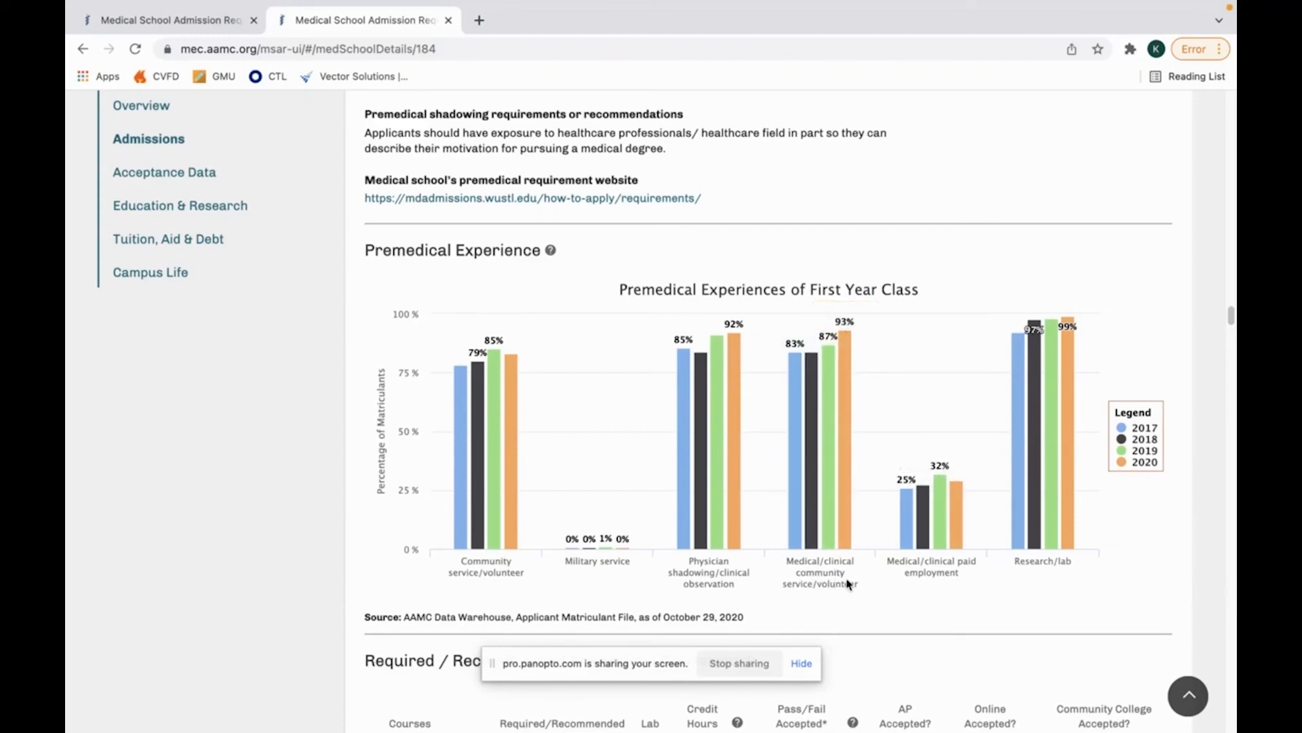
mouse_move(854, 348)
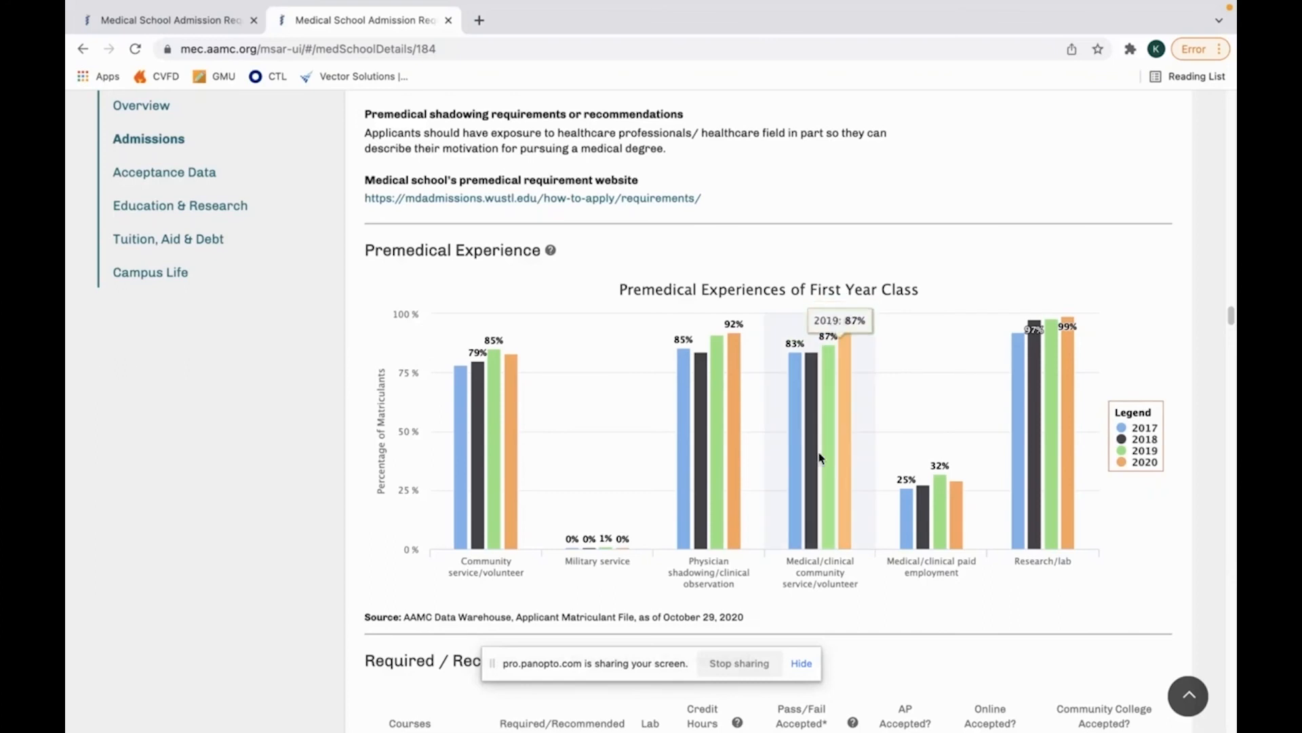
mouse_move(744, 457)
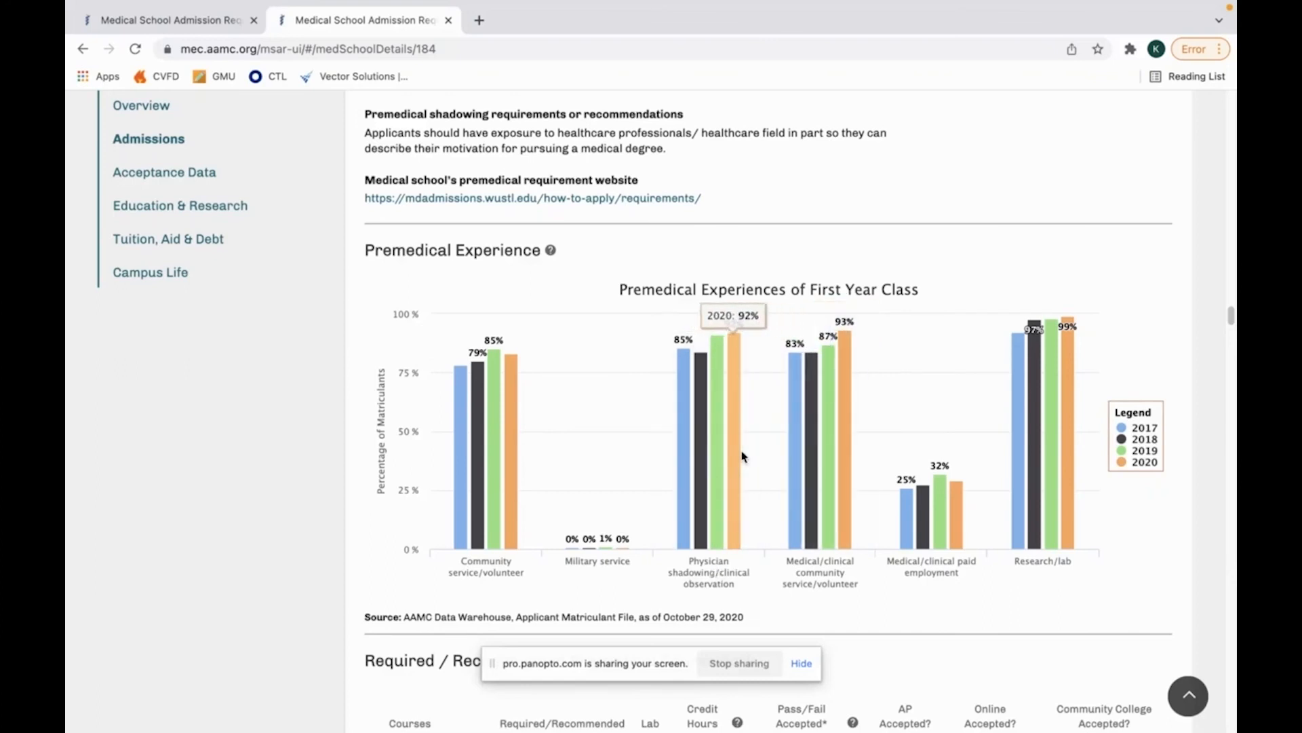
mouse_move(779, 587)
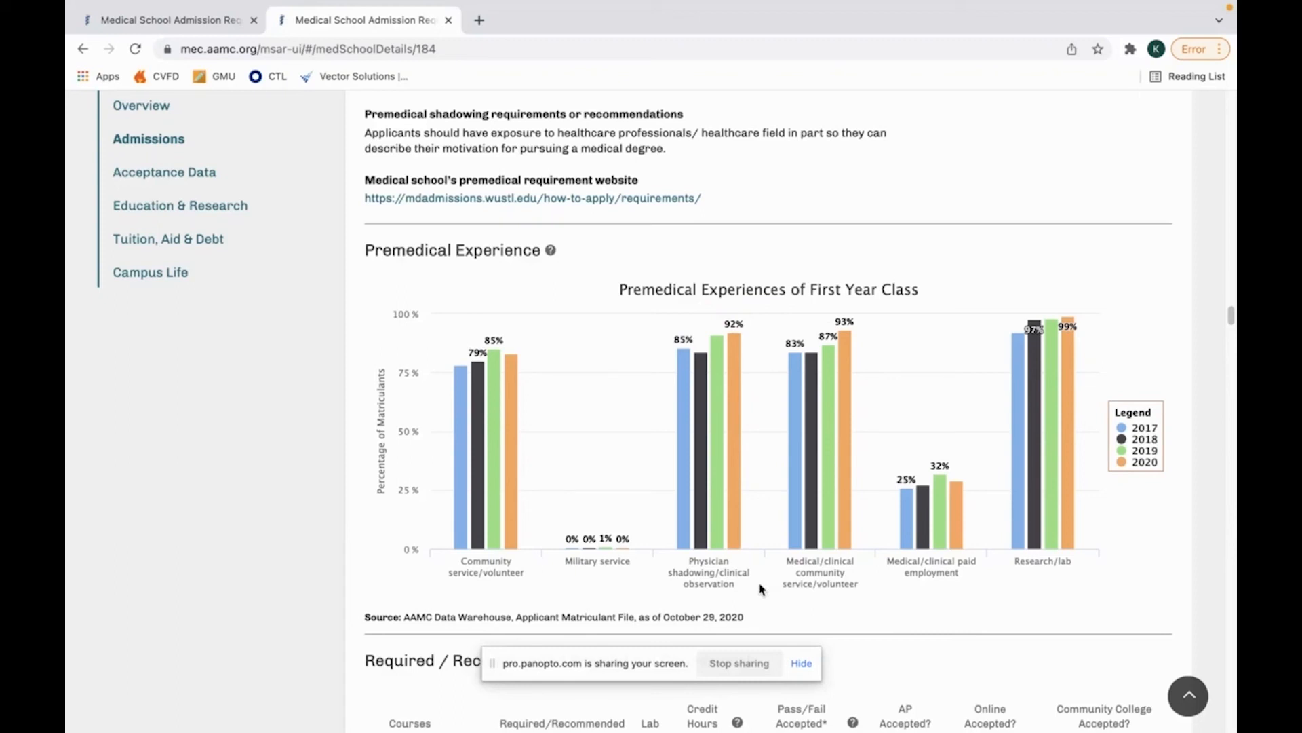
mouse_move(743, 587)
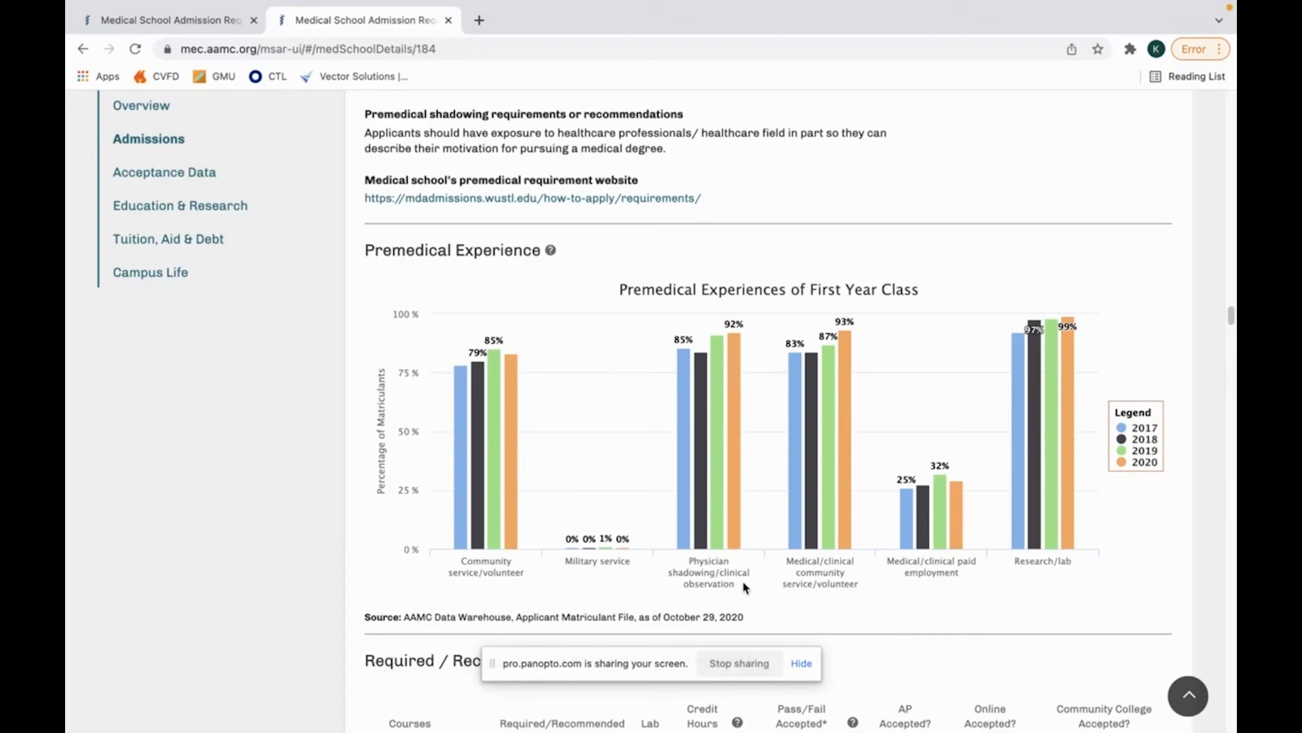
mouse_move(692, 571)
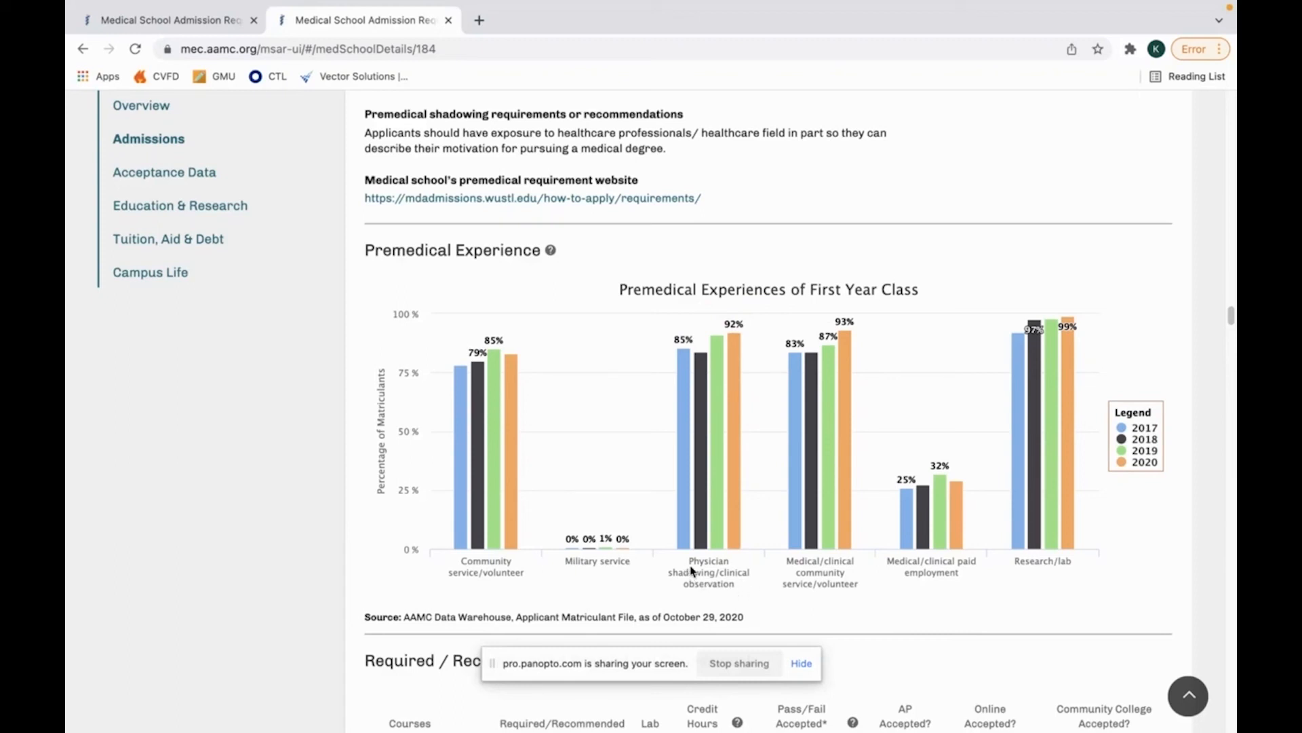
mouse_move(524, 569)
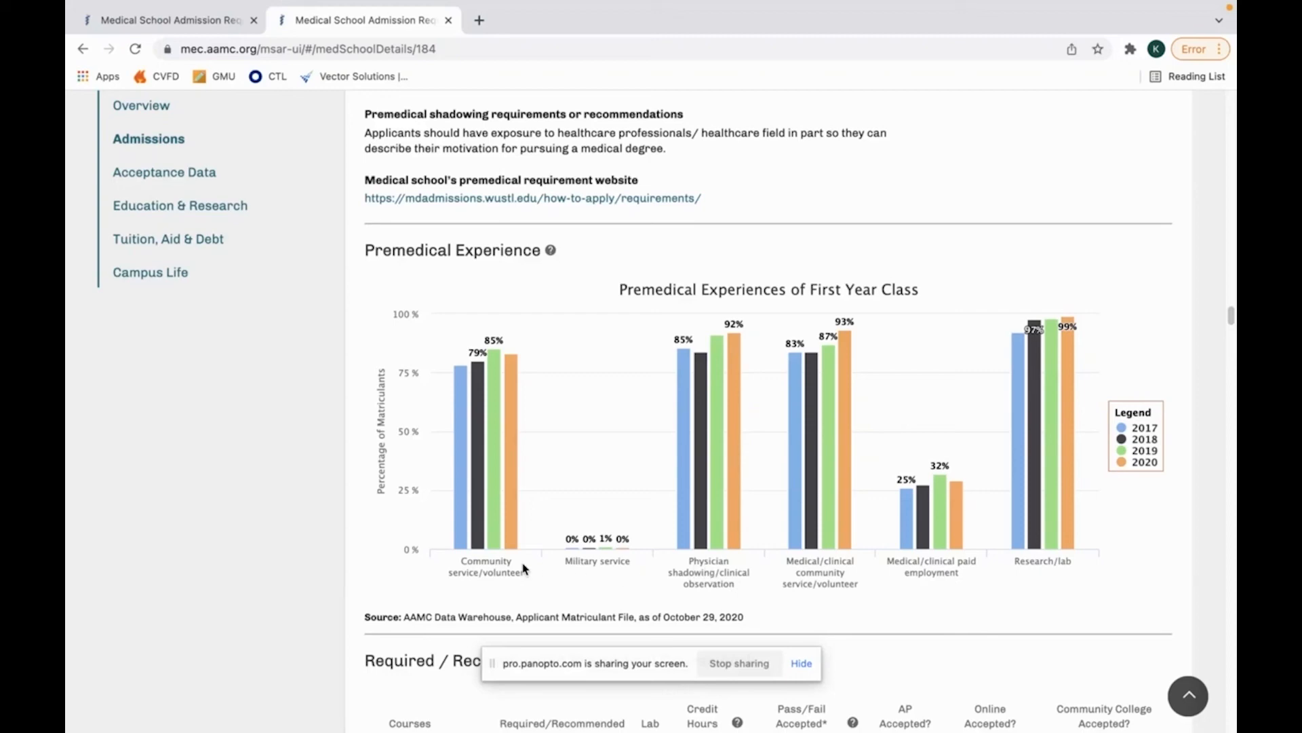
mouse_move(515, 516)
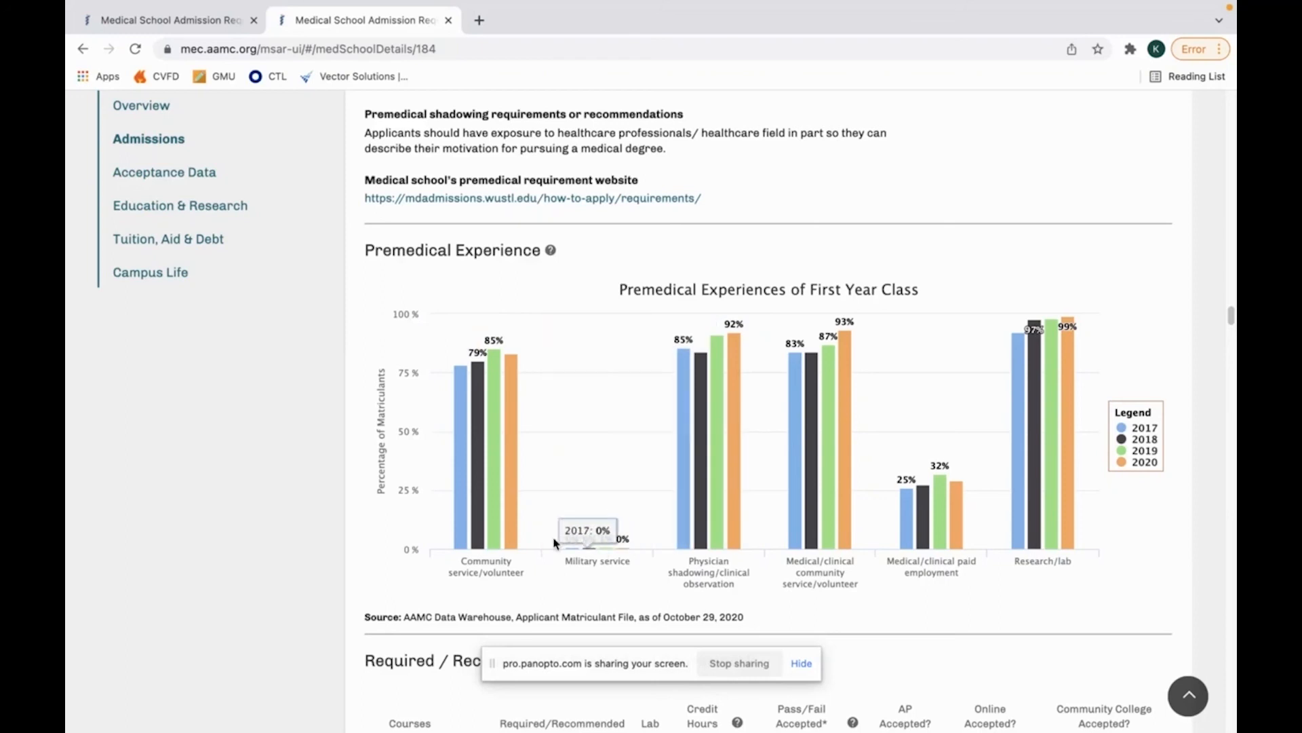
mouse_move(511, 497)
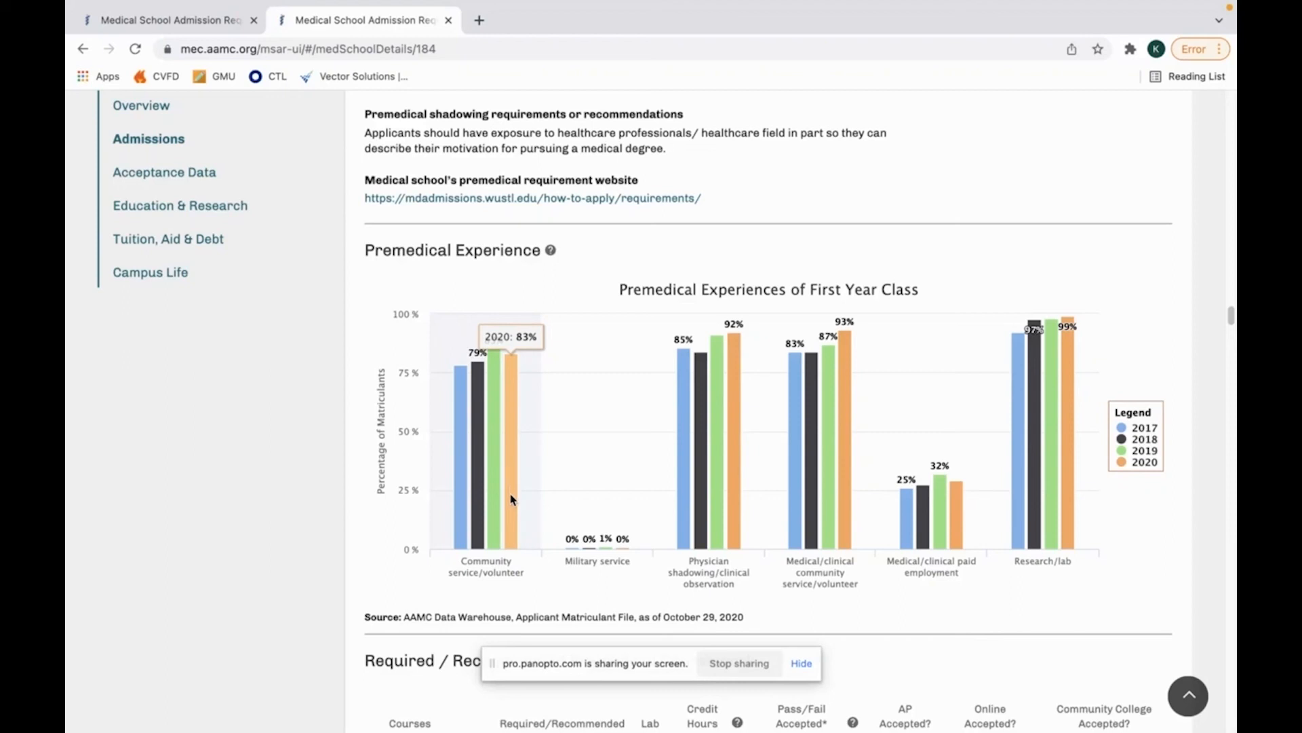
mouse_move(516, 487)
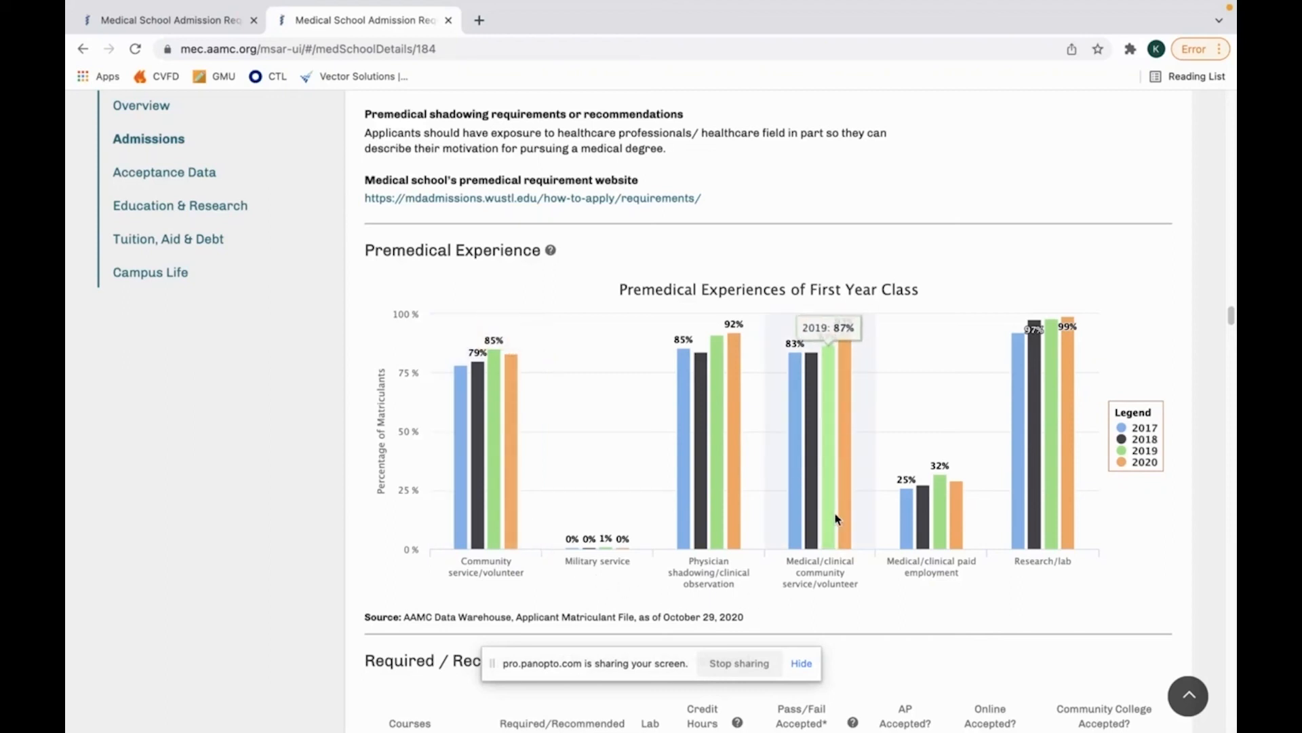
mouse_move(1074, 529)
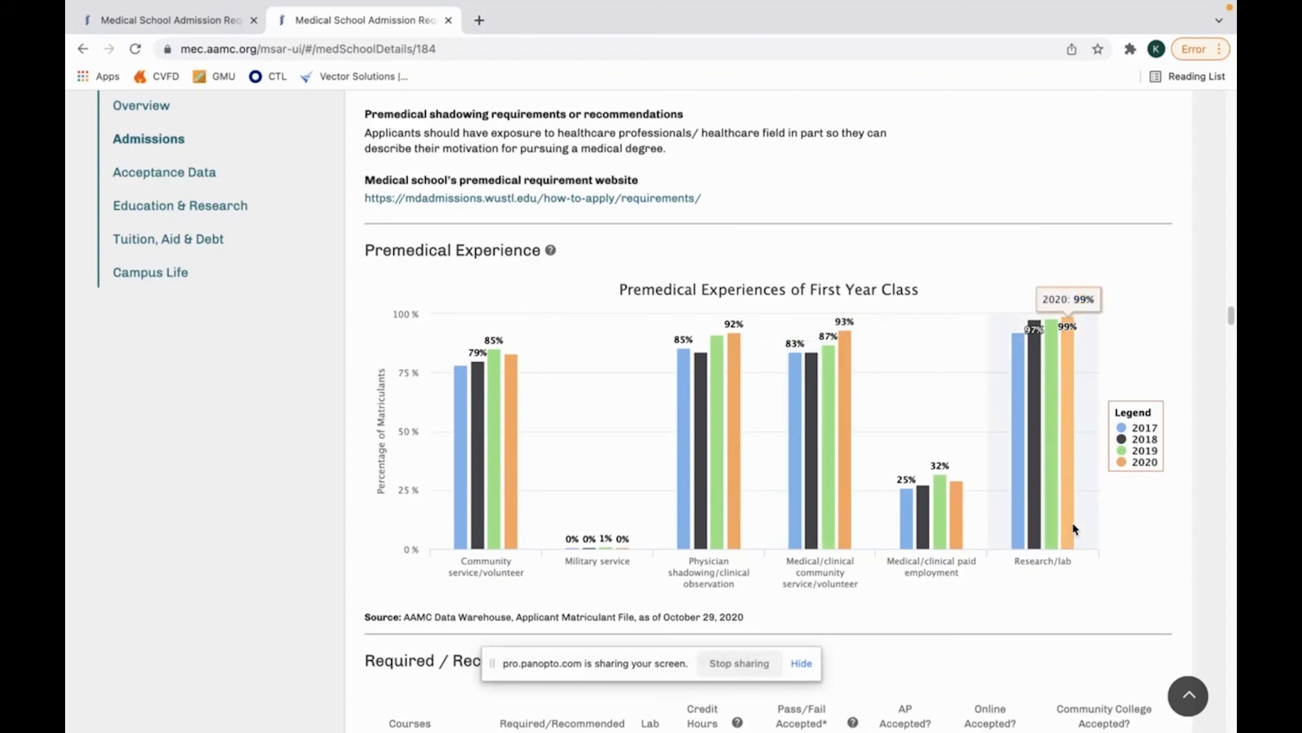
Scroll past the Premedical Experiences of First Year Class chart toward the page bottom.
scroll("down", 3)
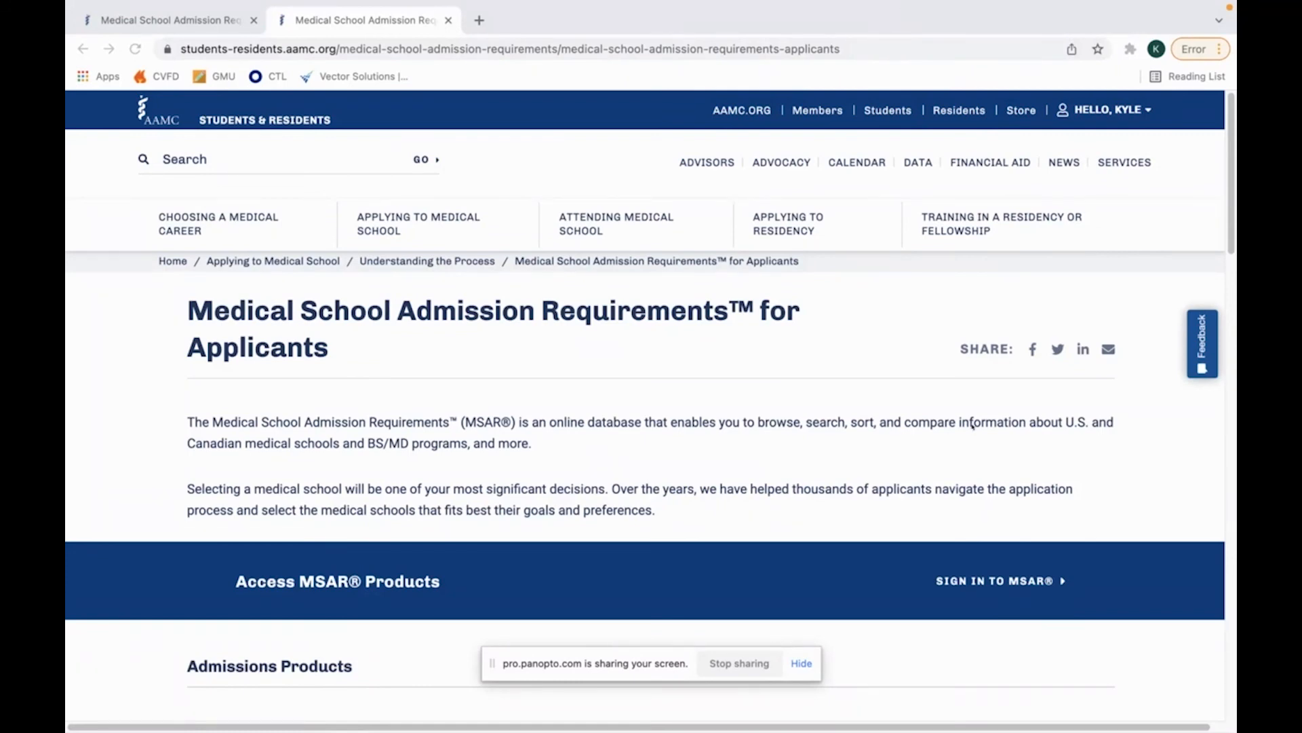
mouse_move(999, 584)
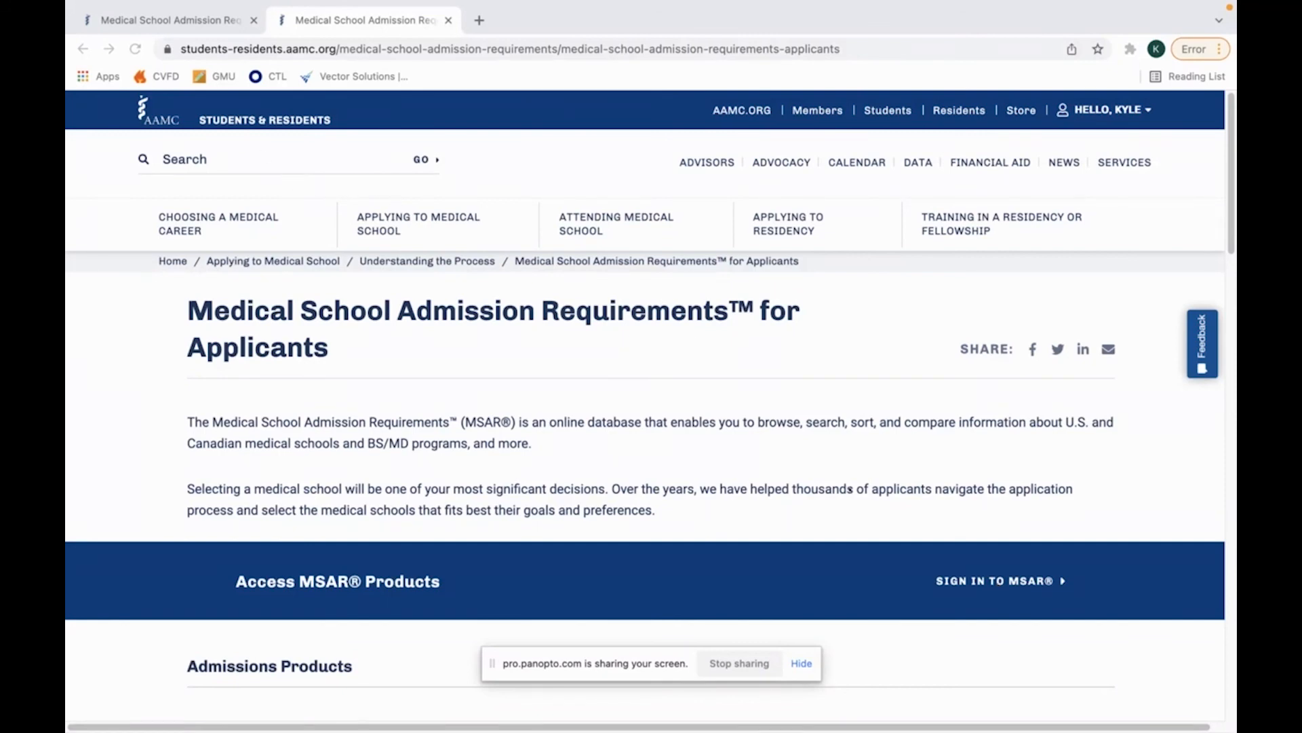
Sign in to MSAR to return to the Search Institutions listing of 172 records.
left_click(1000, 580)
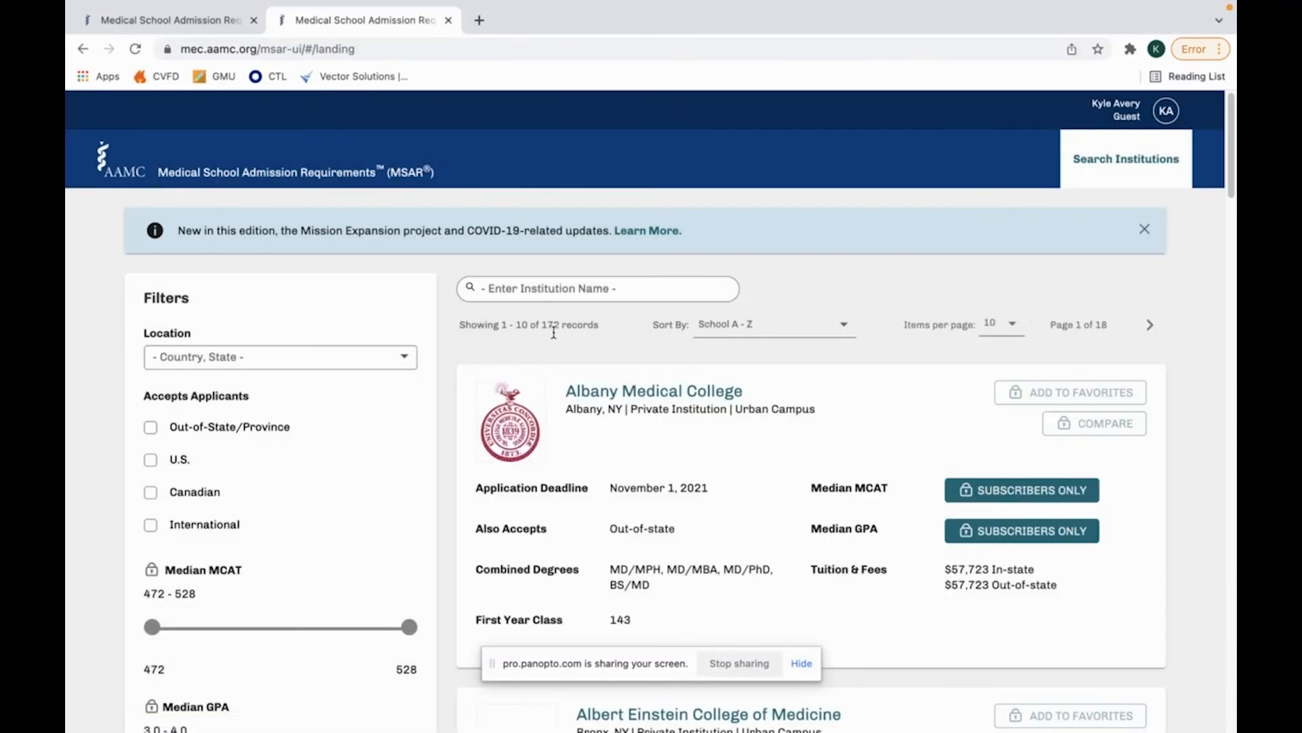